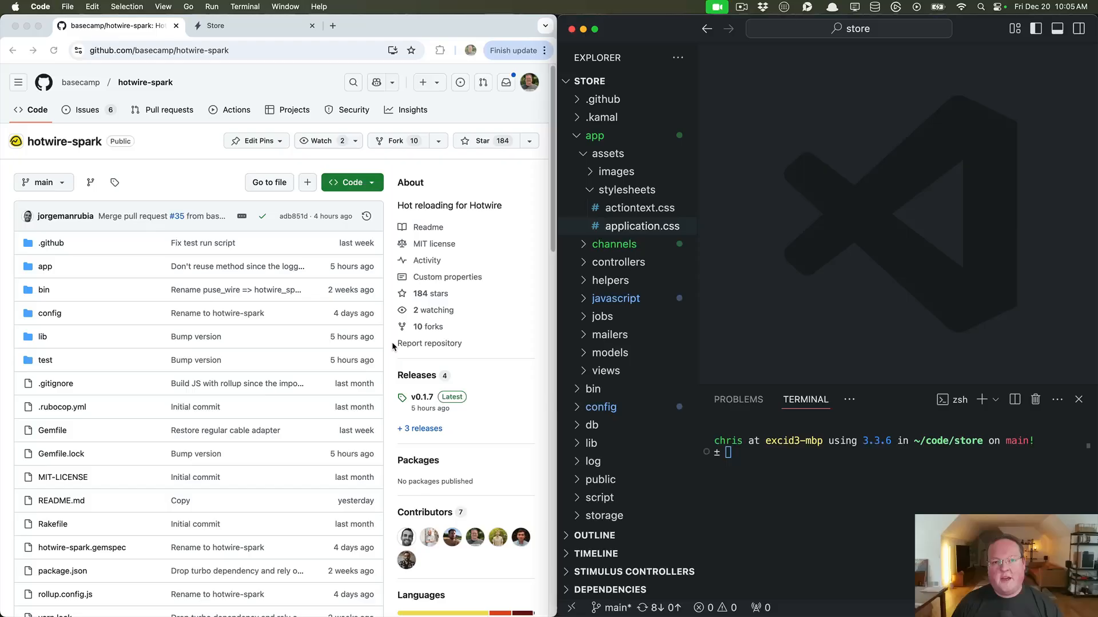
Run 'bundle add -g development hotwire-spark' in the integrated terminal to install the gem.
scroll("down", 3)
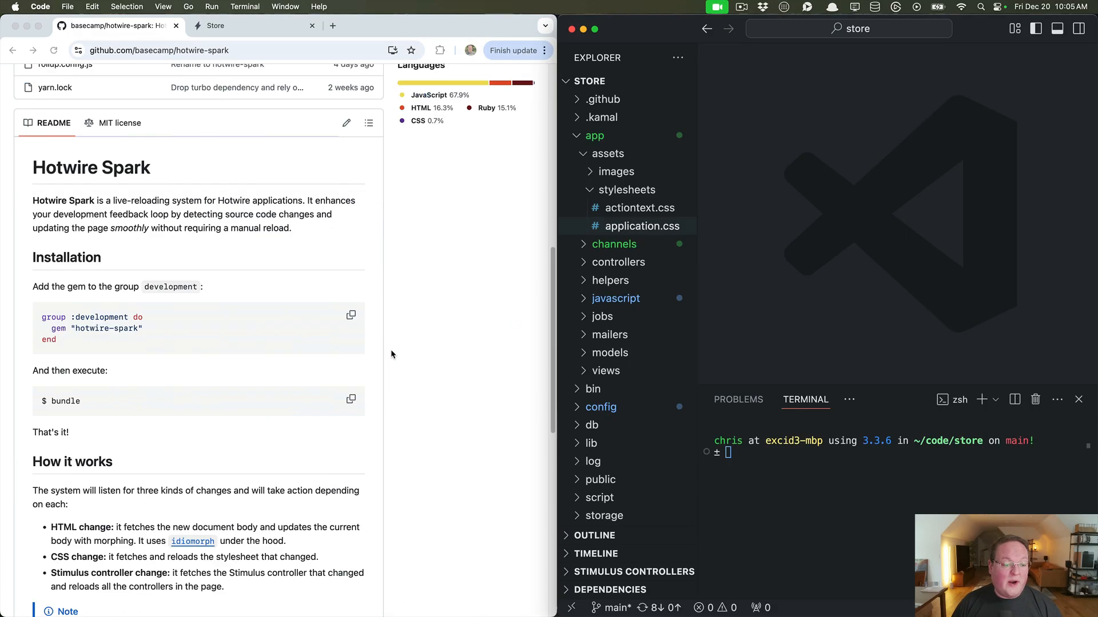
scroll("down", 3)
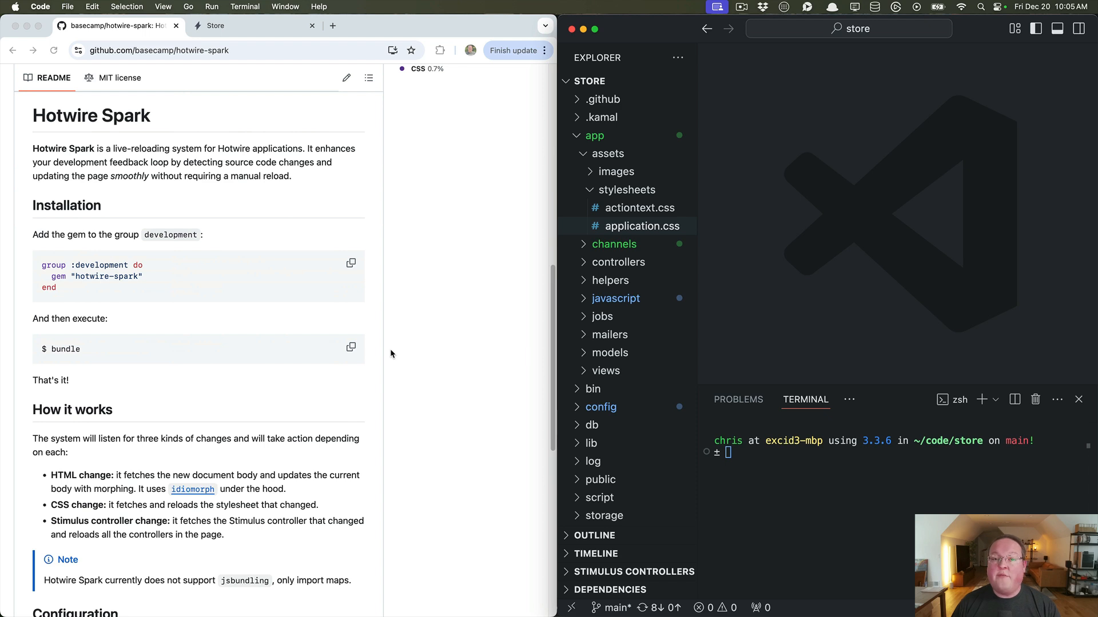
mouse_move(385, 342)
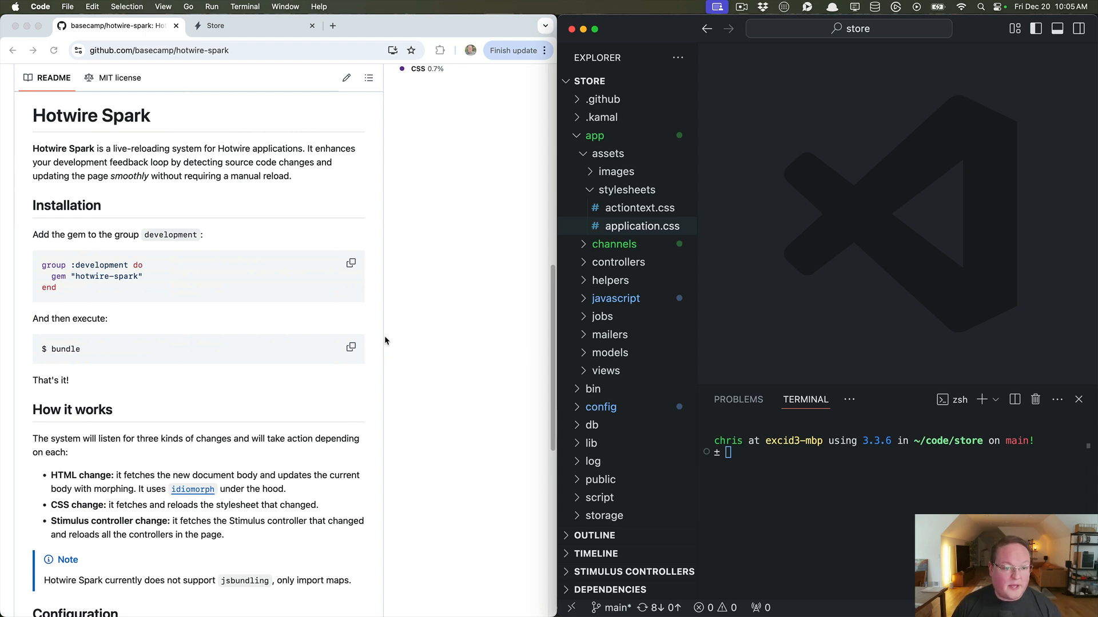
scroll("up", 3)
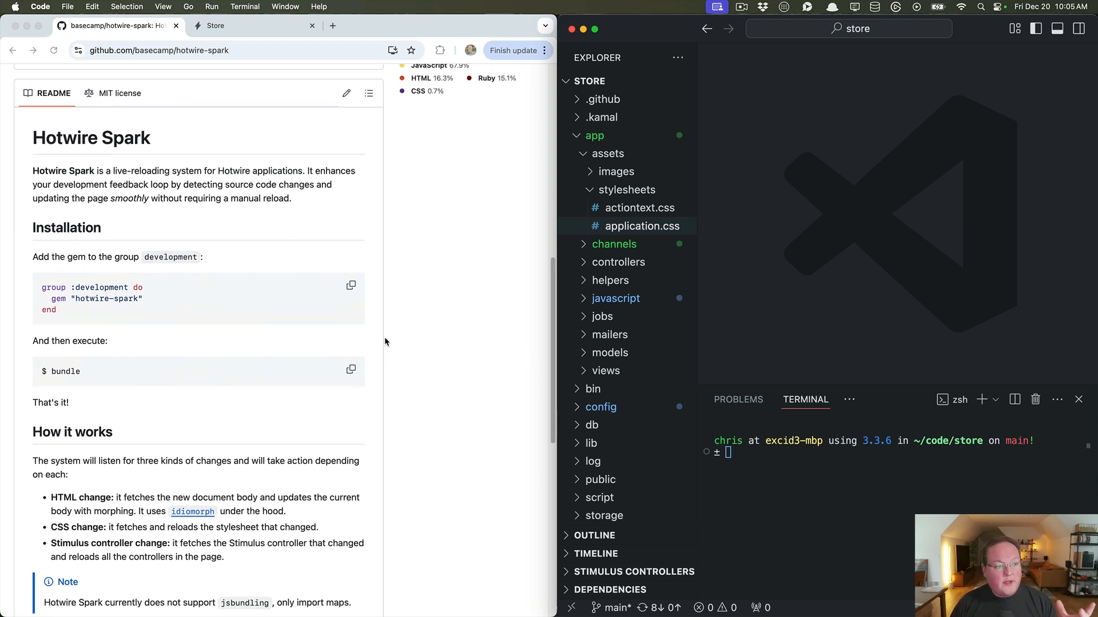
scroll("up", 3)
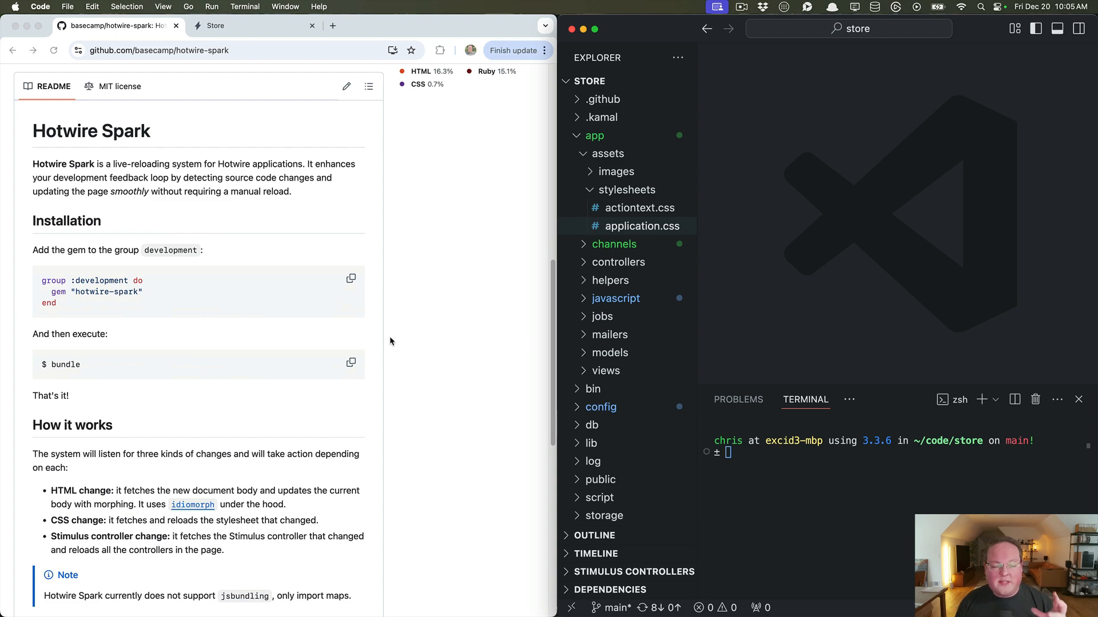
scroll("down", 3)
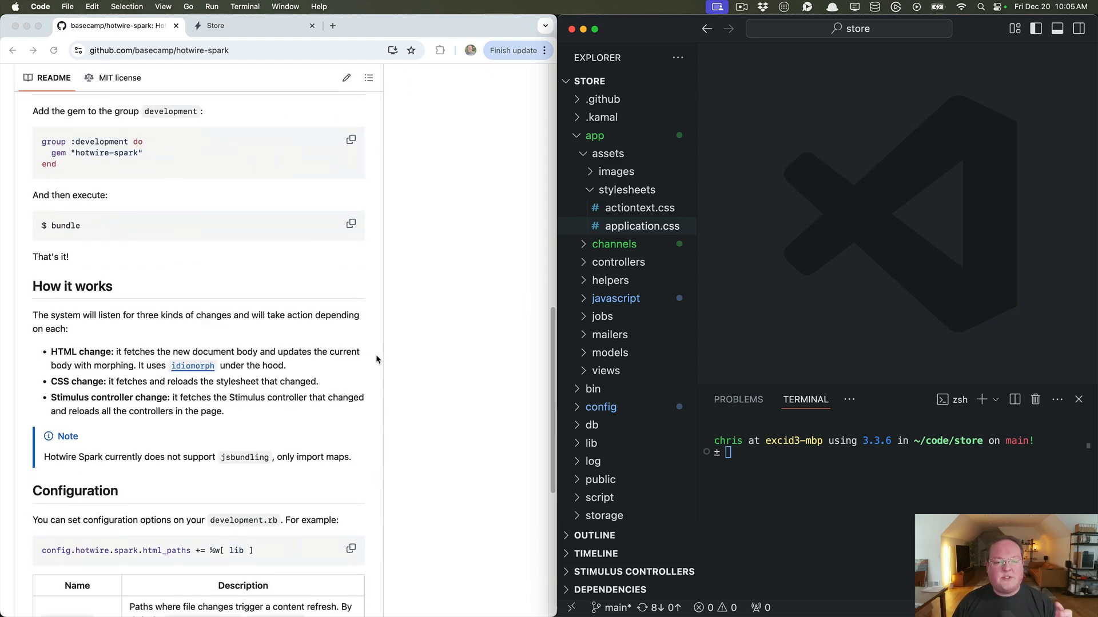
scroll("down", 3)
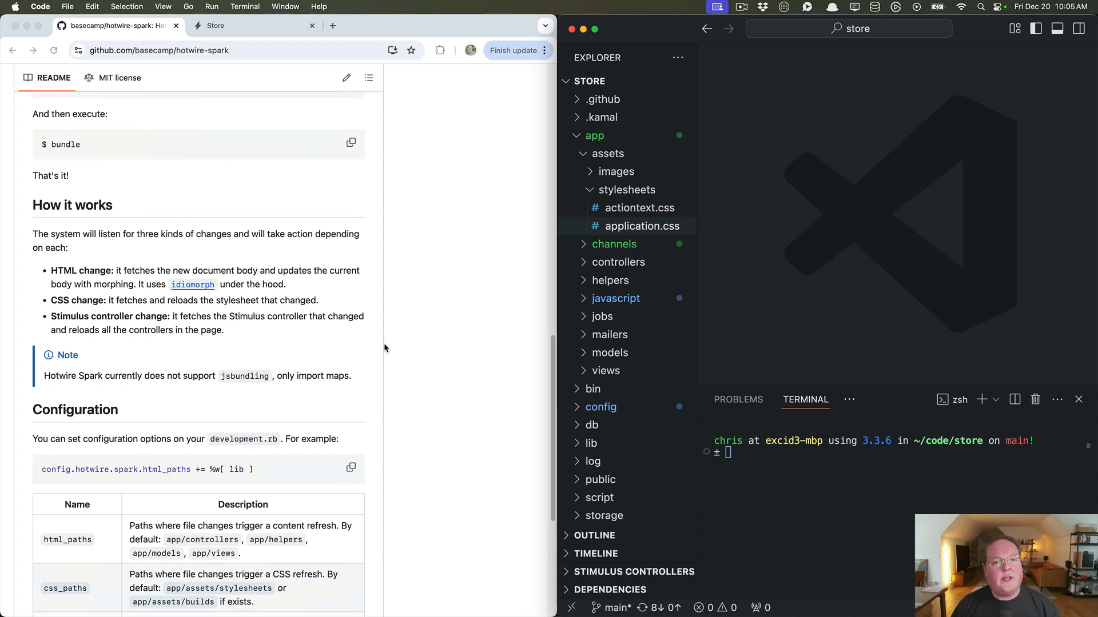
mouse_move(401, 327)
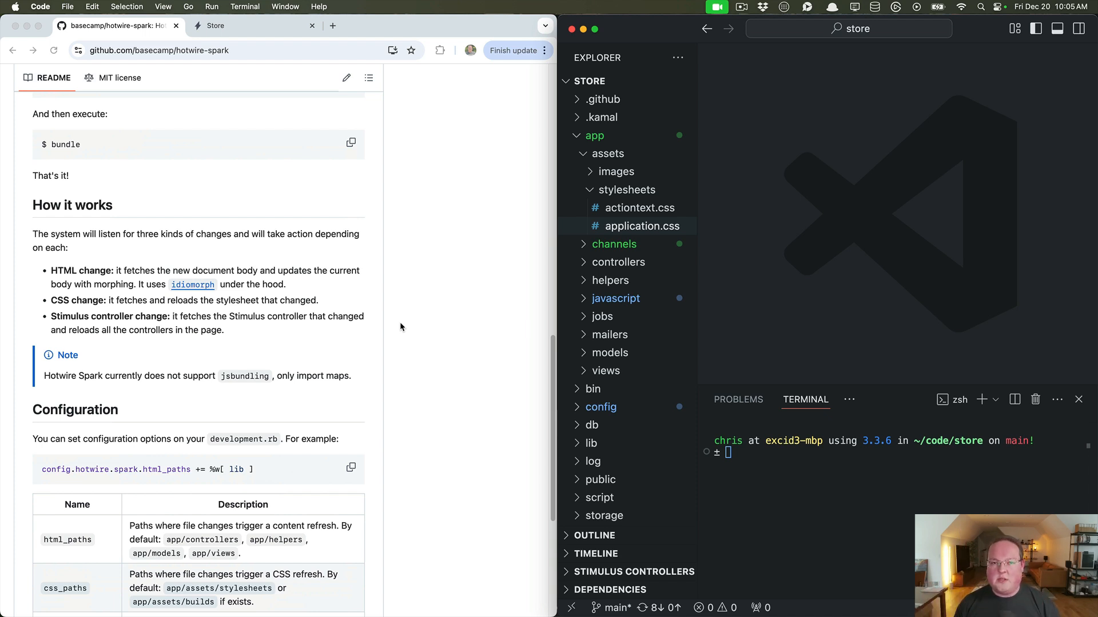
mouse_move(293, 310)
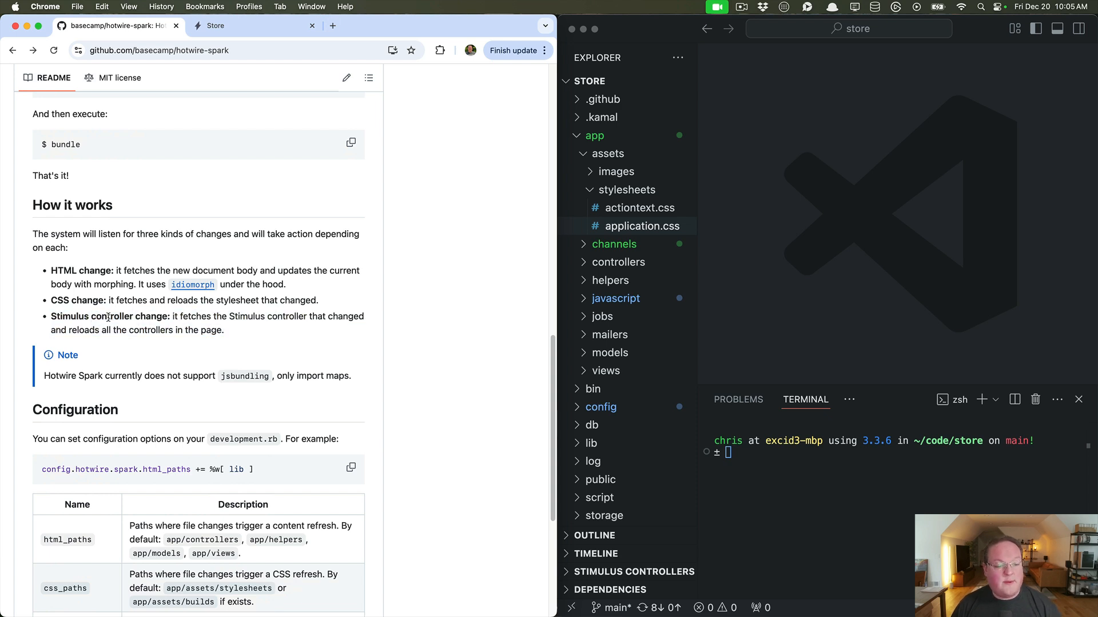
double_click(110, 317)
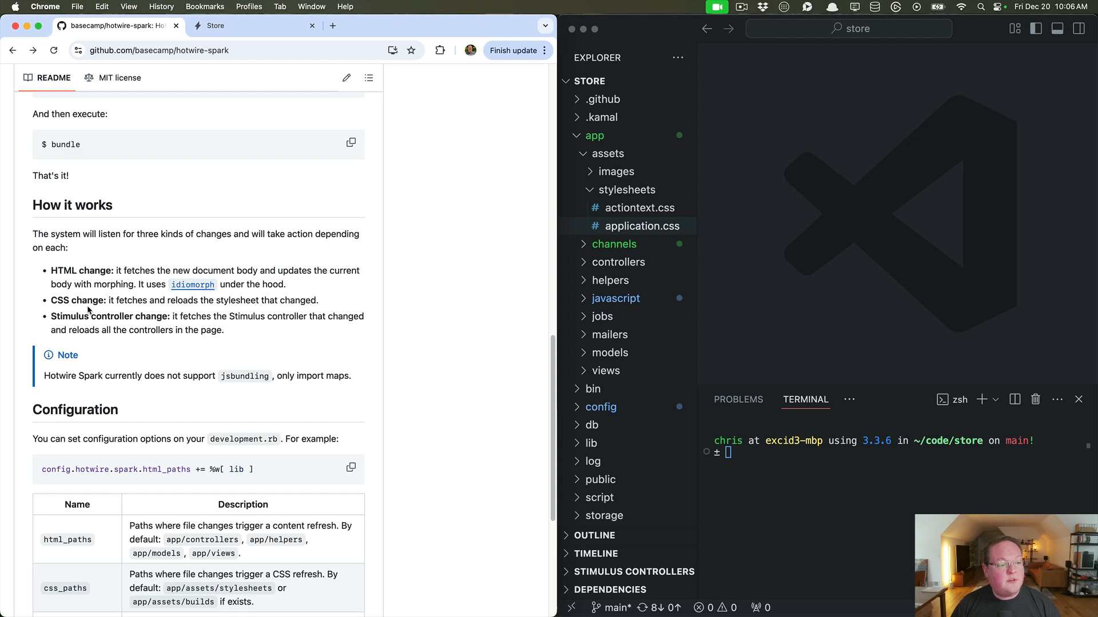
scroll("down", 3)
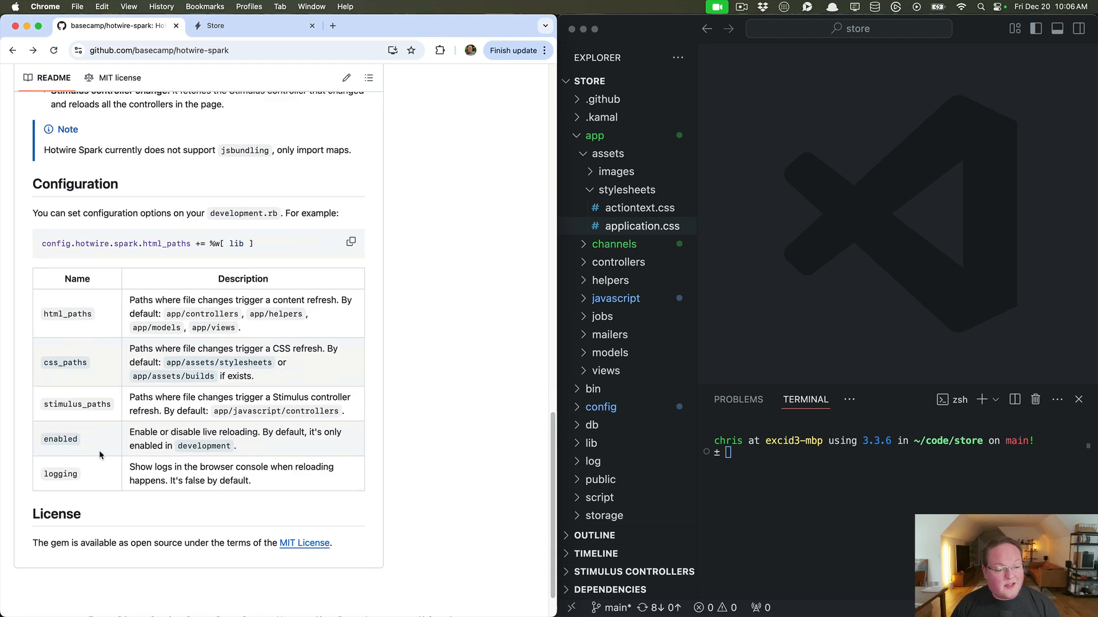
mouse_move(159, 348)
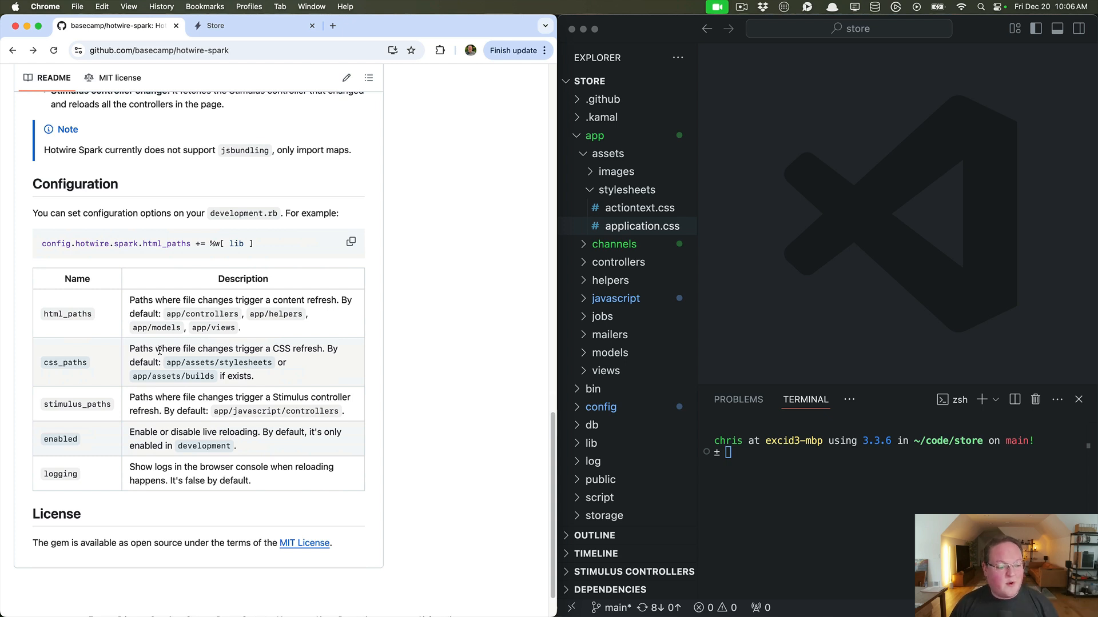
mouse_move(163, 380)
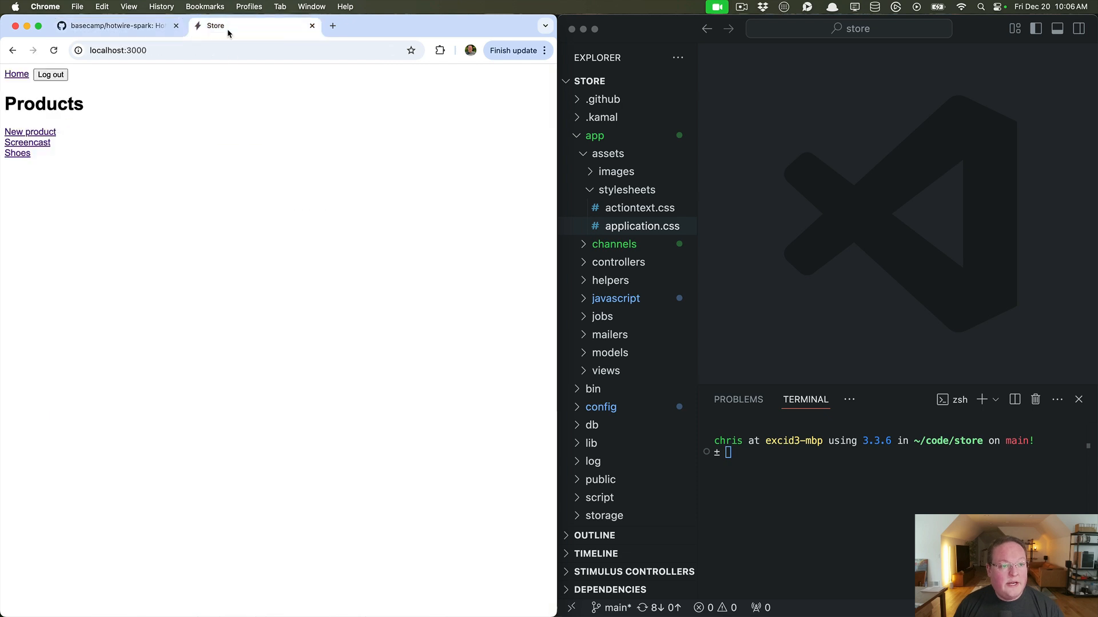
mouse_move(38, 212)
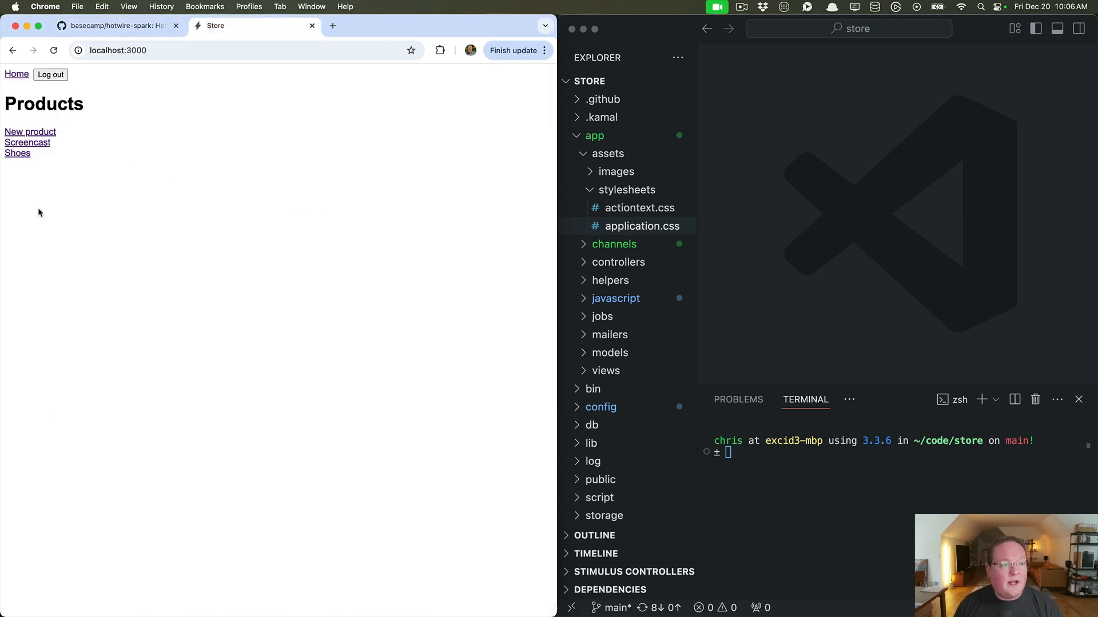
mouse_move(48, 209)
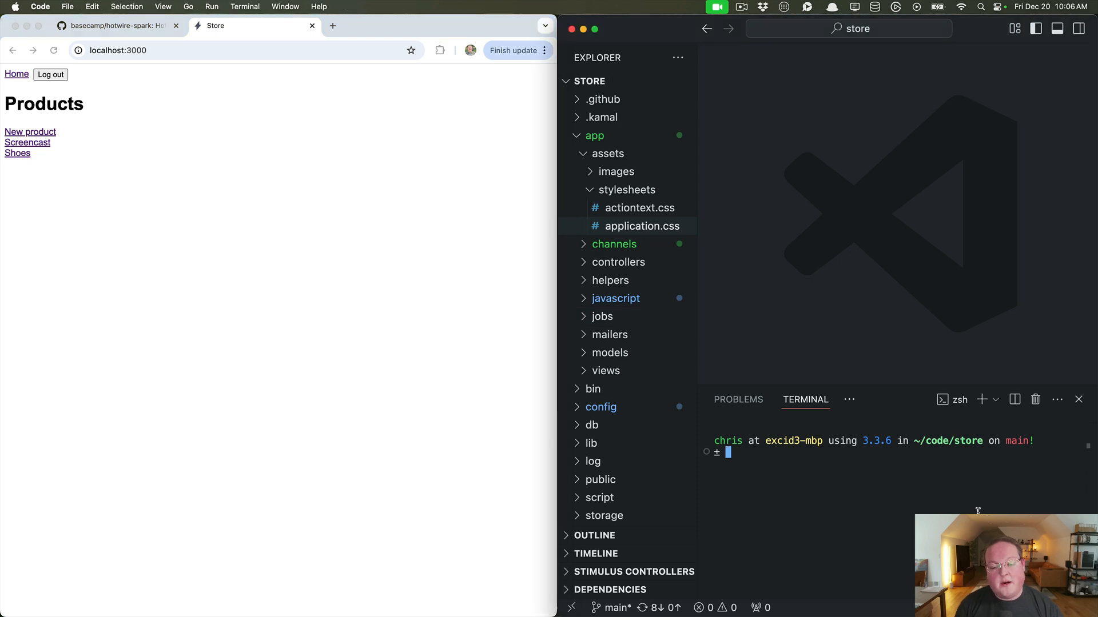
type("bundle add -g")
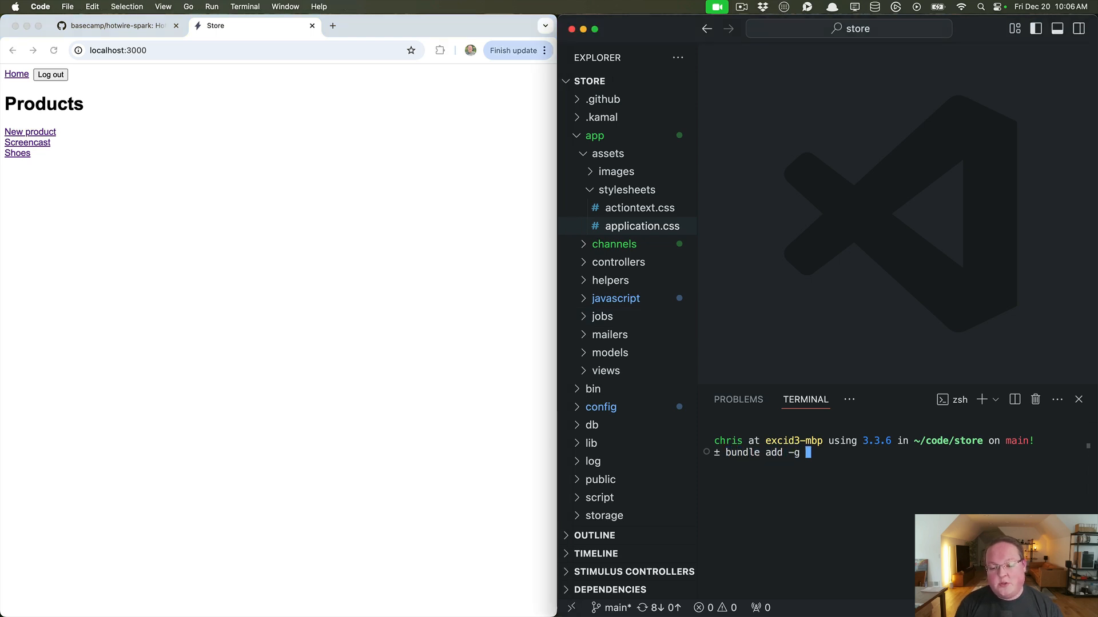
type("development")
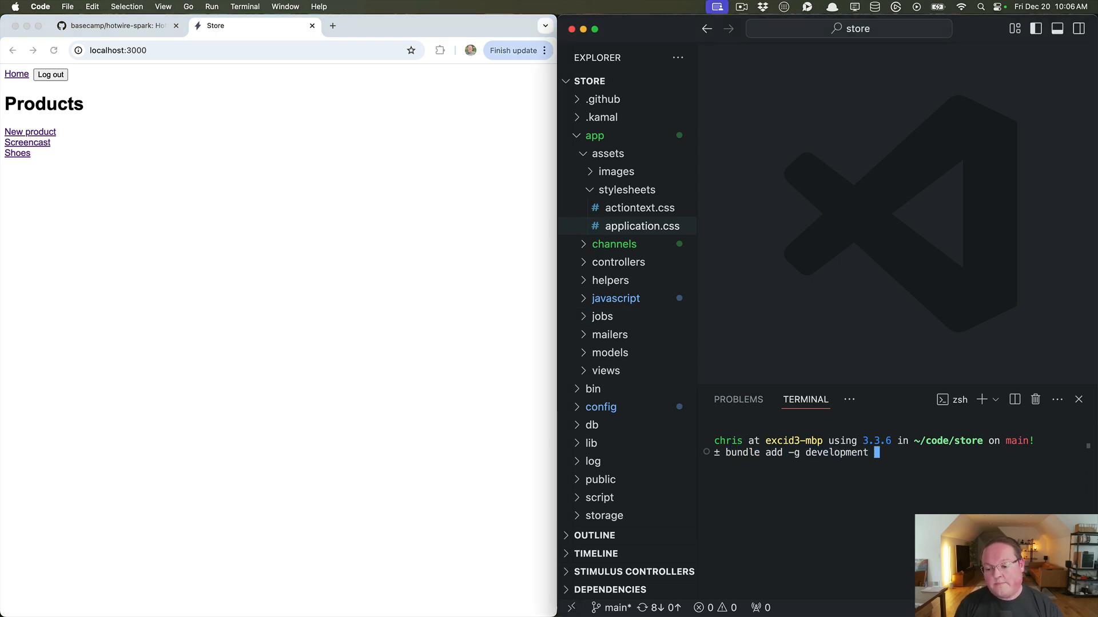
type("hotwire-spark")
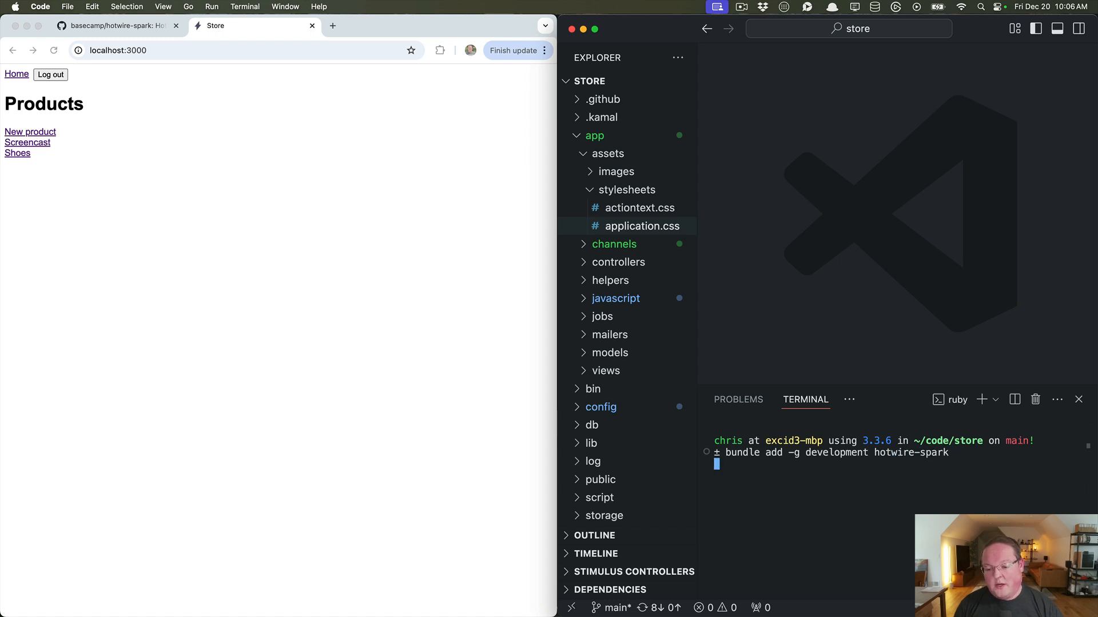
key("Return")
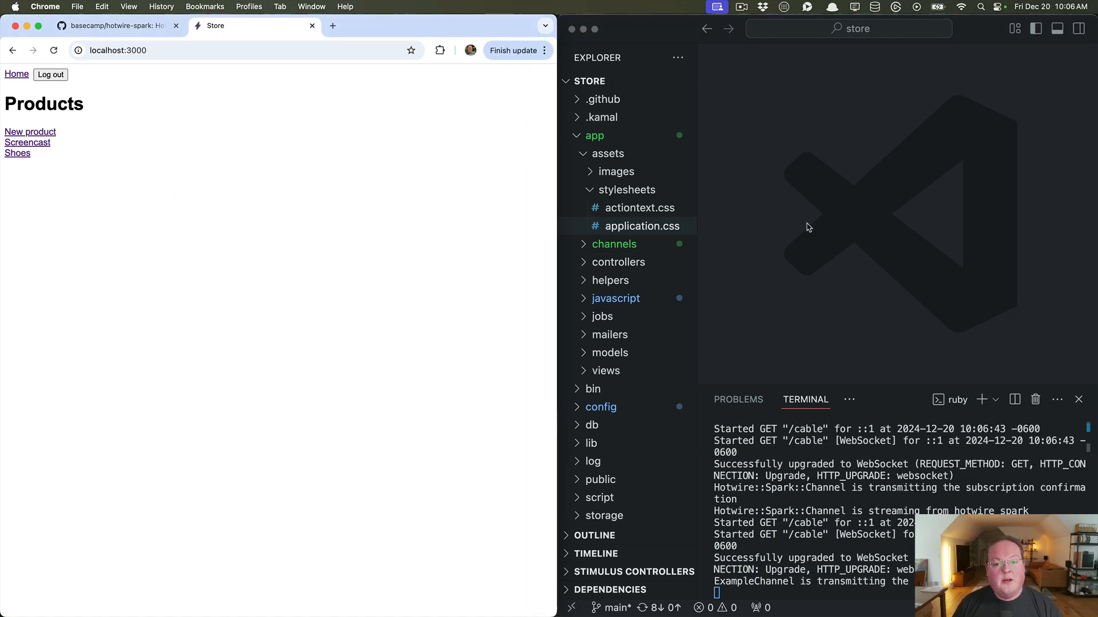
Add 'font-family: Arial, Helvetica, sans-serif;' to the body rule in application.css.
left_click(640, 225)
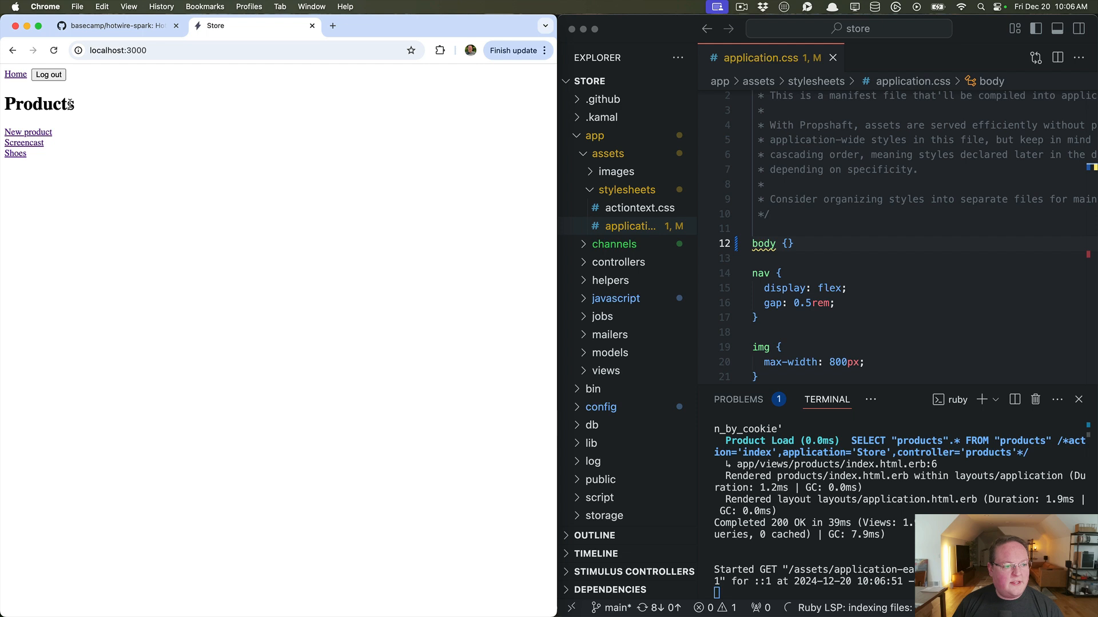
mouse_move(927, 281)
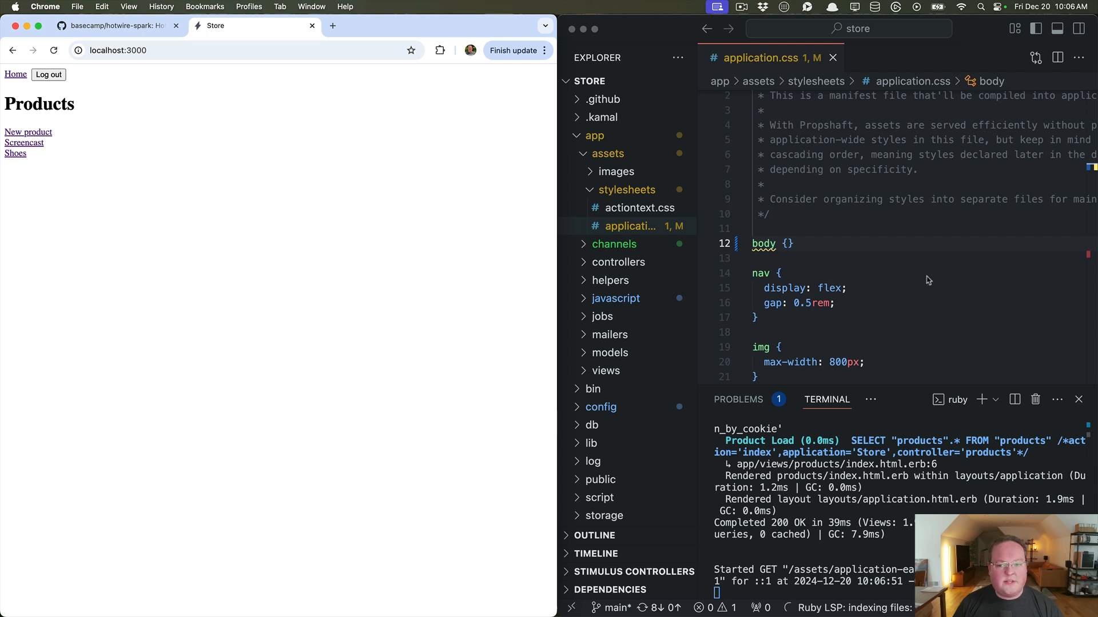
type("font-family: Arial, Helvetica, sans-serif;")
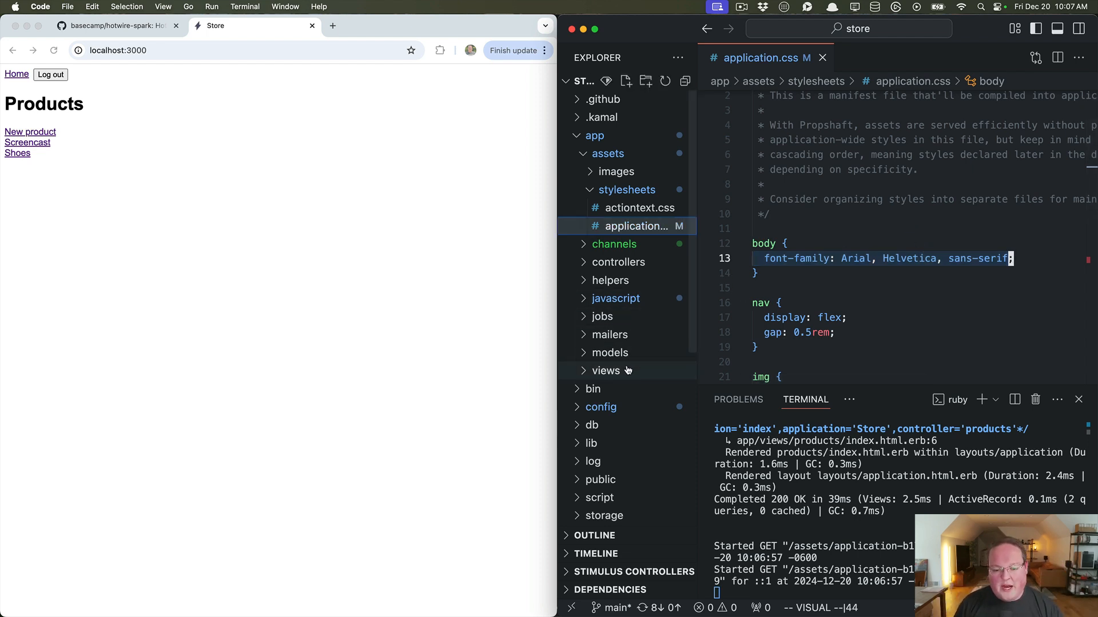
left_click(606, 370)
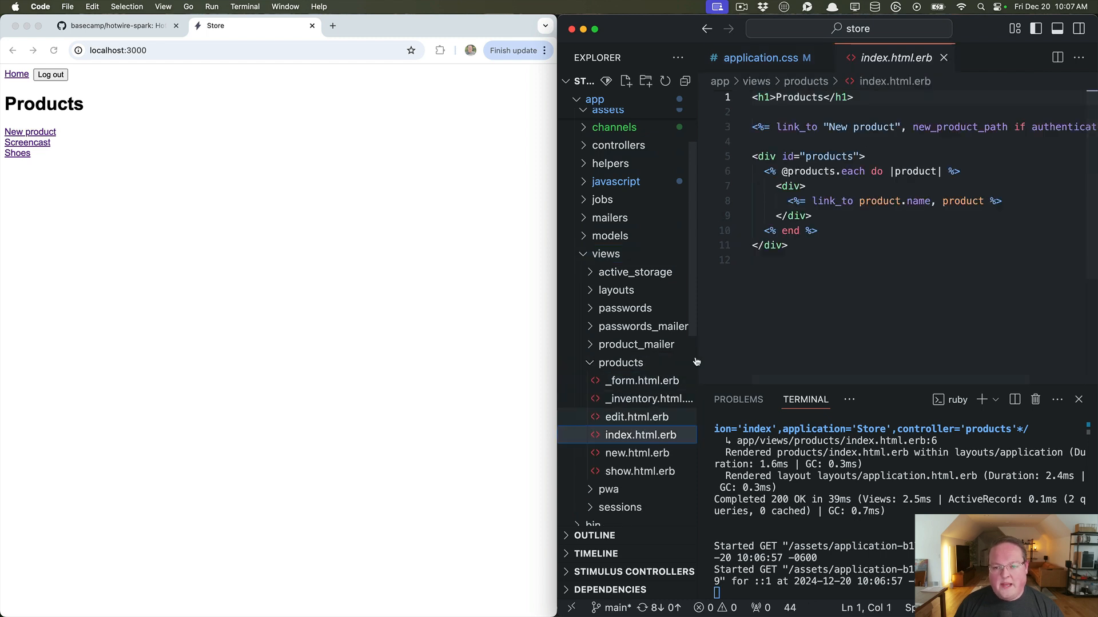
Append '!' to the Products heading, watch it reload, revert it, and close DevTools.
left_click(799, 97)
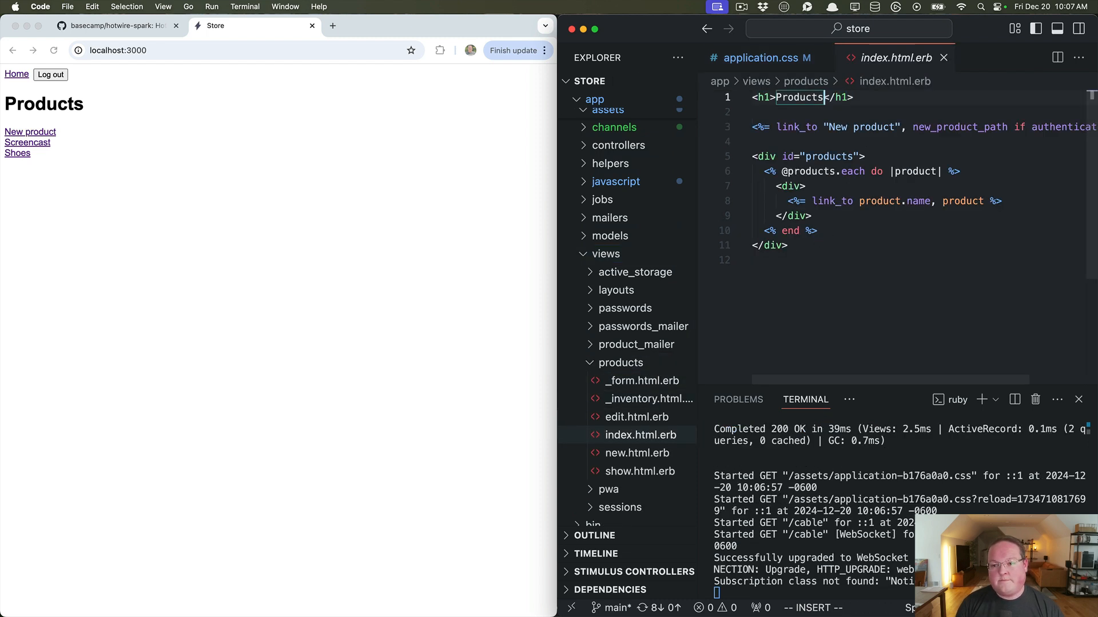
type("!")
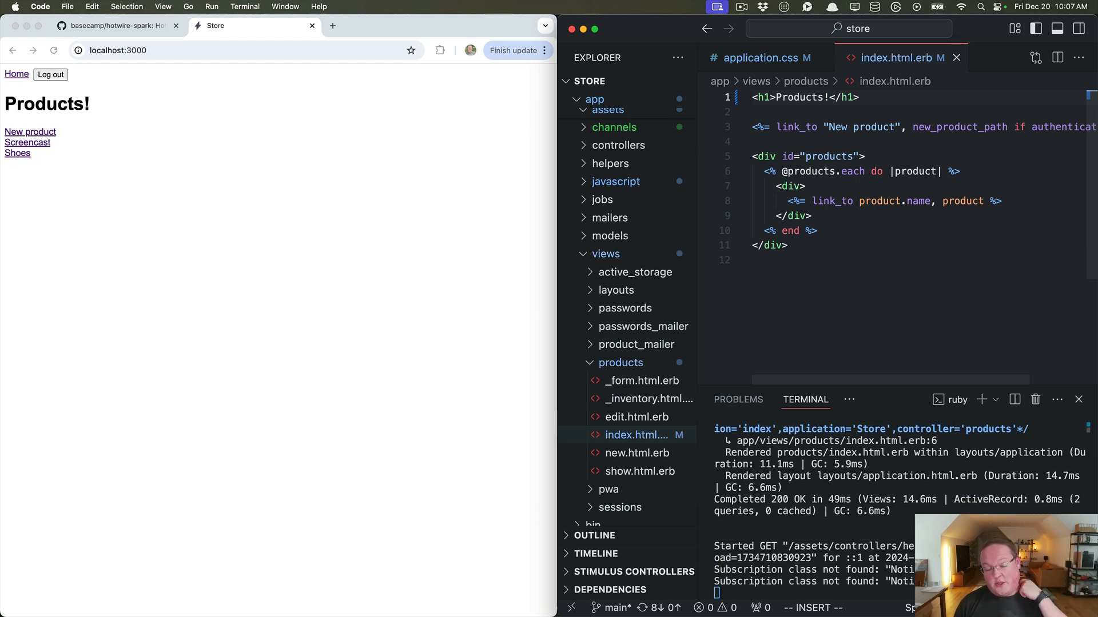
left_click(391, 356)
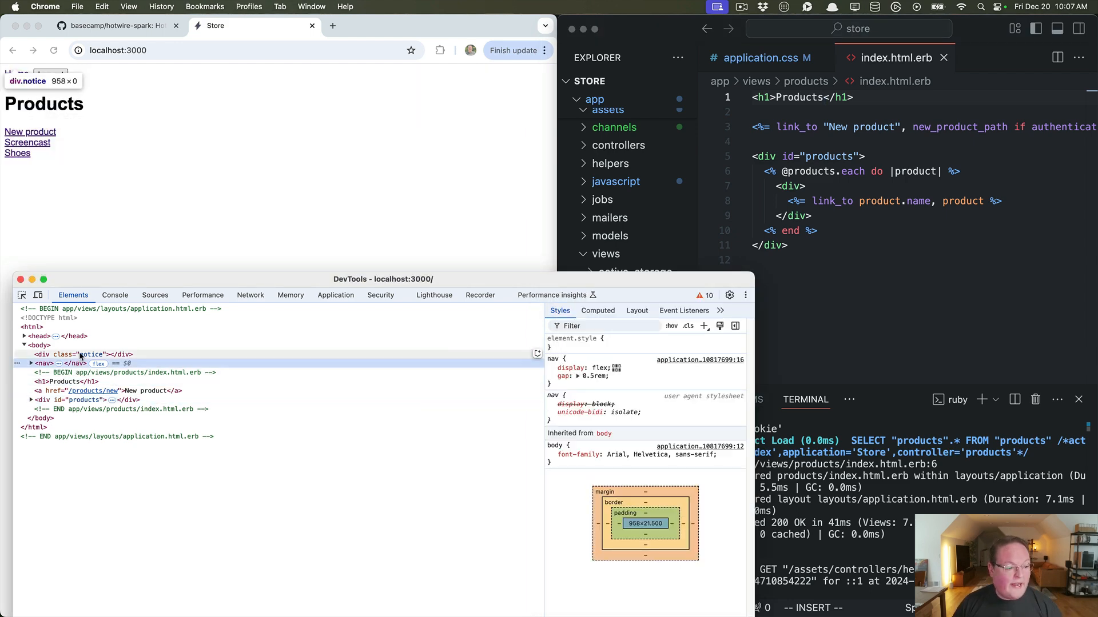
left_click(77, 355)
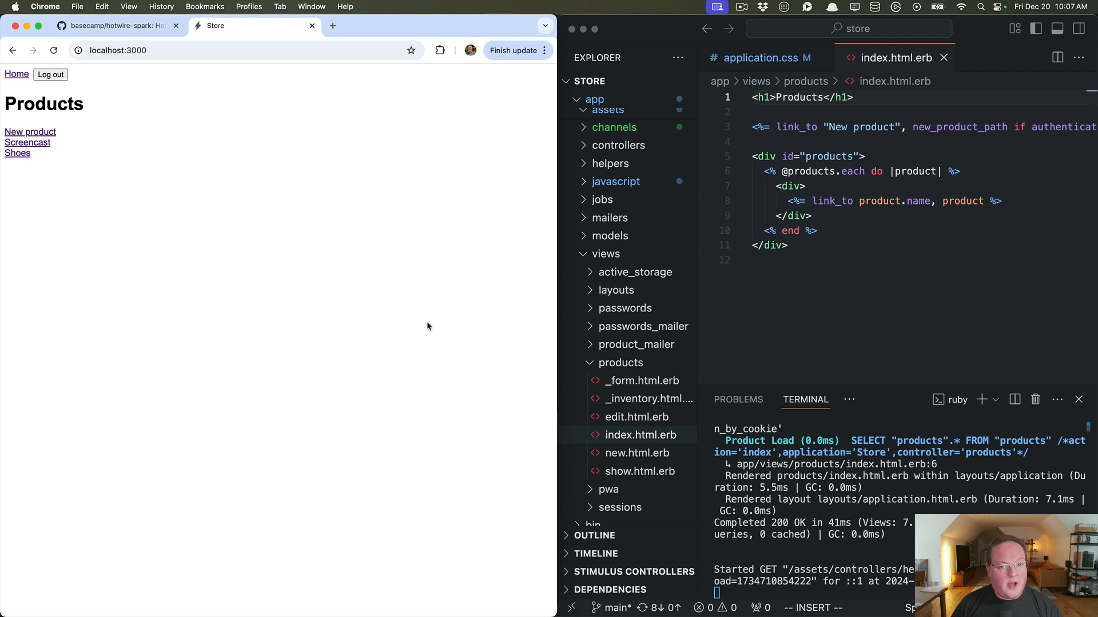
mouse_move(413, 318)
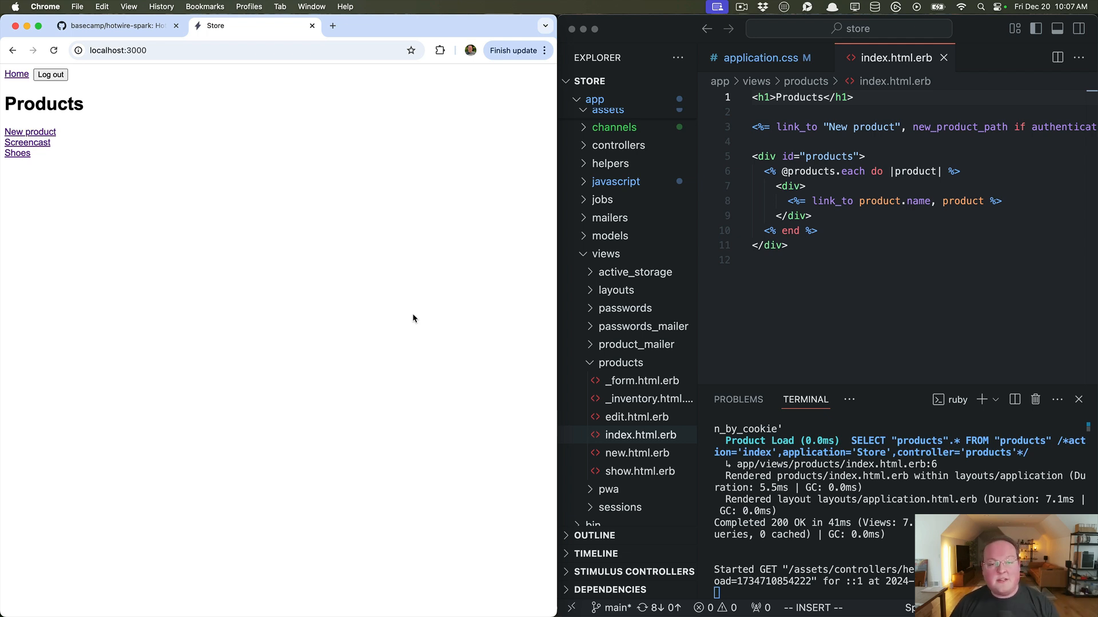
Add a data-controller="hello" div to products/index and set the greeting to 'Hello World!'.
left_click(791, 142)
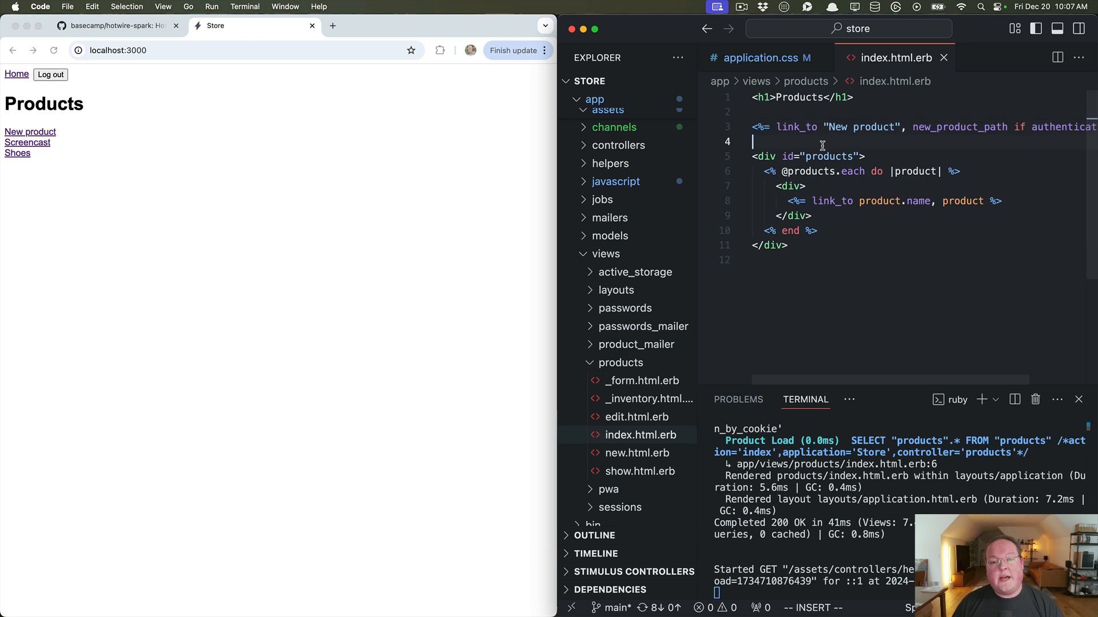
left_click(615, 181)
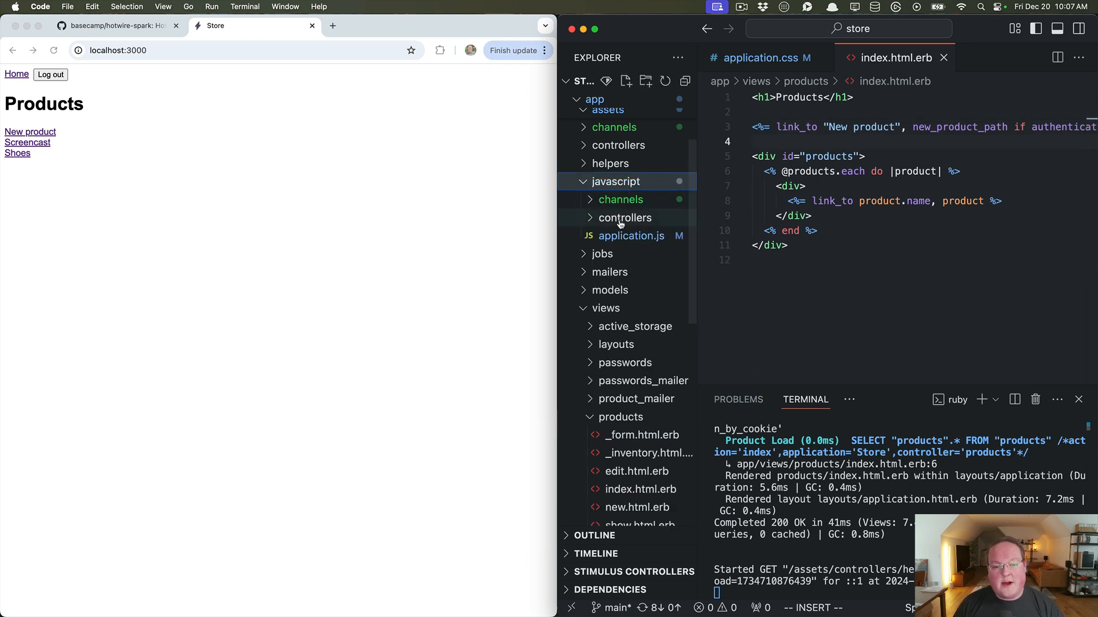
left_click(624, 217)
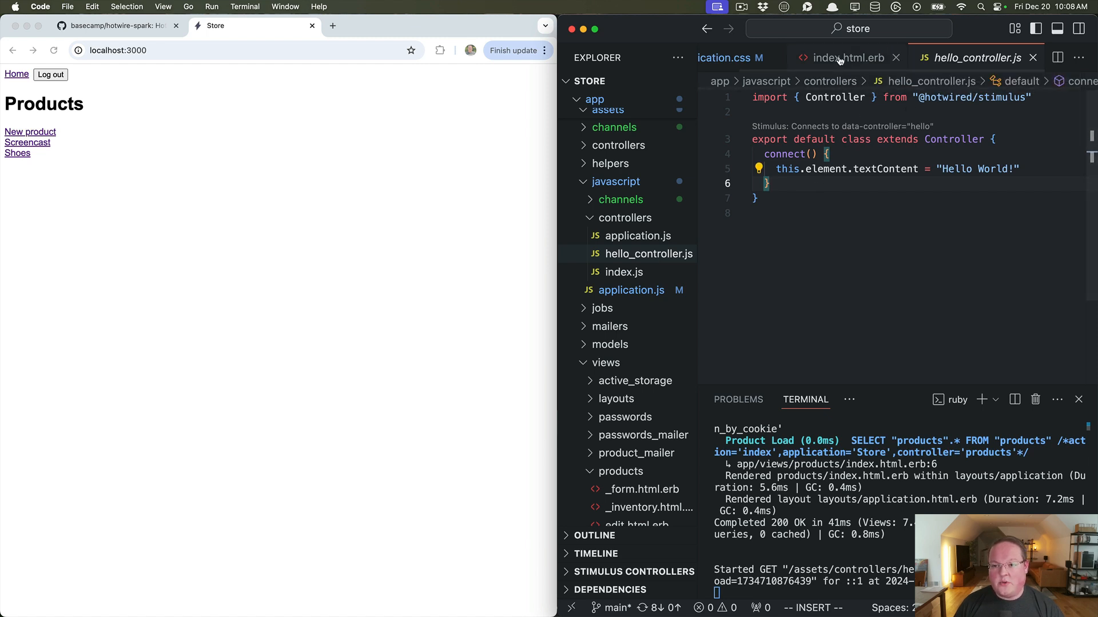
left_click(848, 57)
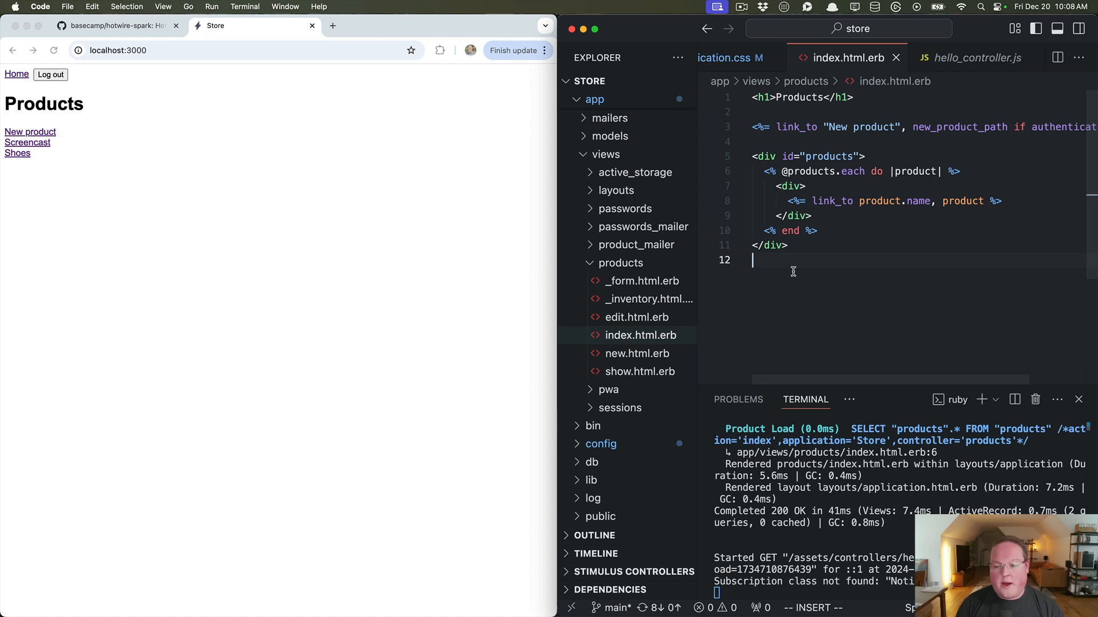
type("<div data-controller=\"hello\"></div>")
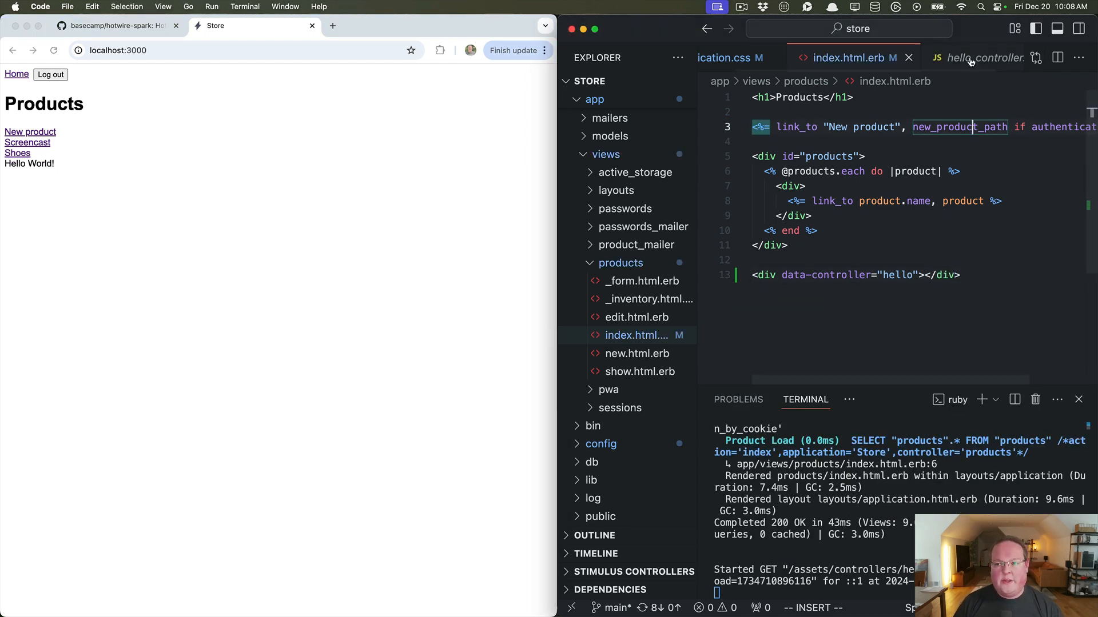
left_click(980, 57)
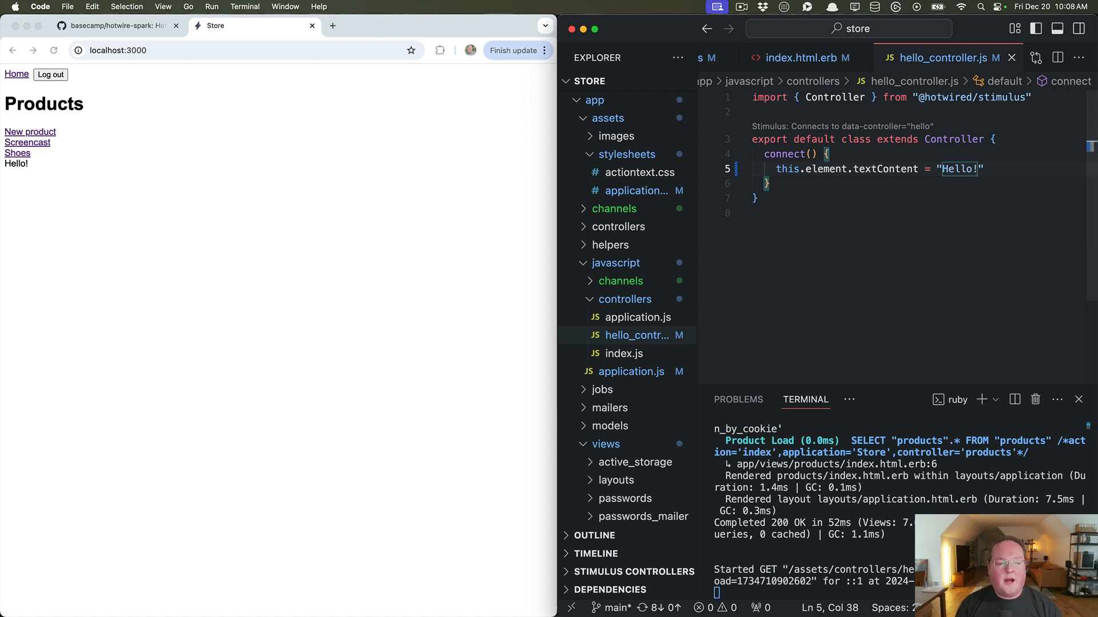
type("World")
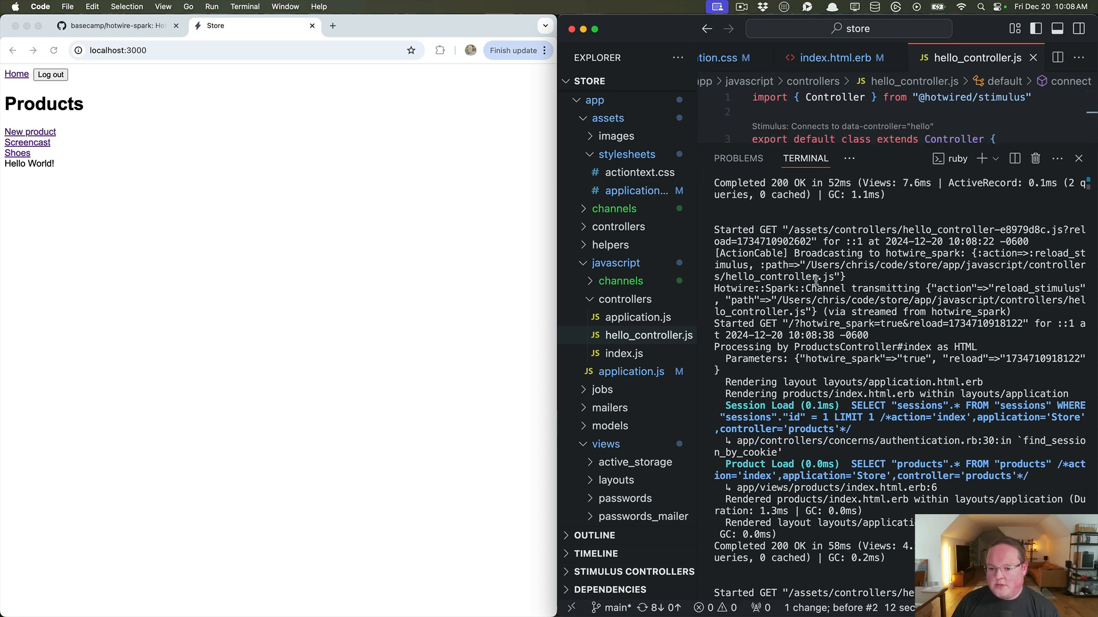
scroll("down", 3)
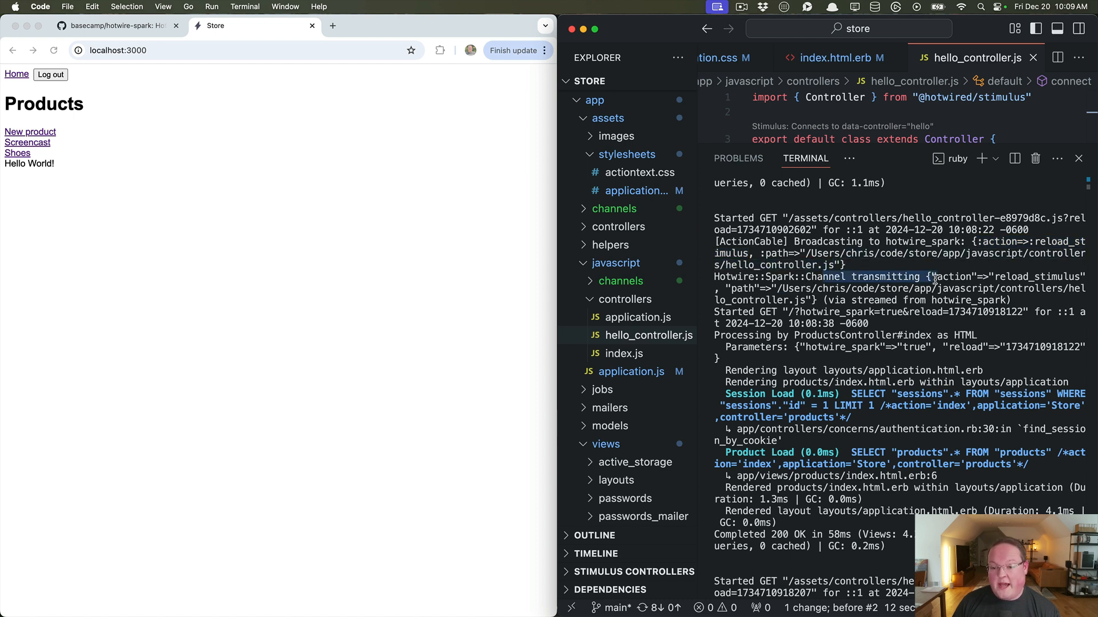
mouse_move(881, 294)
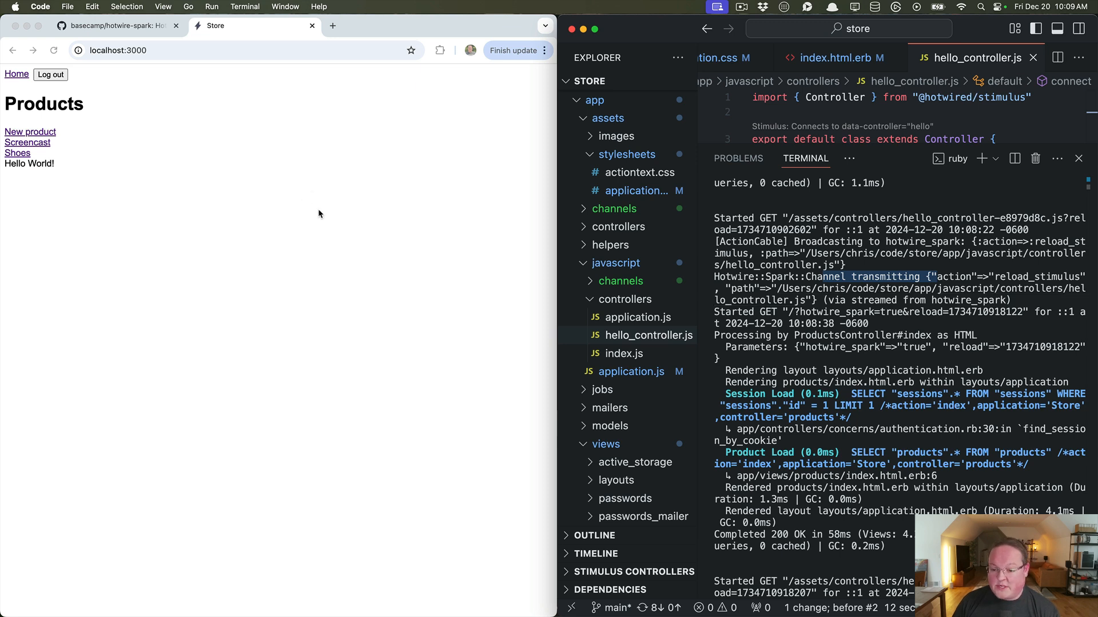
mouse_move(384, 215)
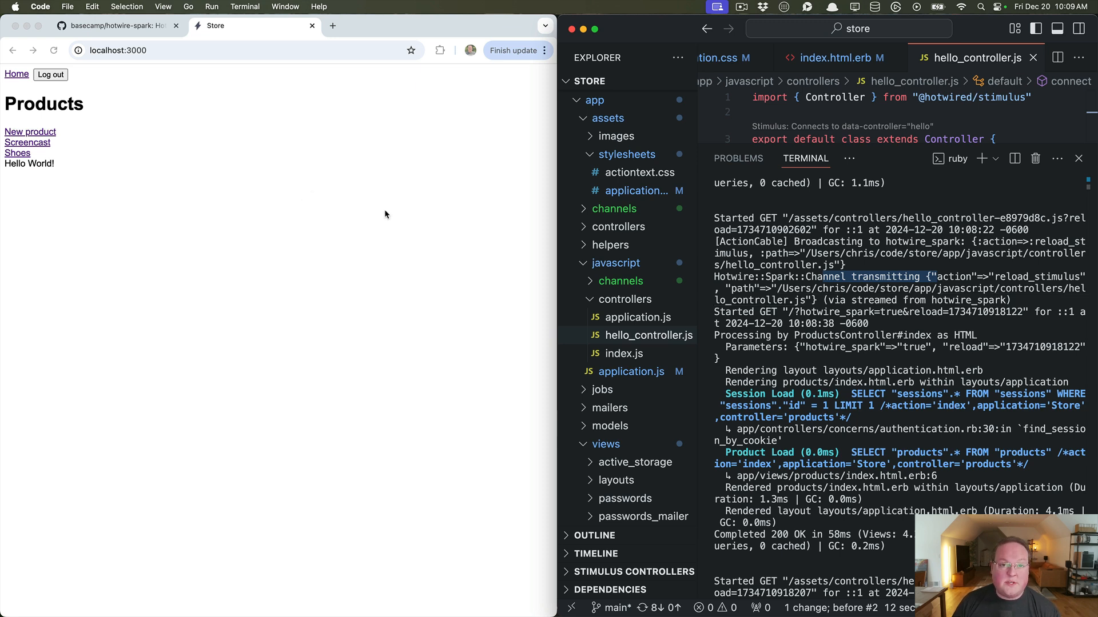
mouse_move(922, 187)
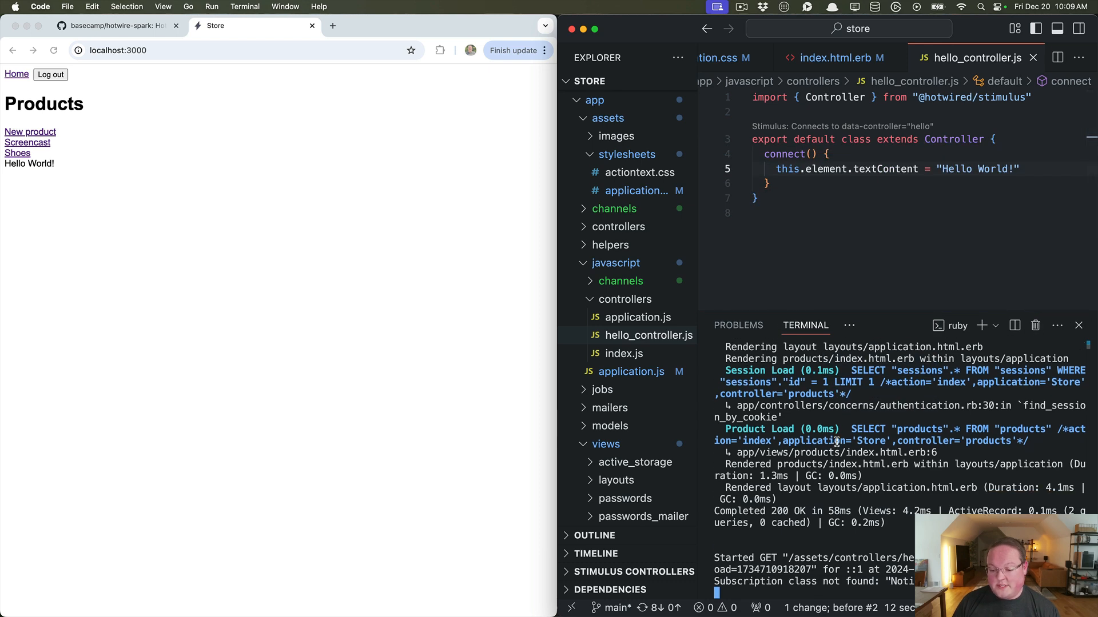
Switch to the hotwire-spark GitHub tab and scroll the README back to the top.
left_click(116, 26)
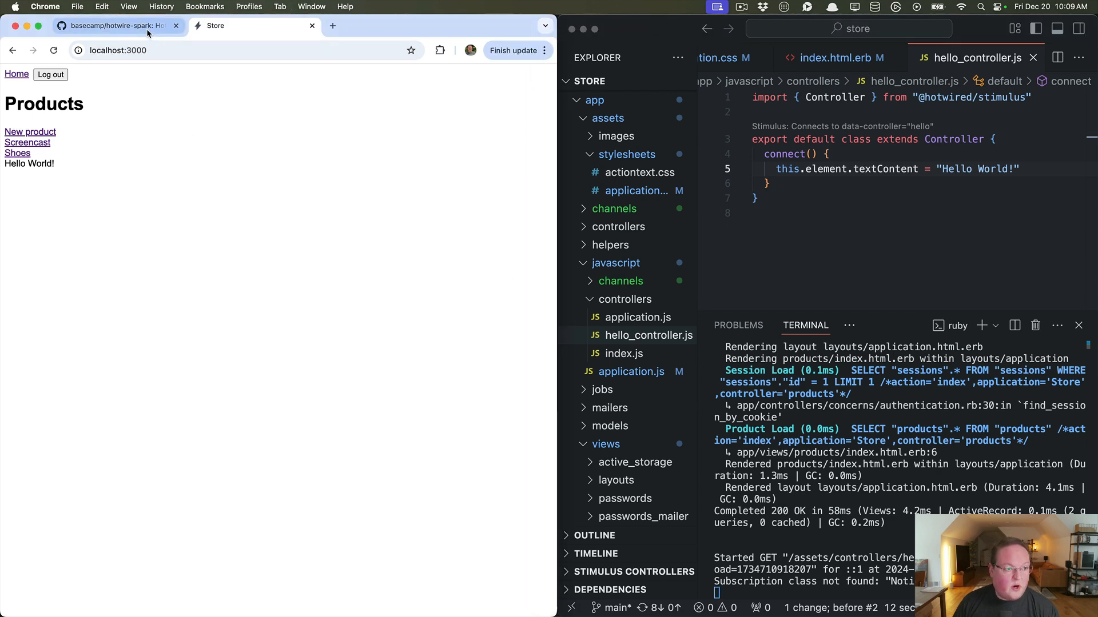
left_click(115, 25)
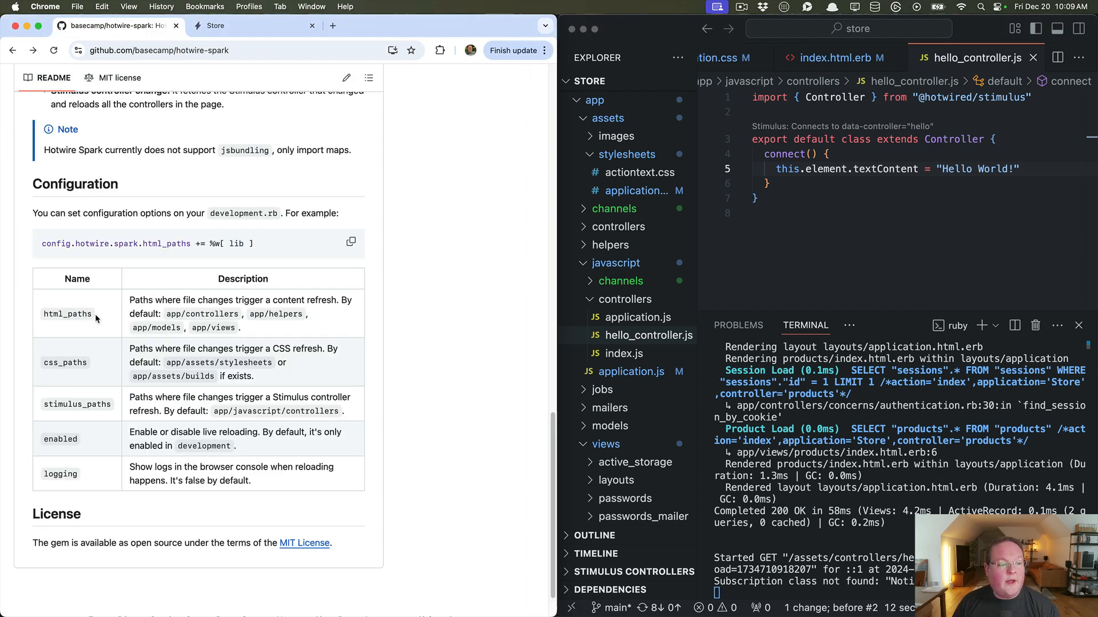
scroll("up", 3)
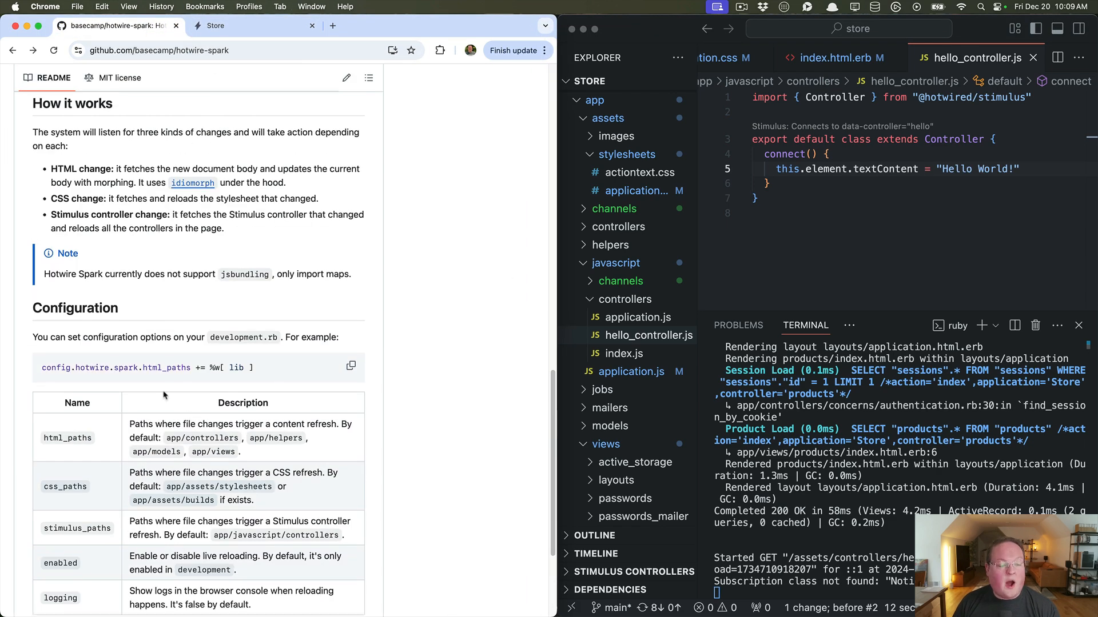
mouse_move(216, 350)
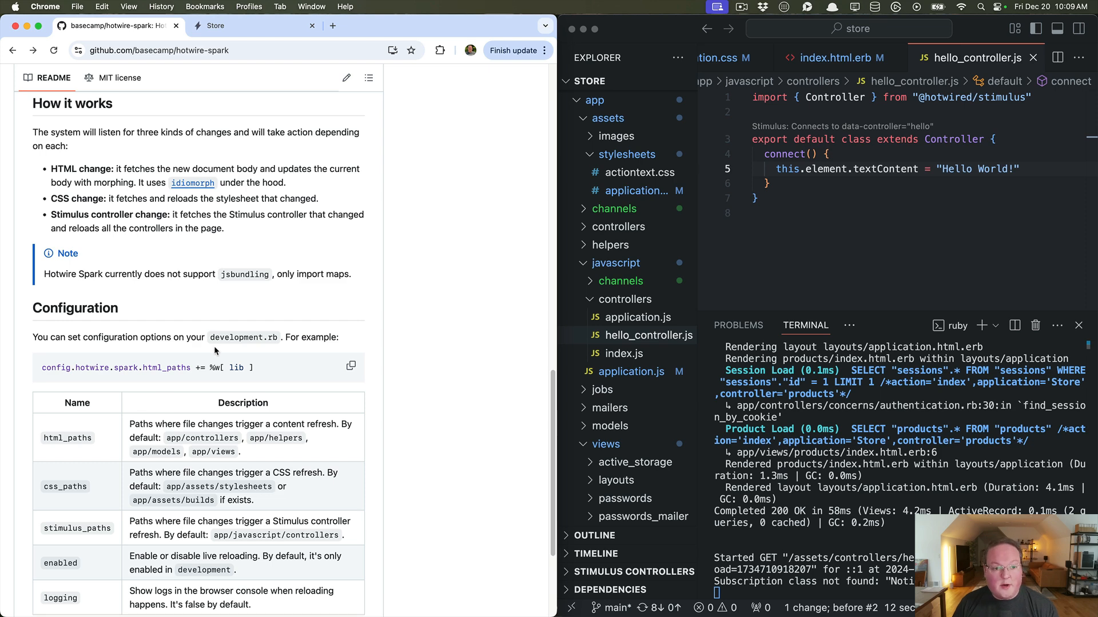
mouse_move(101, 177)
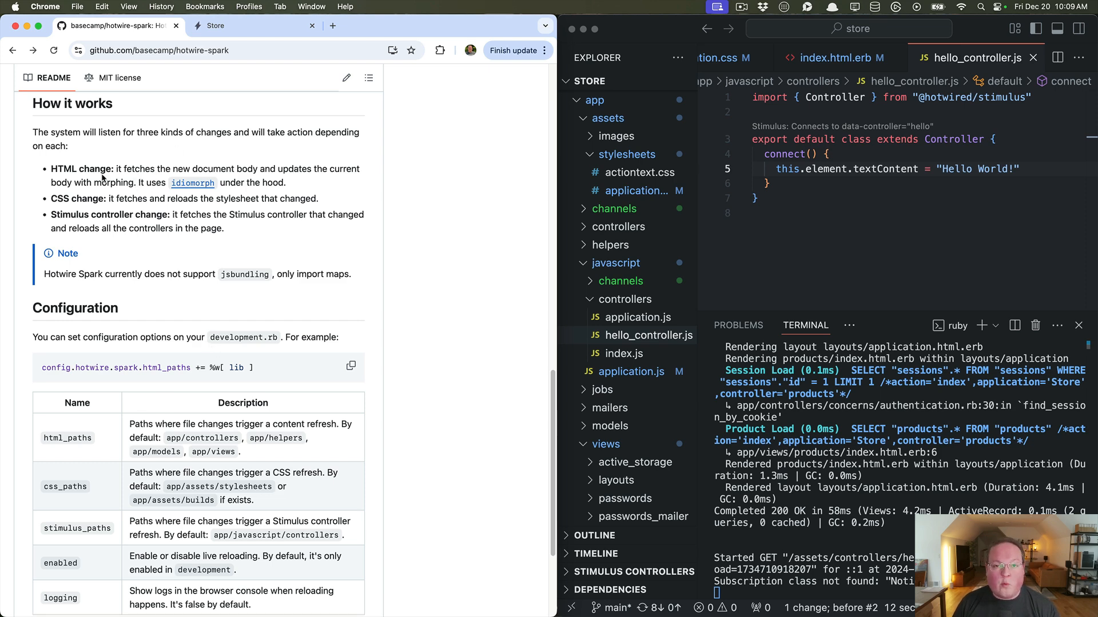
mouse_move(212, 196)
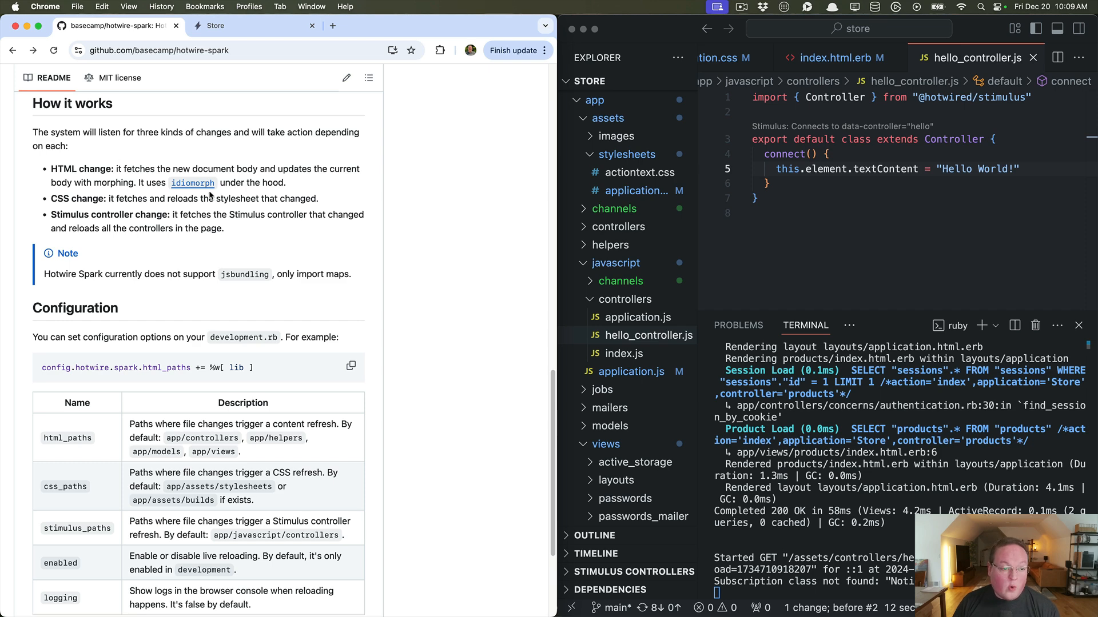
mouse_move(193, 183)
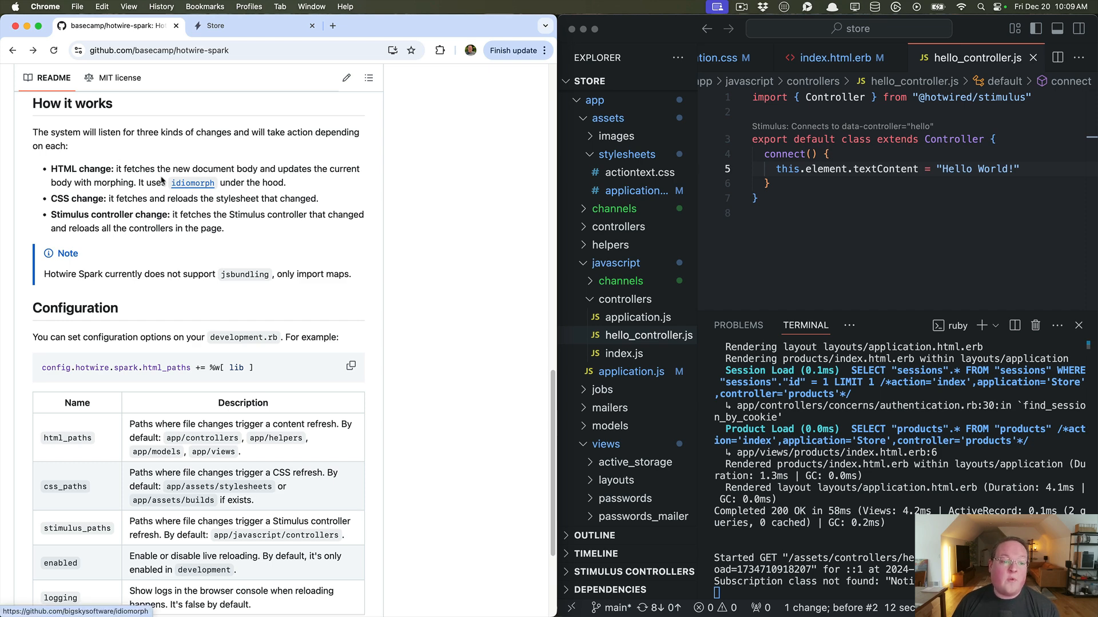
mouse_move(128, 171)
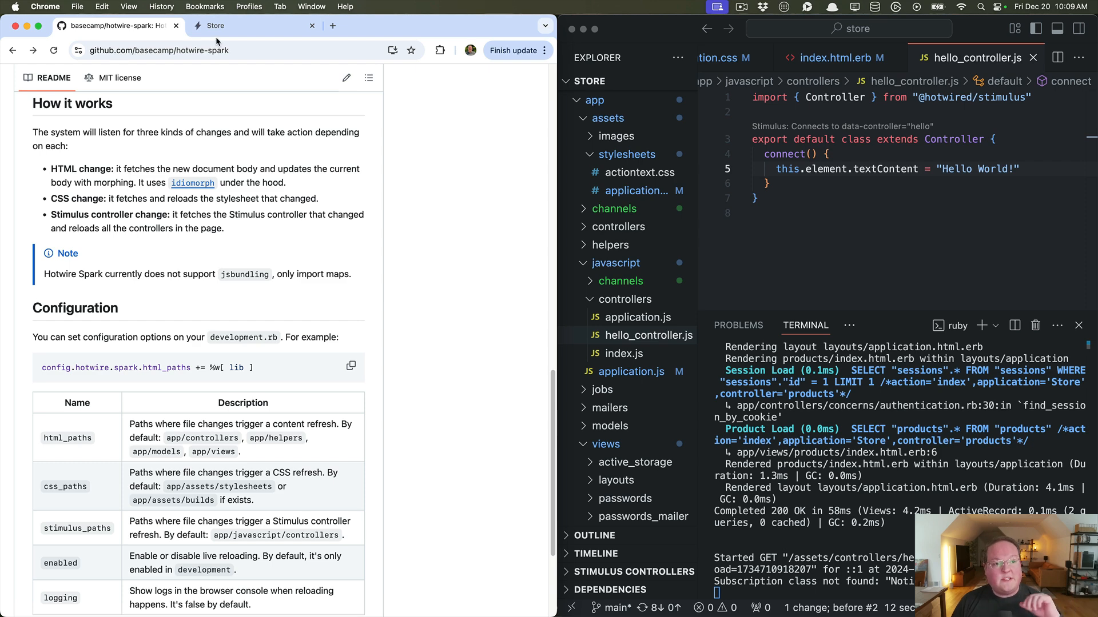
mouse_move(153, 196)
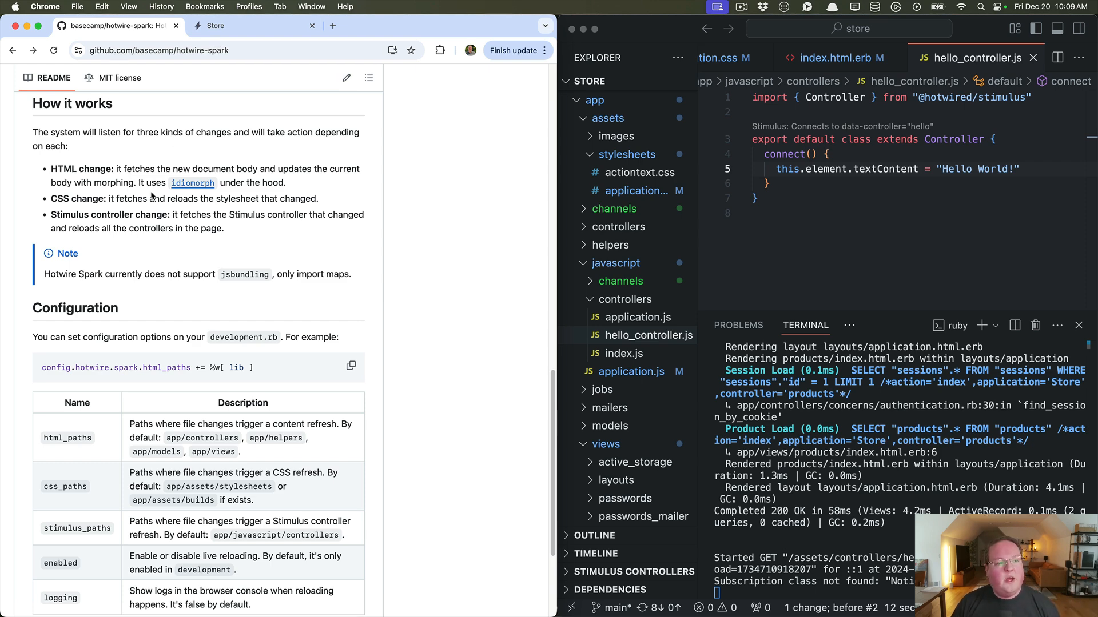
scroll("up", 3)
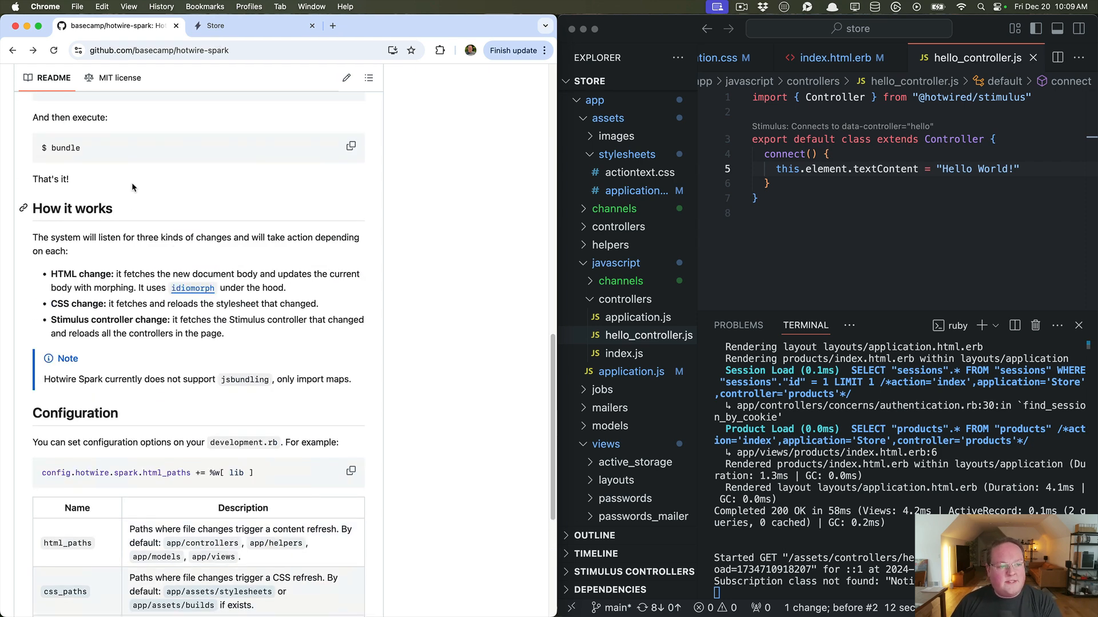
scroll("up", 3)
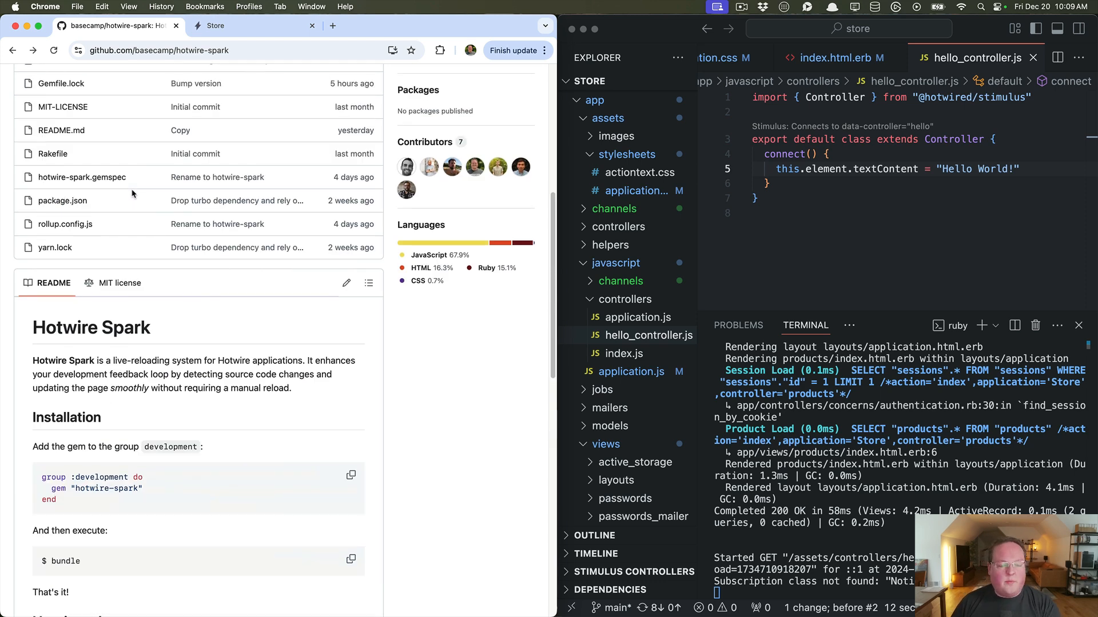
scroll("up", 3)
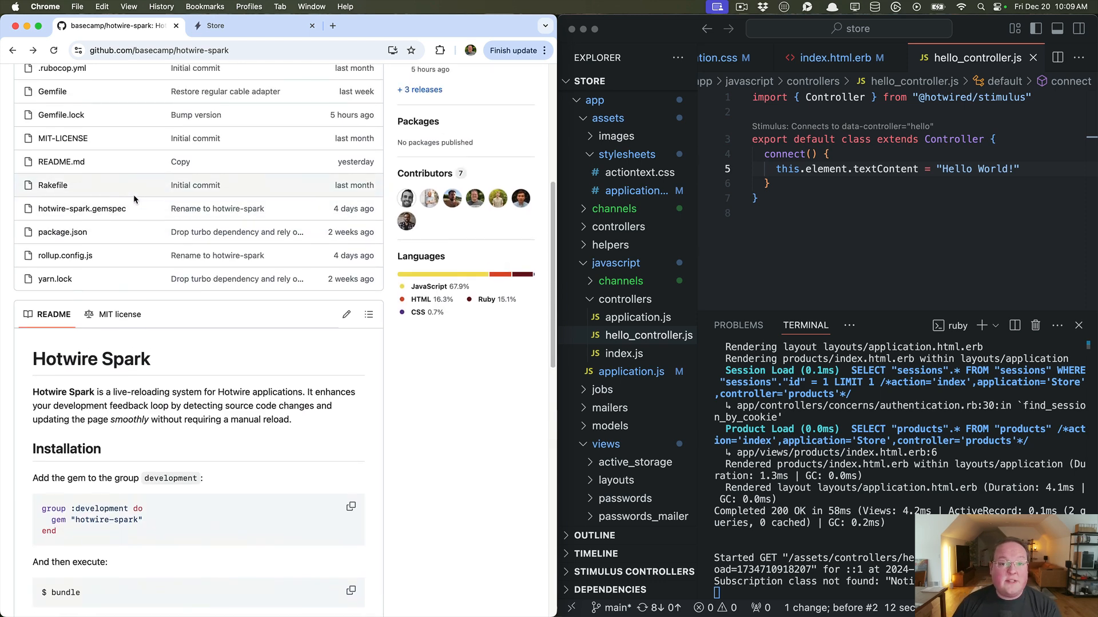
scroll("up", 3)
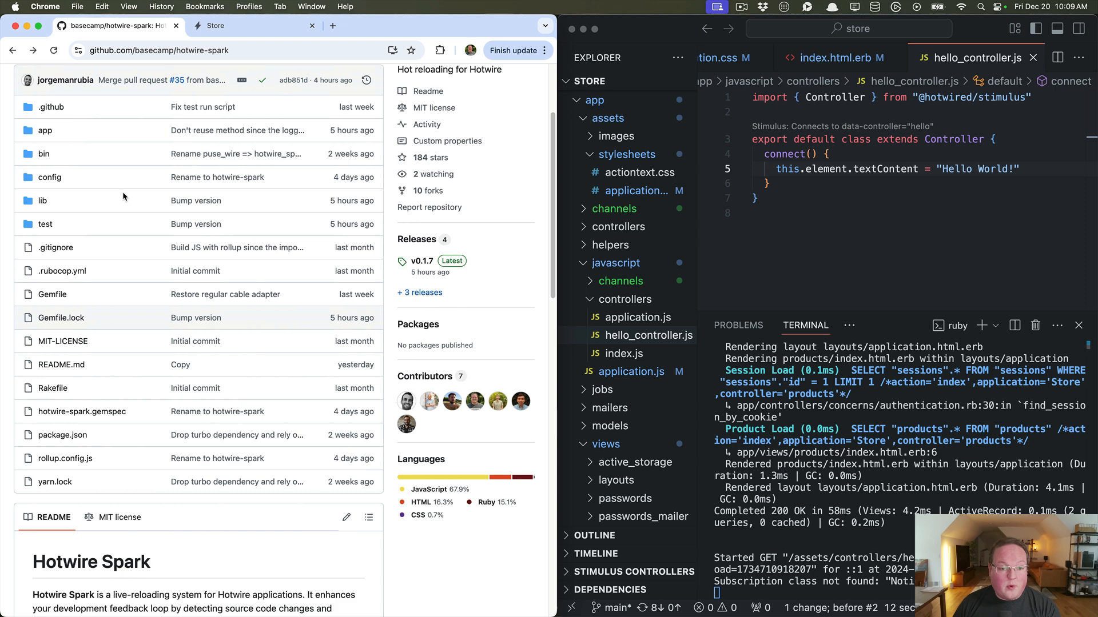
scroll("up", 3)
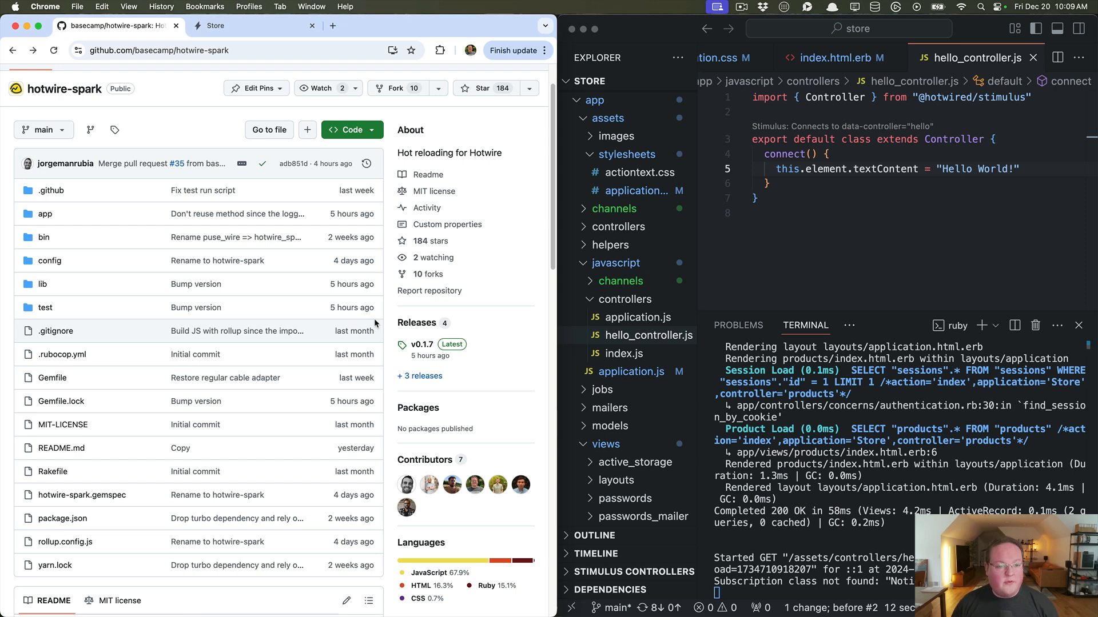
mouse_move(88, 208)
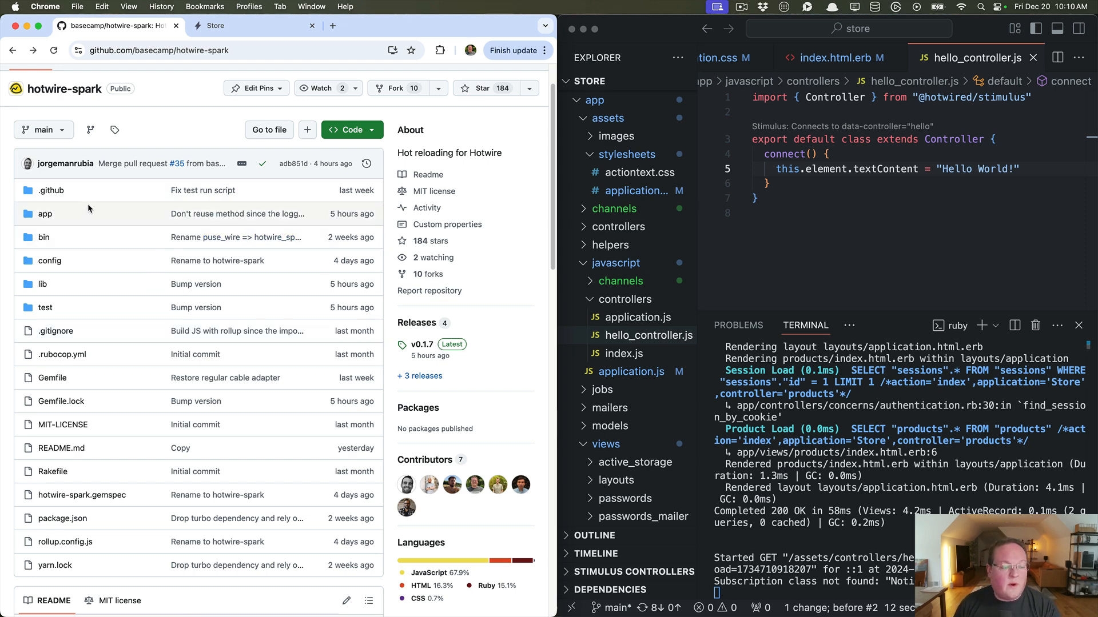
mouse_move(56, 213)
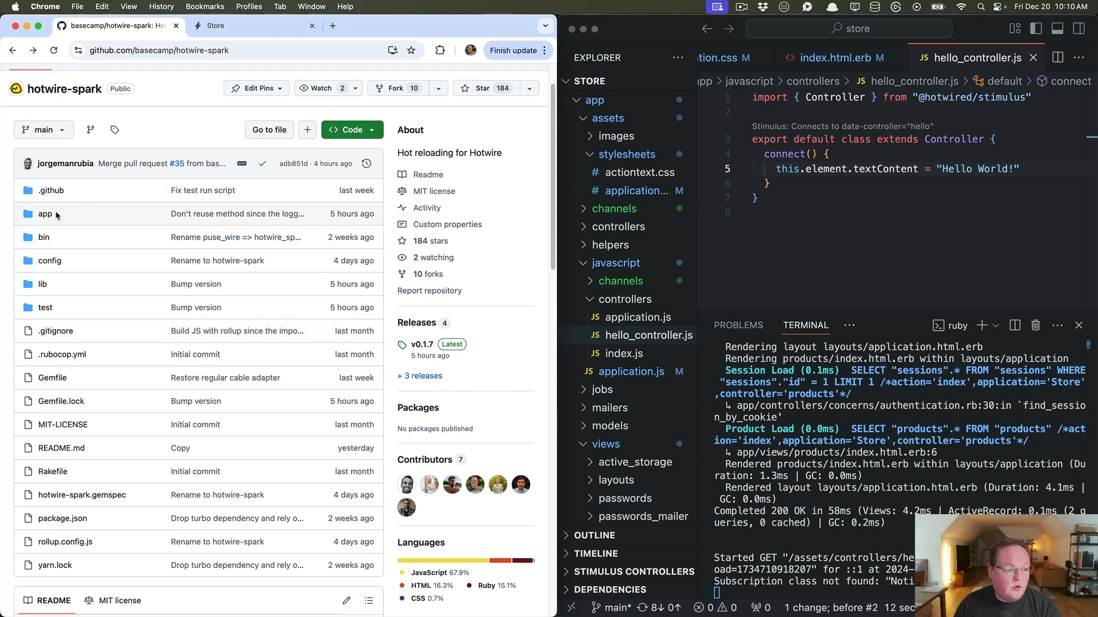
scroll("up", 3)
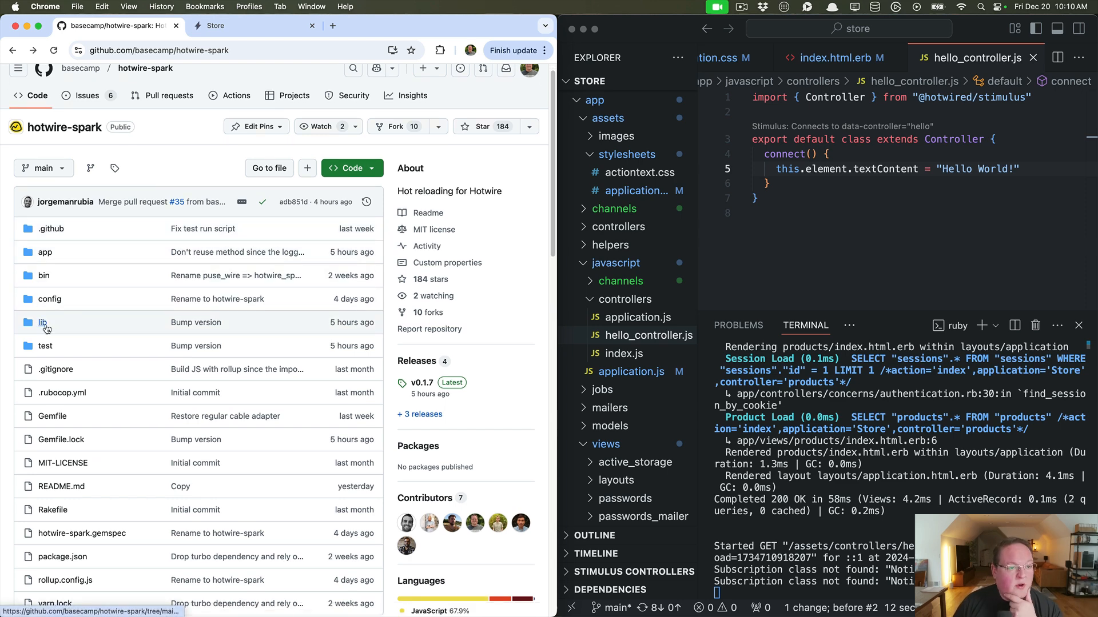
Read hotwire-spark.rb and engine.rb with its 'application' references, then return to lib/hotwire/spark.
left_click(44, 322)
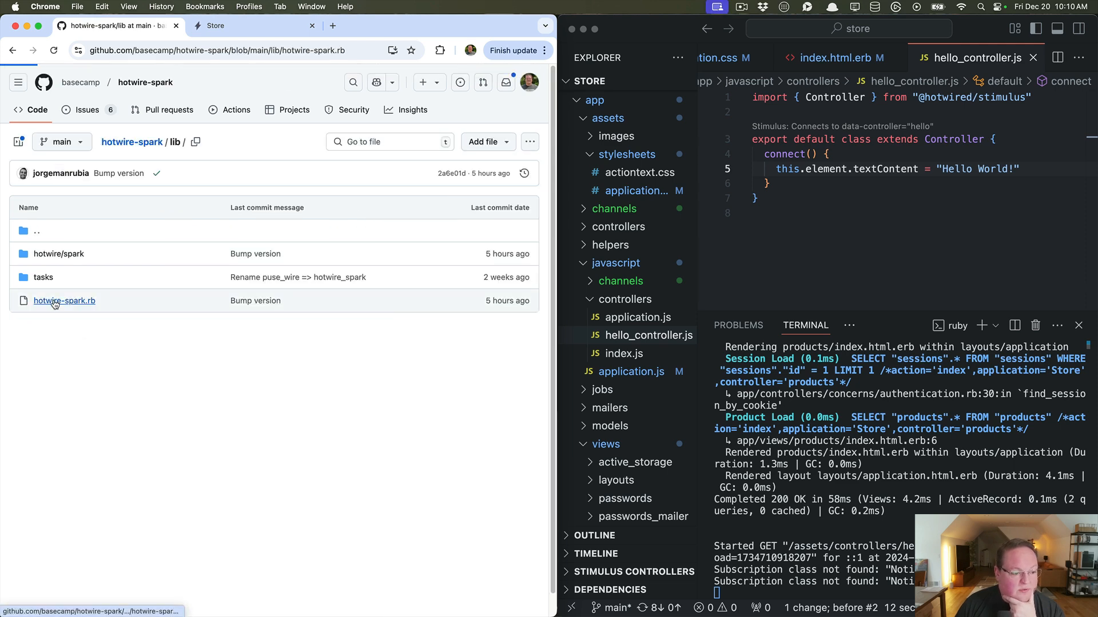
left_click(64, 300)
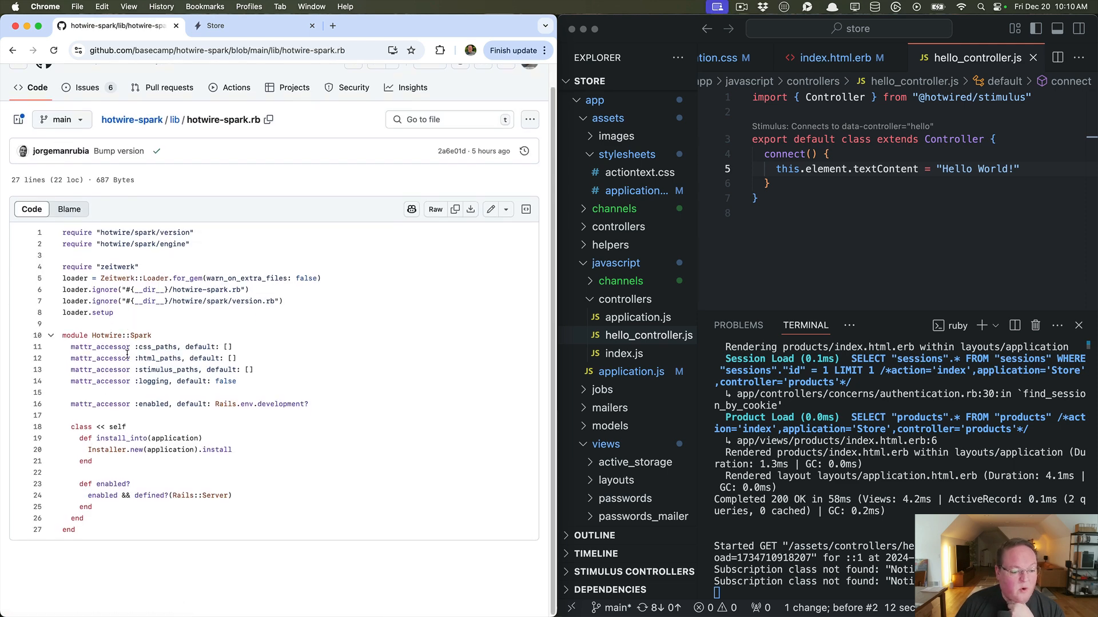
mouse_move(112, 456)
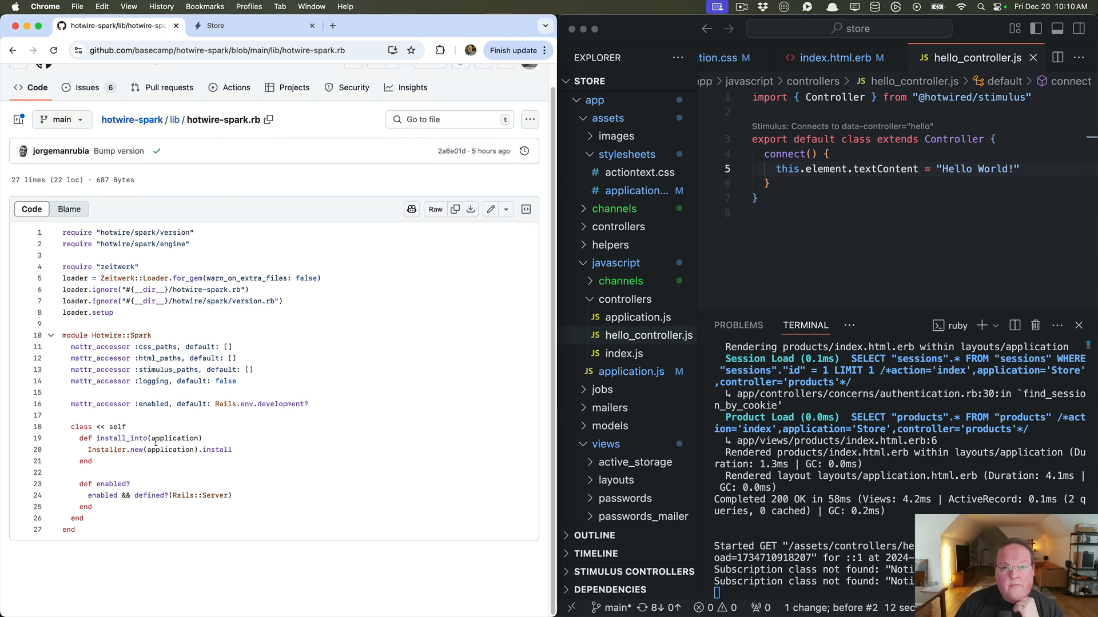
left_click(174, 119)
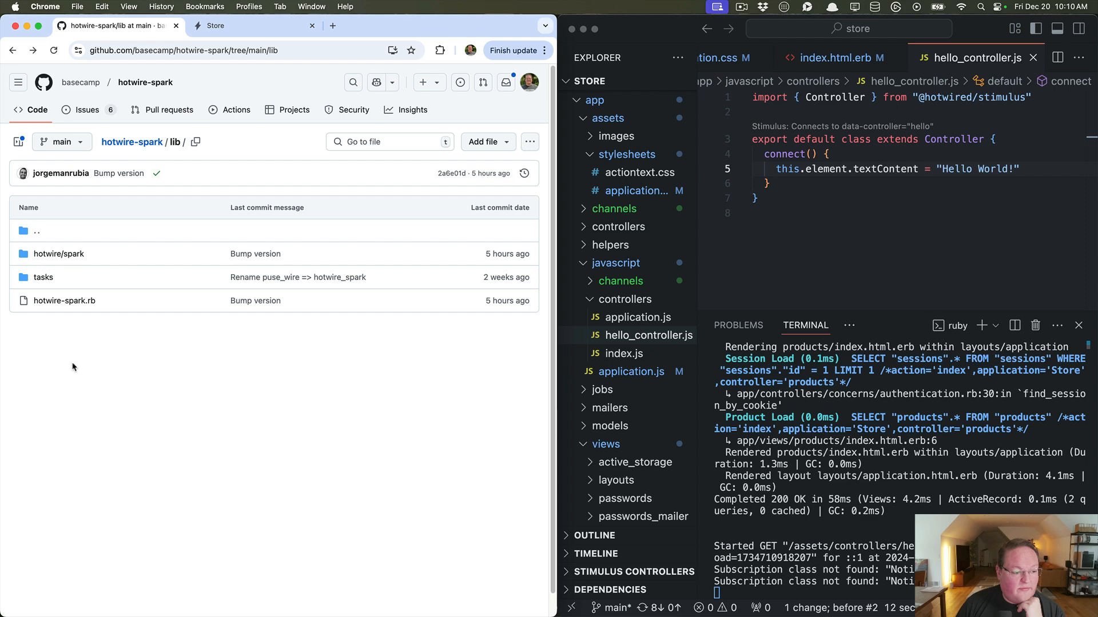
left_click(59, 253)
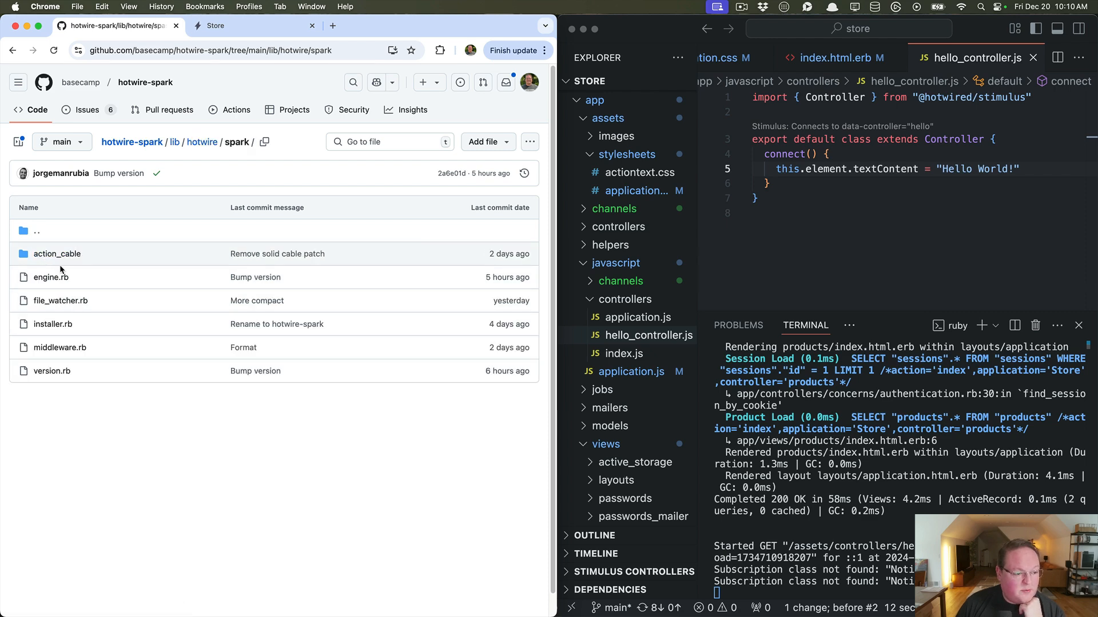
left_click(50, 277)
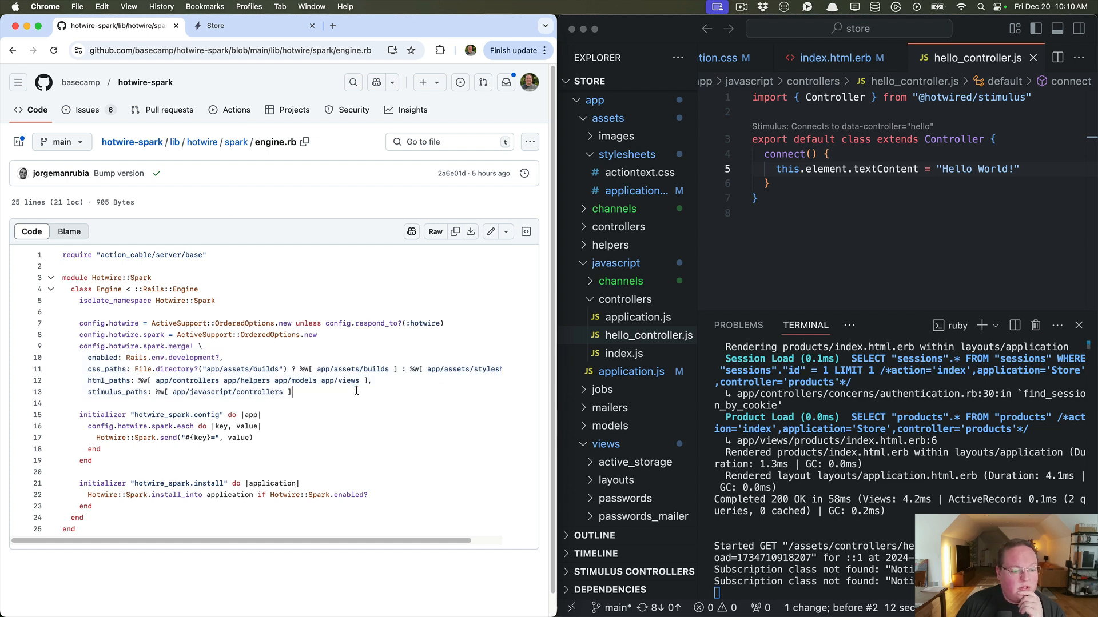
mouse_move(87, 418)
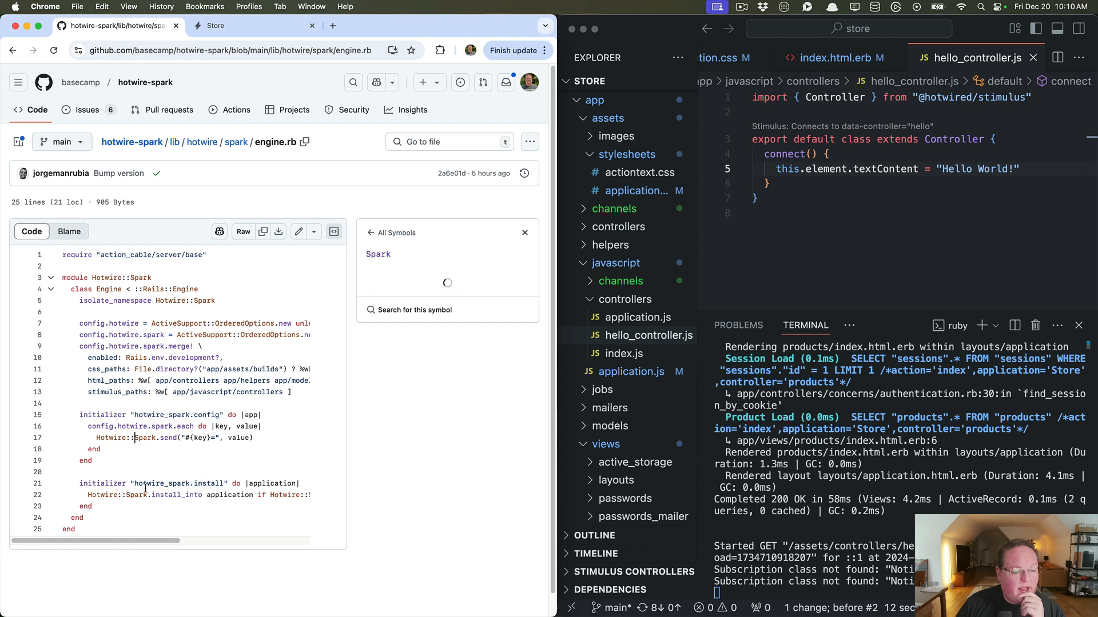
left_click(229, 495)
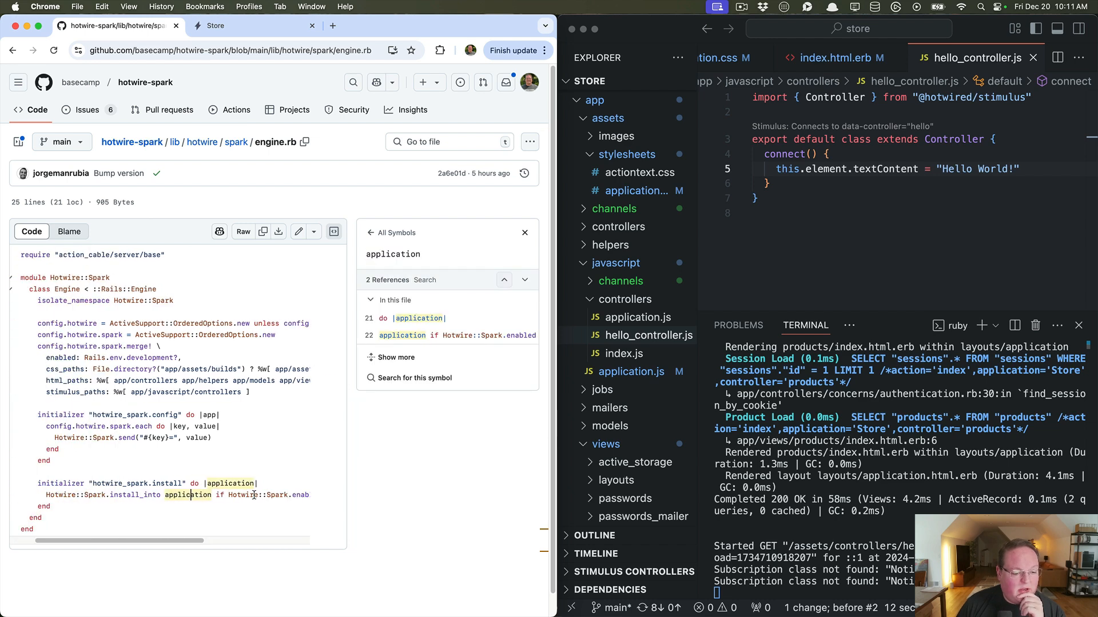
left_click(237, 142)
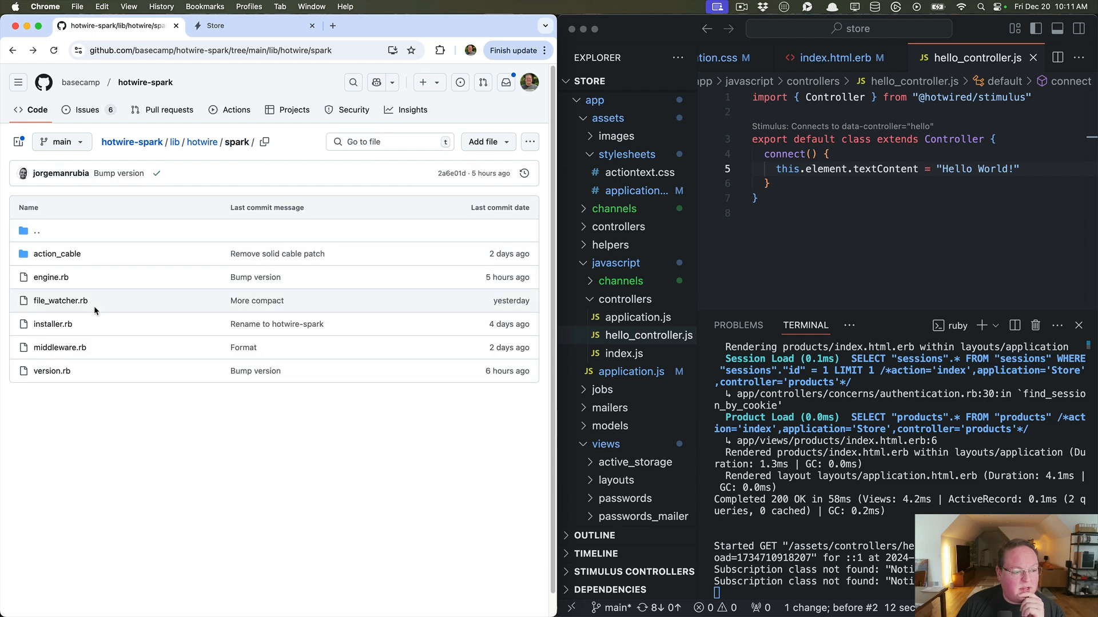
left_click(59, 301)
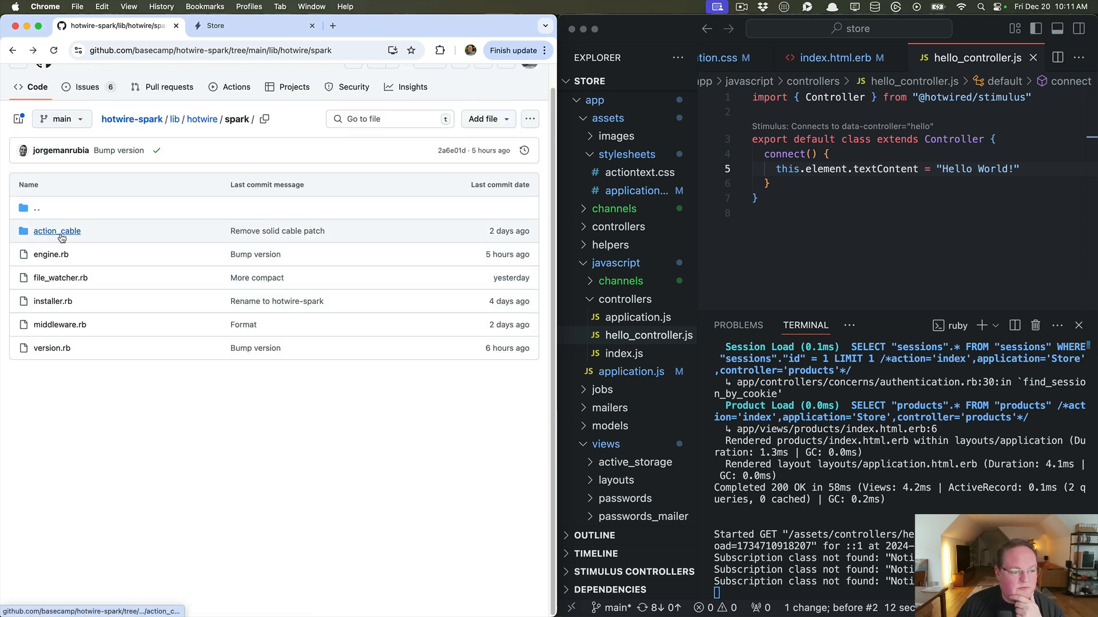
left_click(53, 301)
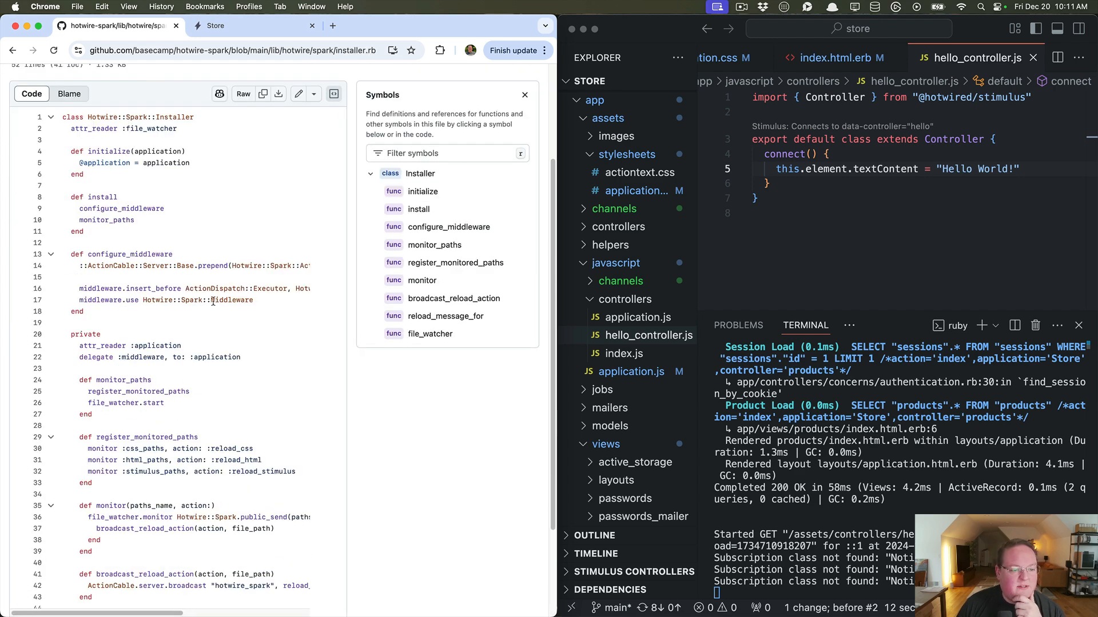
mouse_move(87, 306)
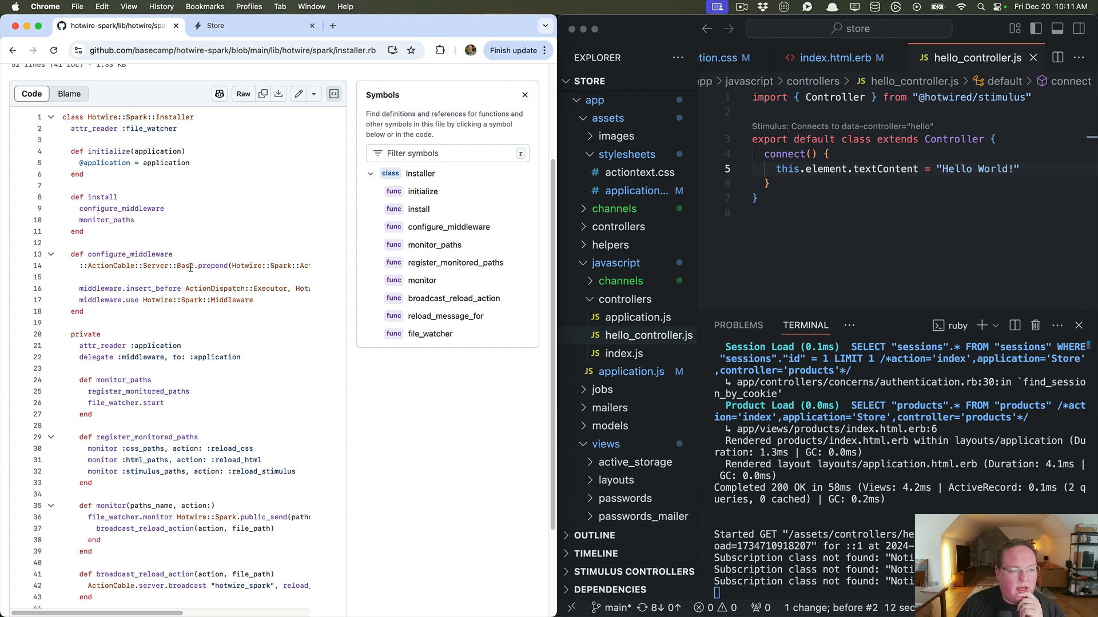
scroll("right", 3)
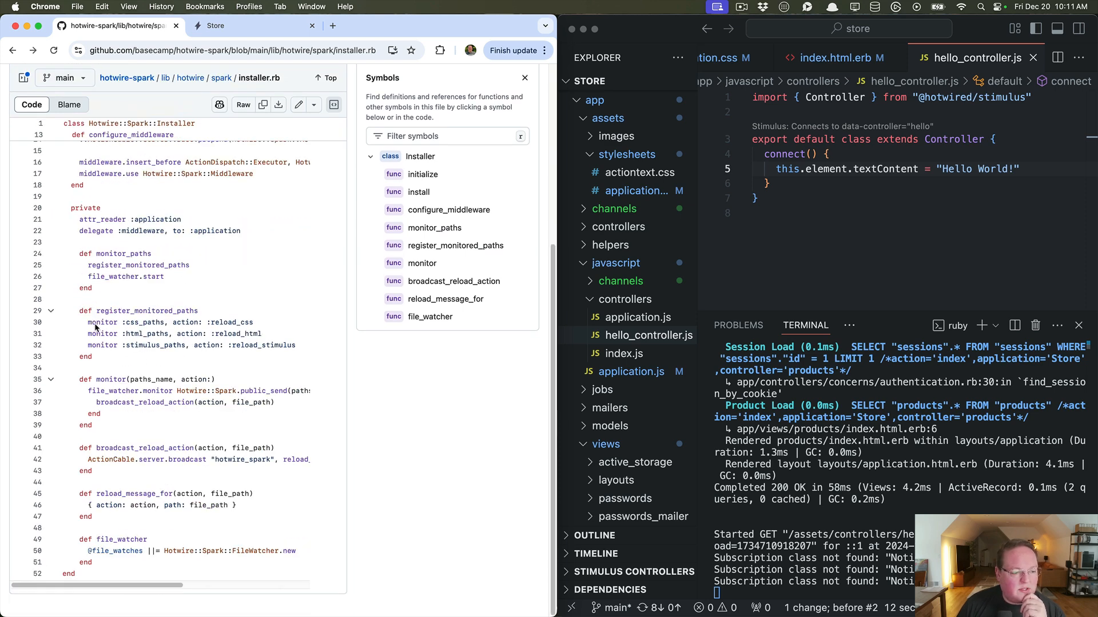
left_click(222, 78)
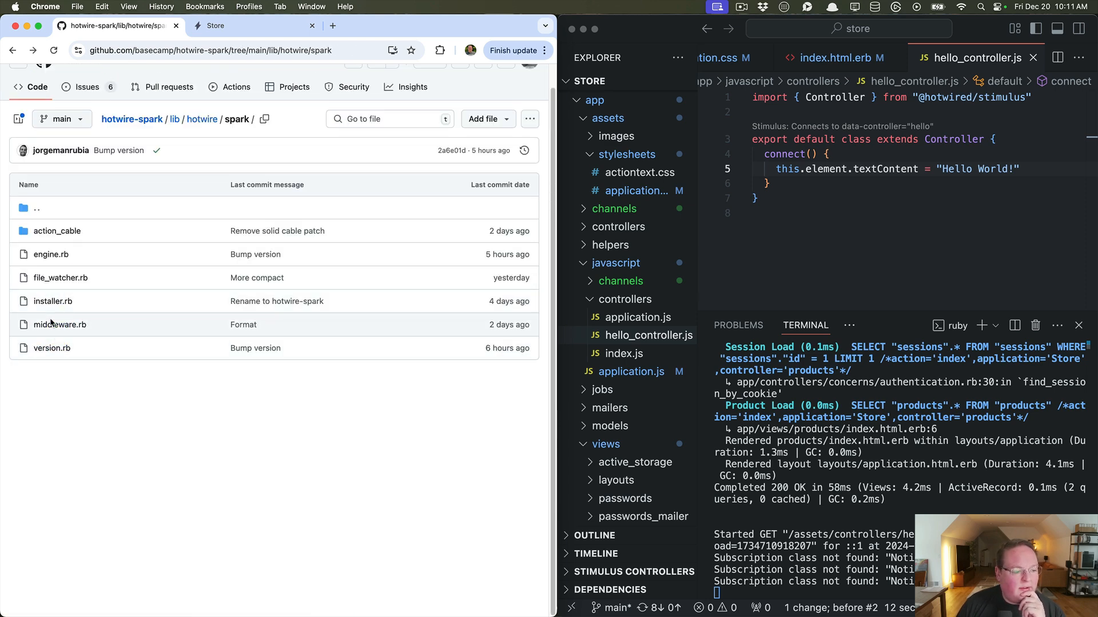
Open middleware.rb and scroll down to inject_javascript and inject_options.
left_click(61, 325)
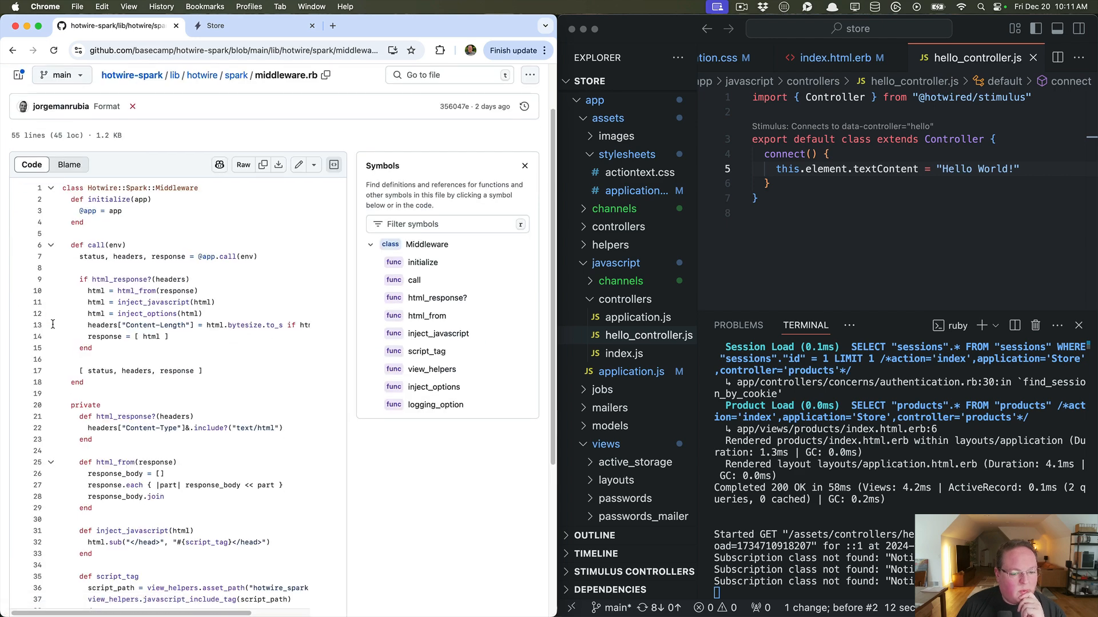
scroll("down", 3)
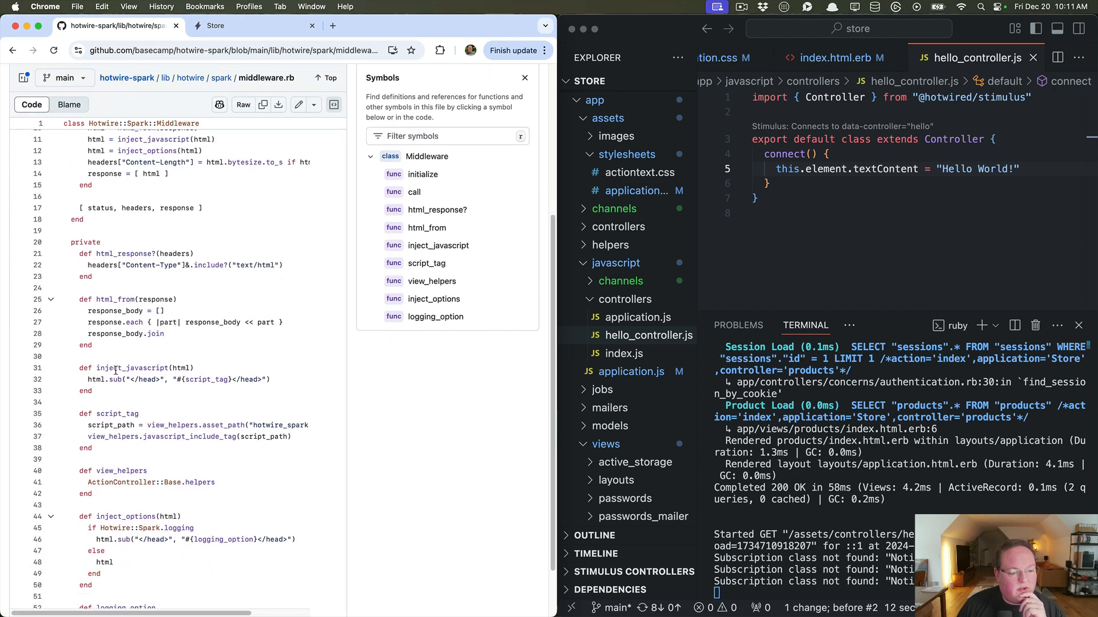
scroll("down", 3)
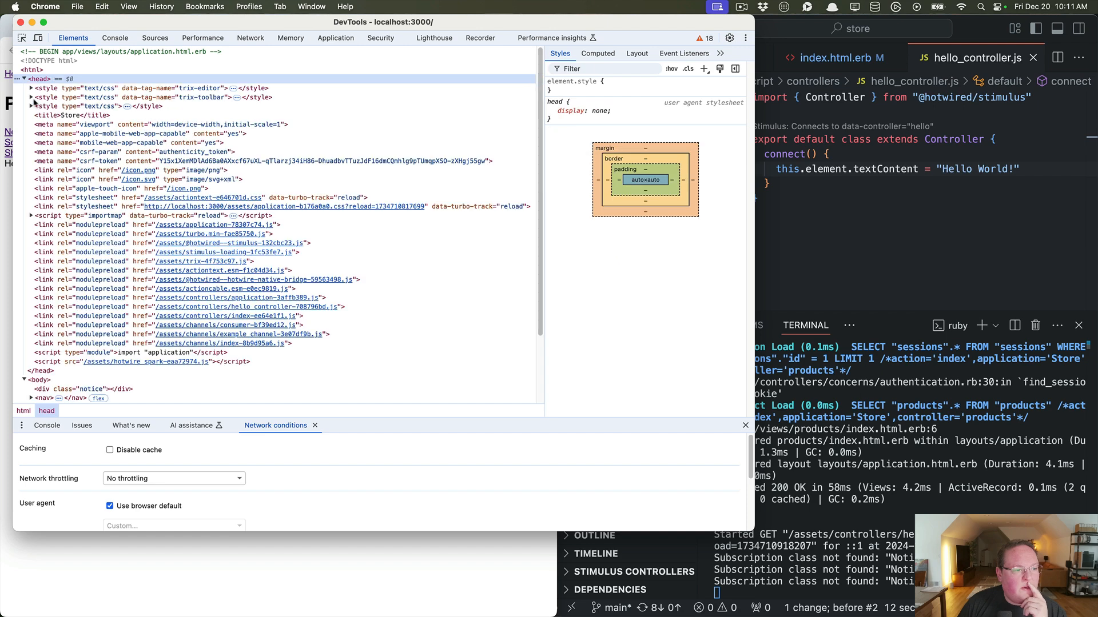
Scroll the store page's head in DevTools to the injected hotwire_spark script tag.
scroll("down", 3)
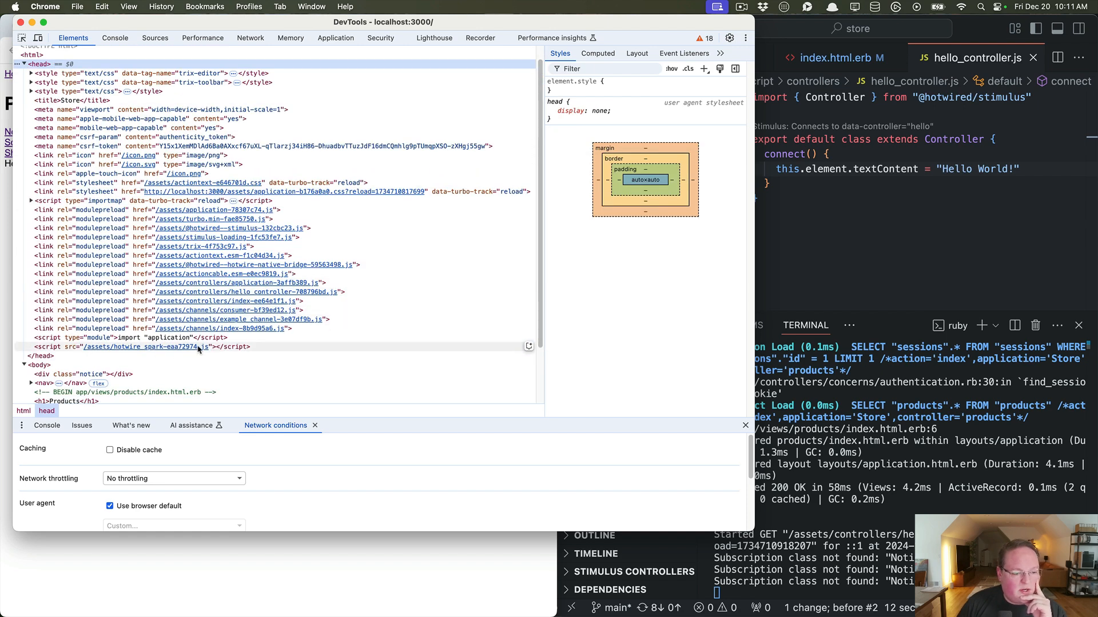
mouse_move(228, 352)
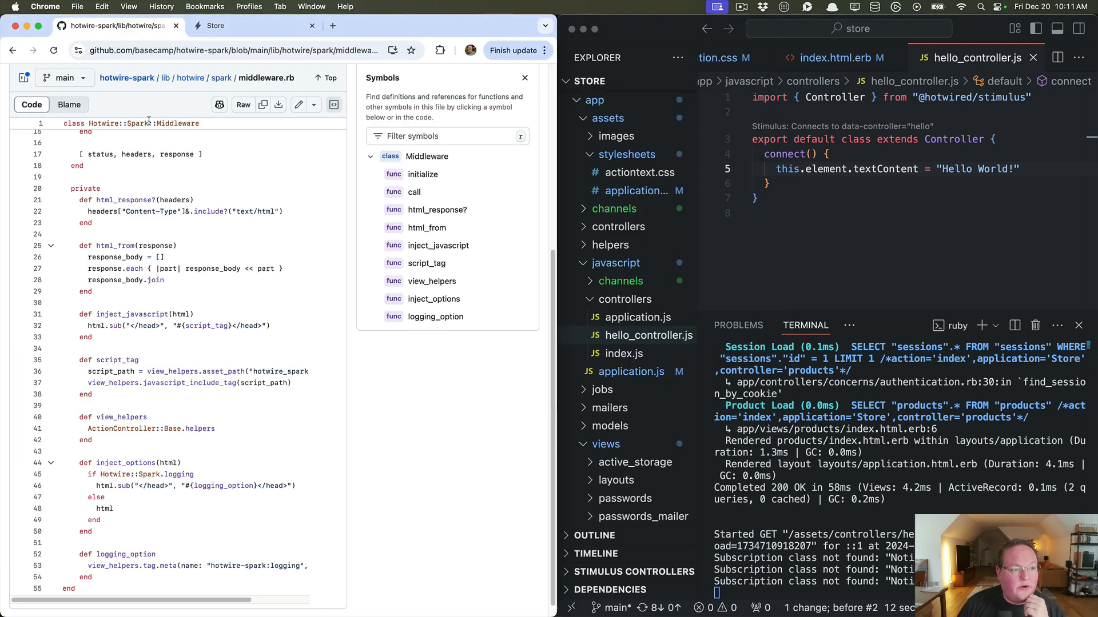
Return to the repository's top-level page and open the app folder.
scroll("up", 3)
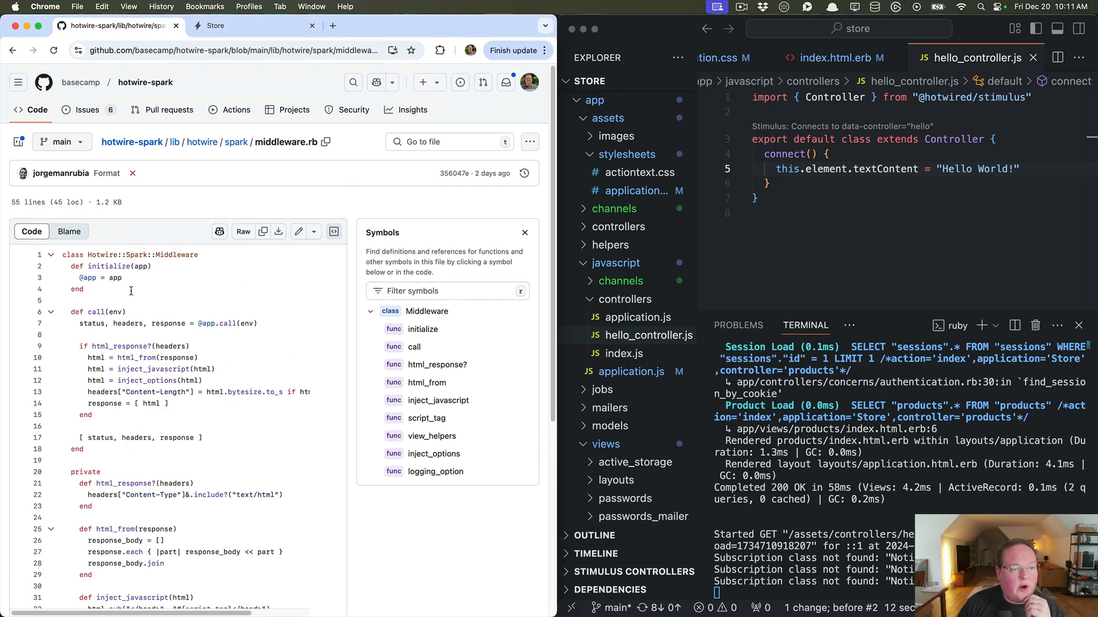
scroll("down", 3)
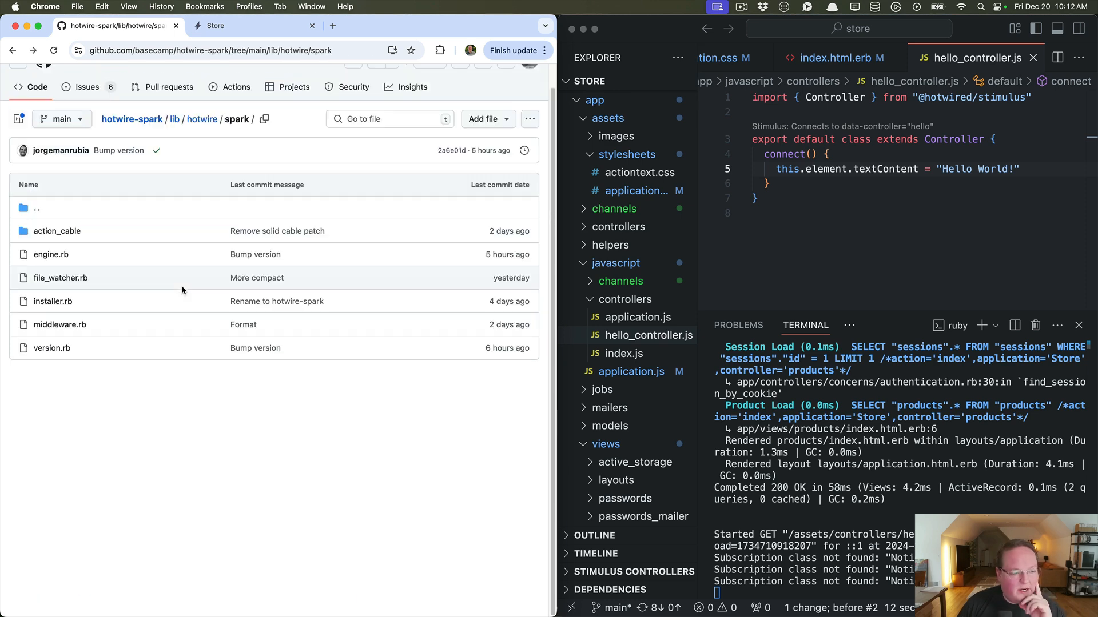
left_click(56, 231)
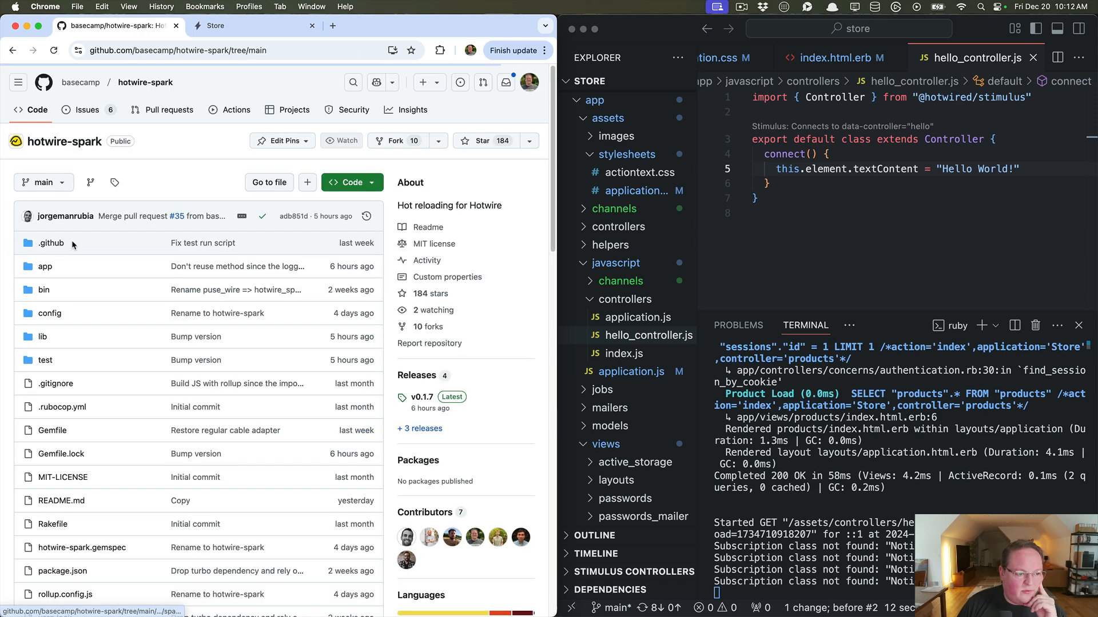
left_click(45, 266)
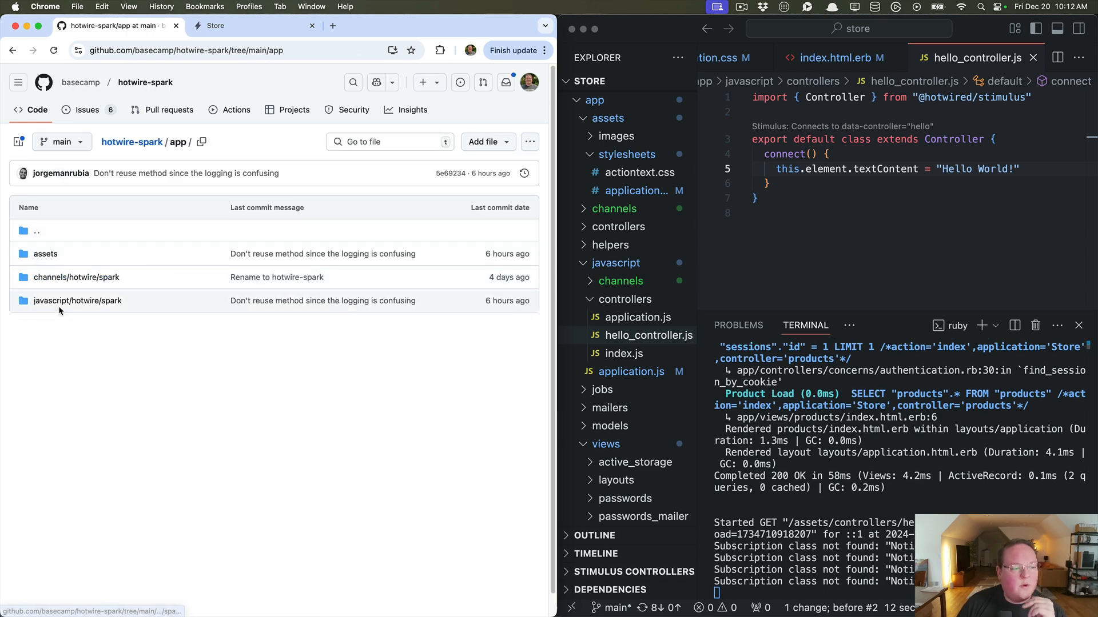
Read javascript/hotwire/spark's index.js and the channel's reloadCss and reloadStimulus definitions.
left_click(77, 300)
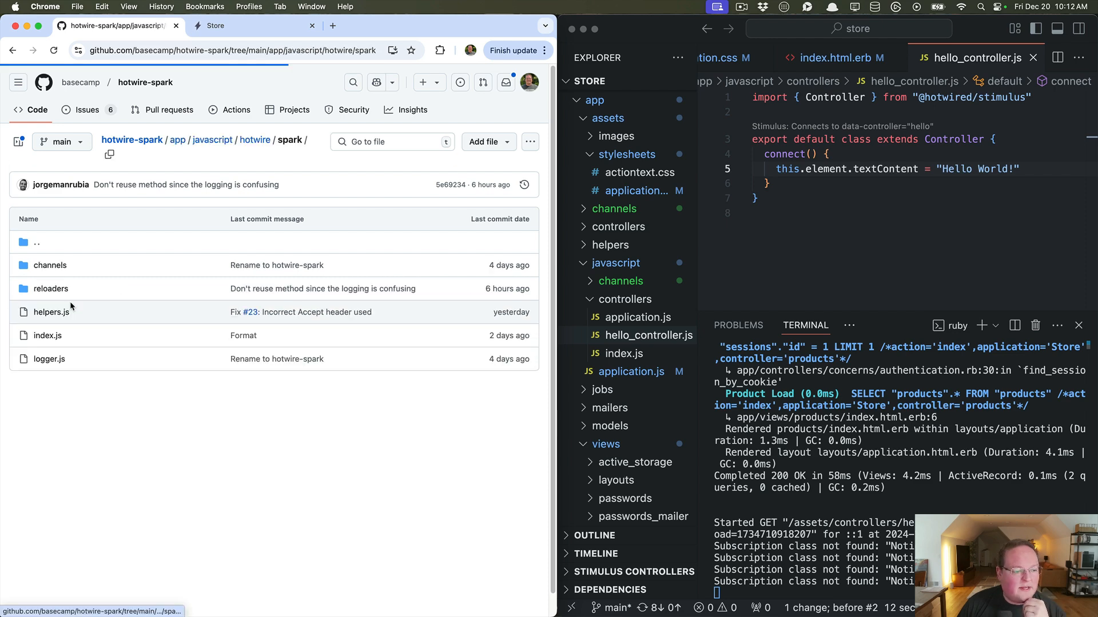
left_click(47, 335)
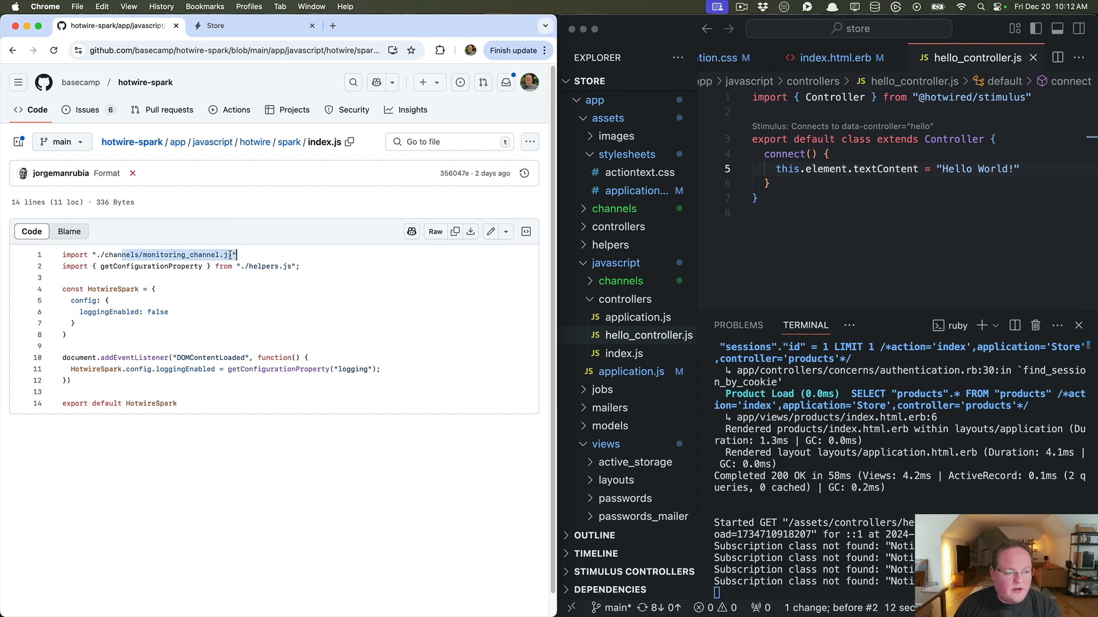
left_click(289, 141)
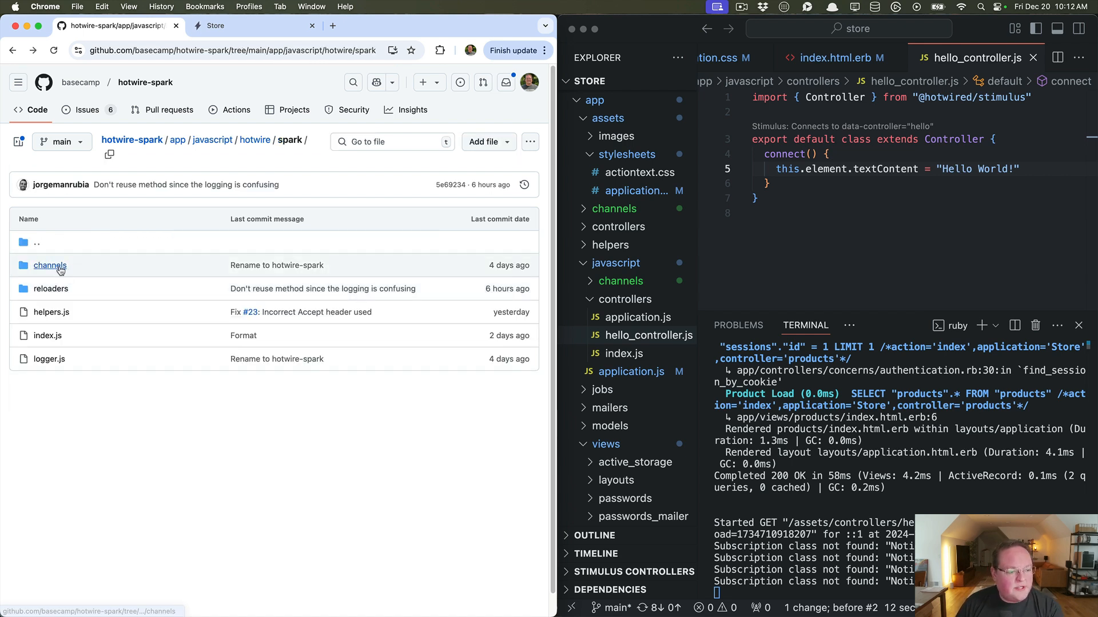
left_click(50, 265)
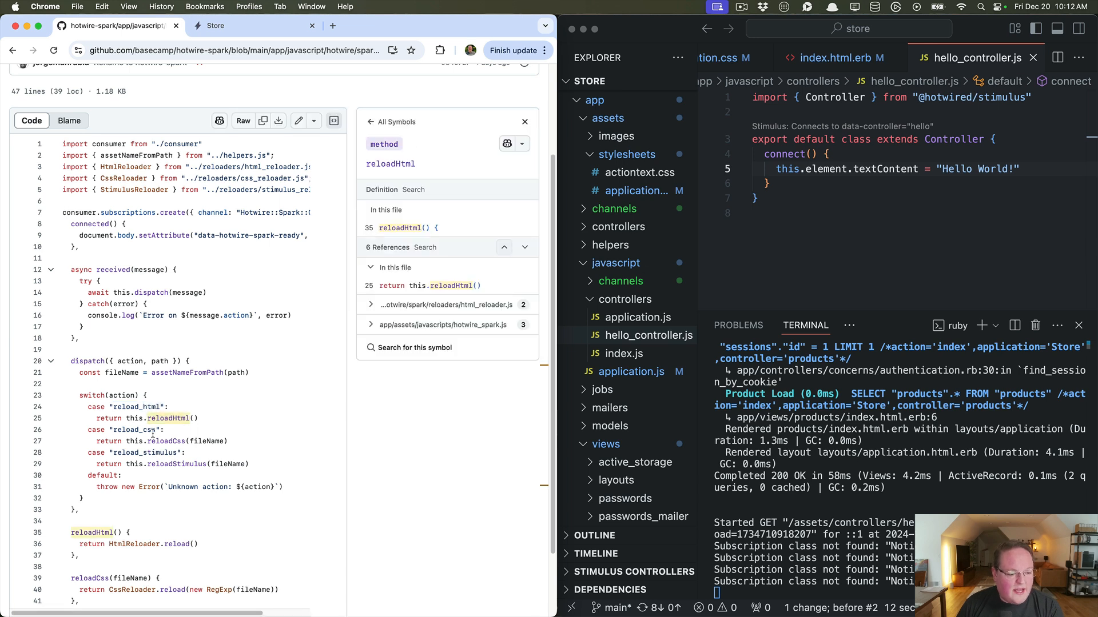
left_click(166, 426)
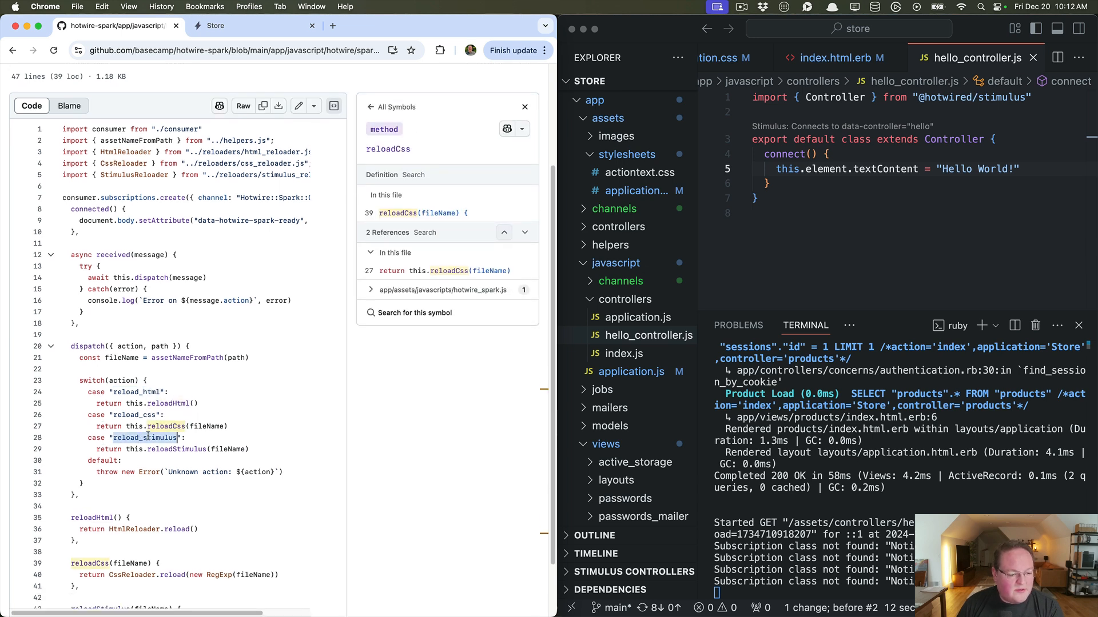
left_click(147, 438)
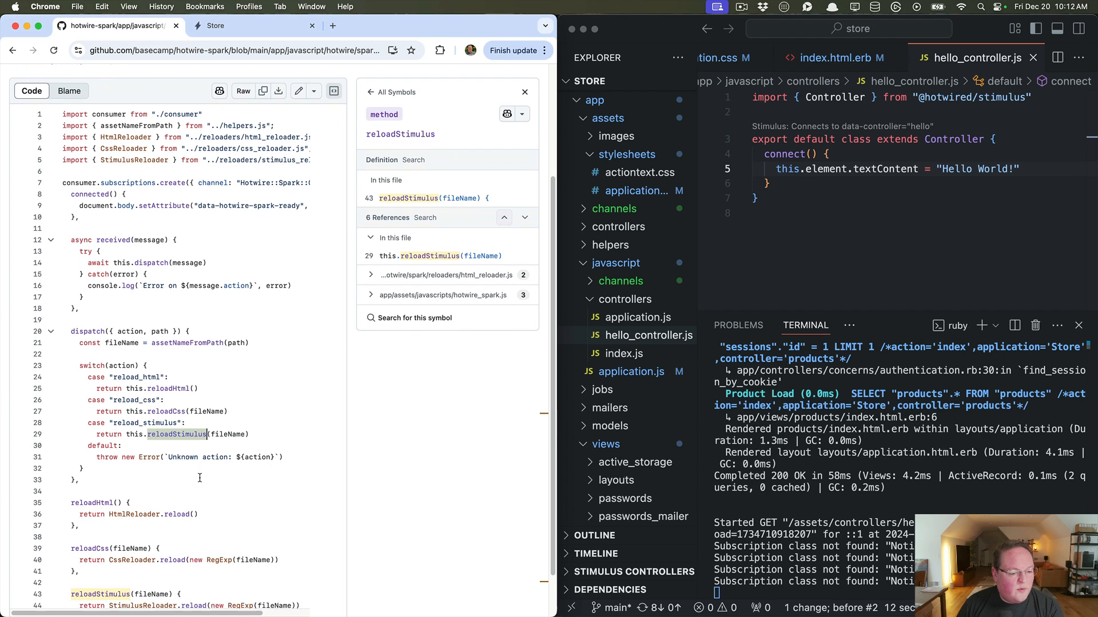
scroll("down", 3)
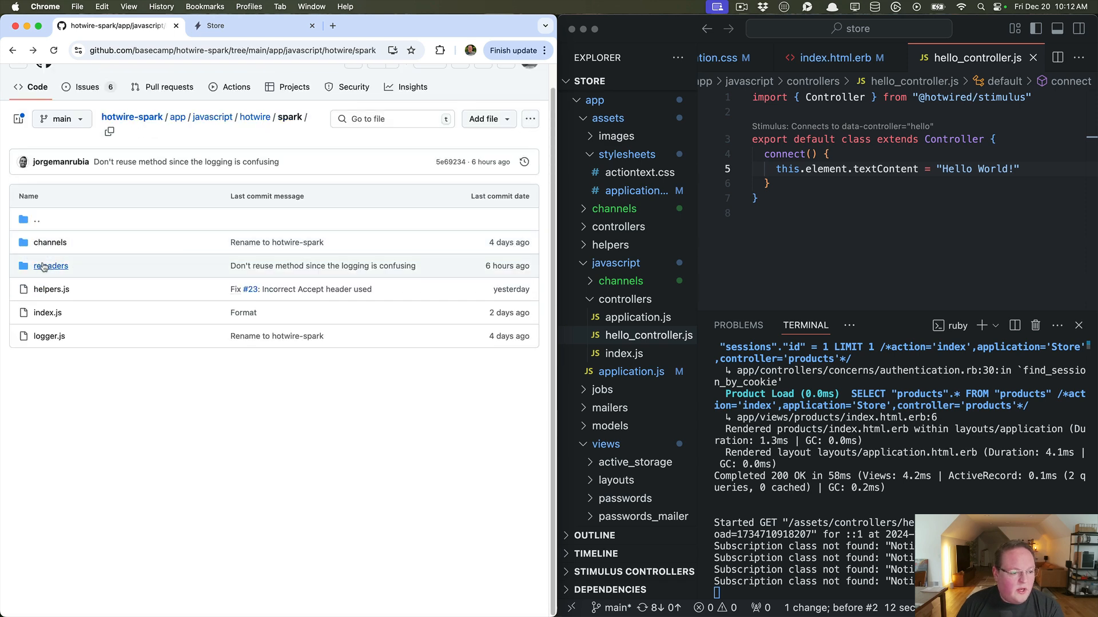
Open reloaders/css_reloader.js on GitHub and scroll through its source to the end.
left_click(50, 266)
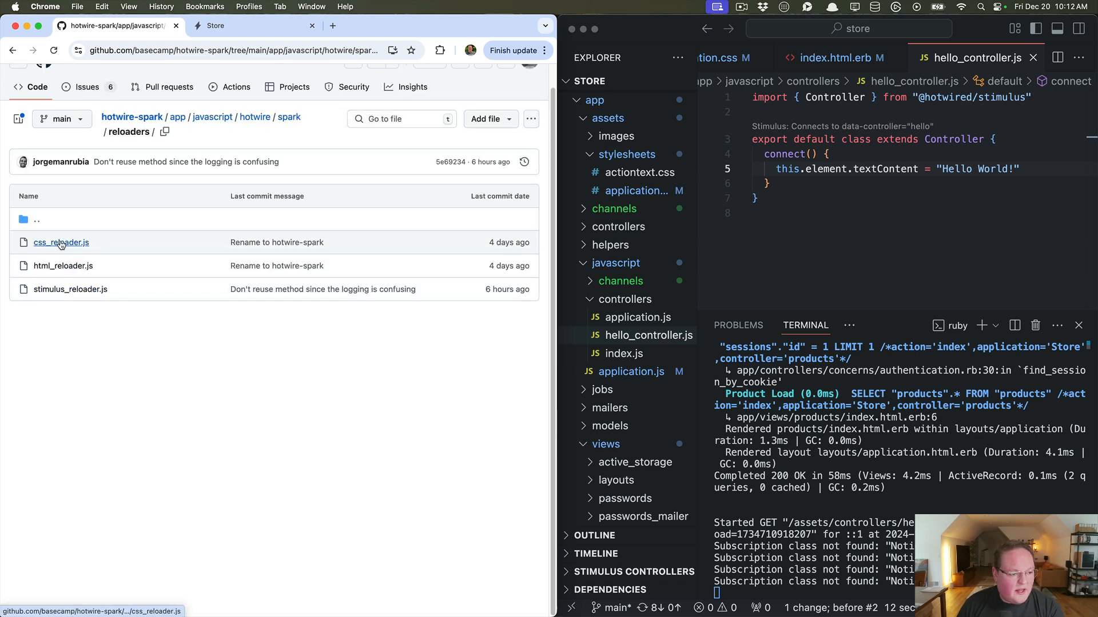
left_click(61, 242)
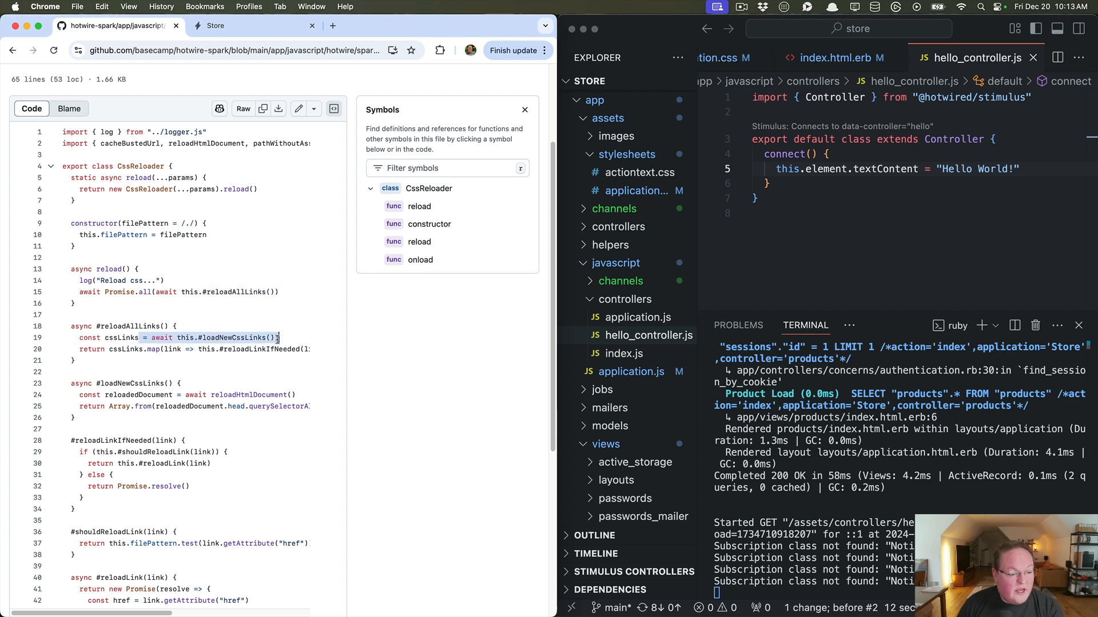
scroll("down", 3)
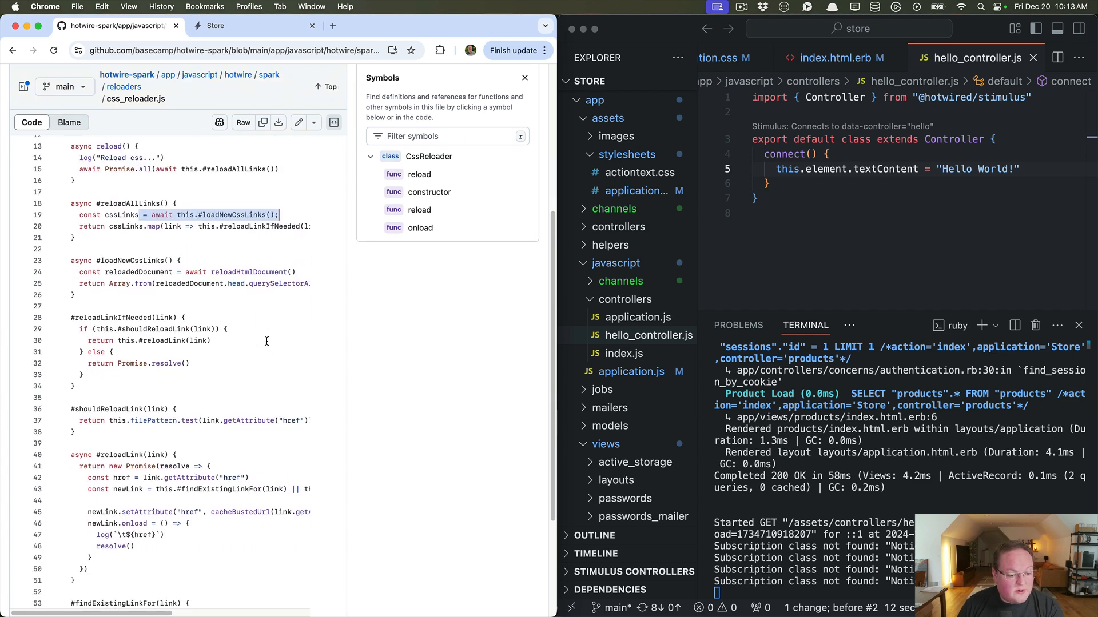
scroll("down", 3)
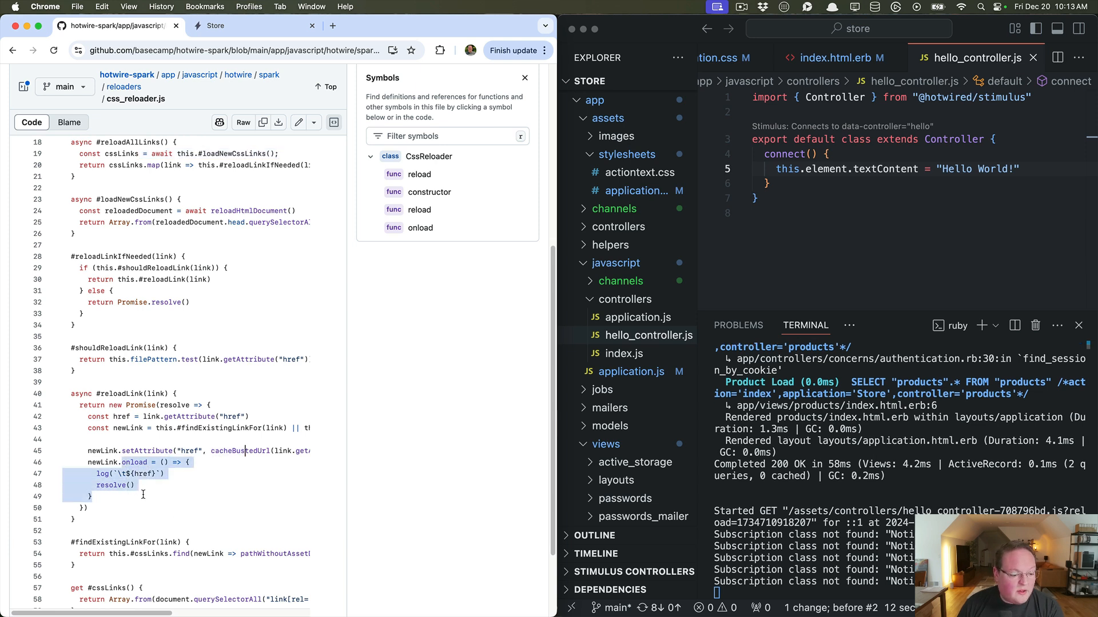
scroll("down", 3)
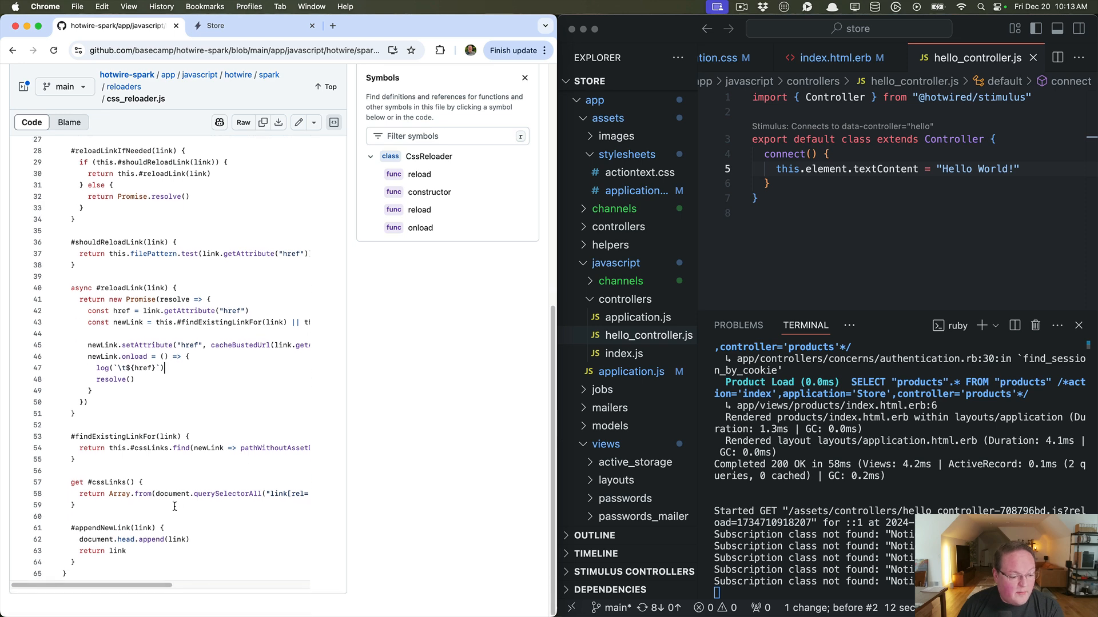
scroll("up", 3)
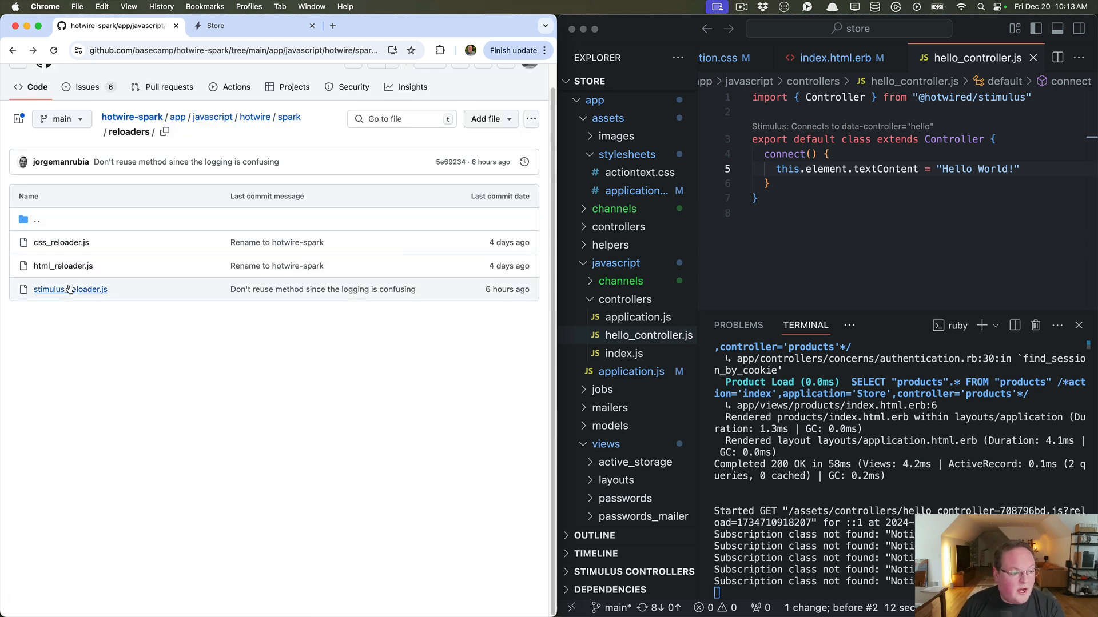
Open logger.js and list all references to the HotwireSpark symbol.
left_click(70, 290)
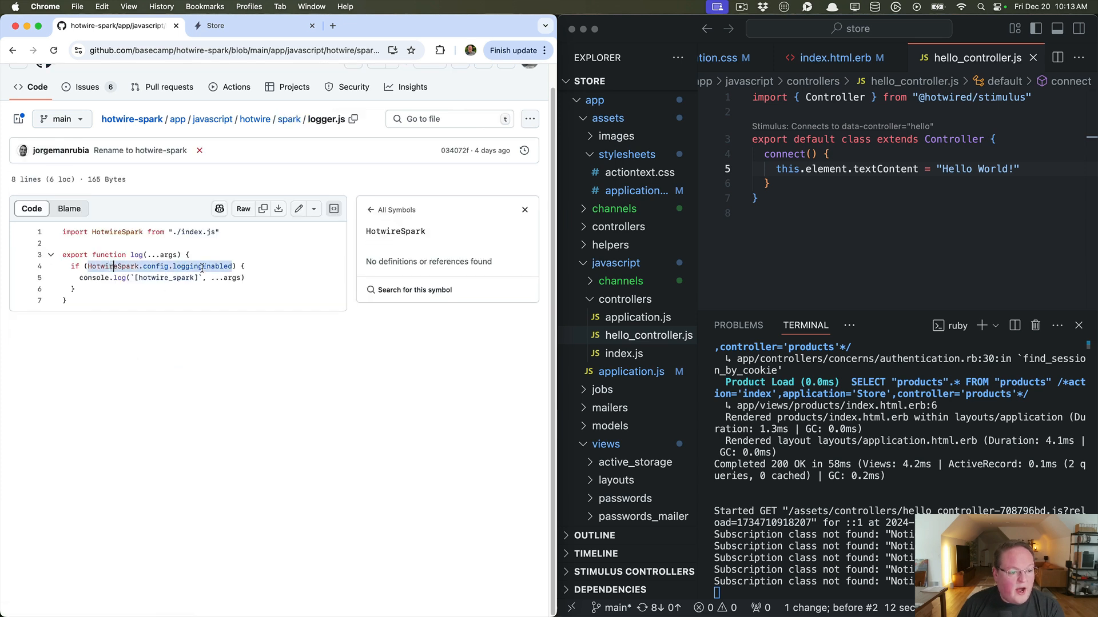
left_click(414, 290)
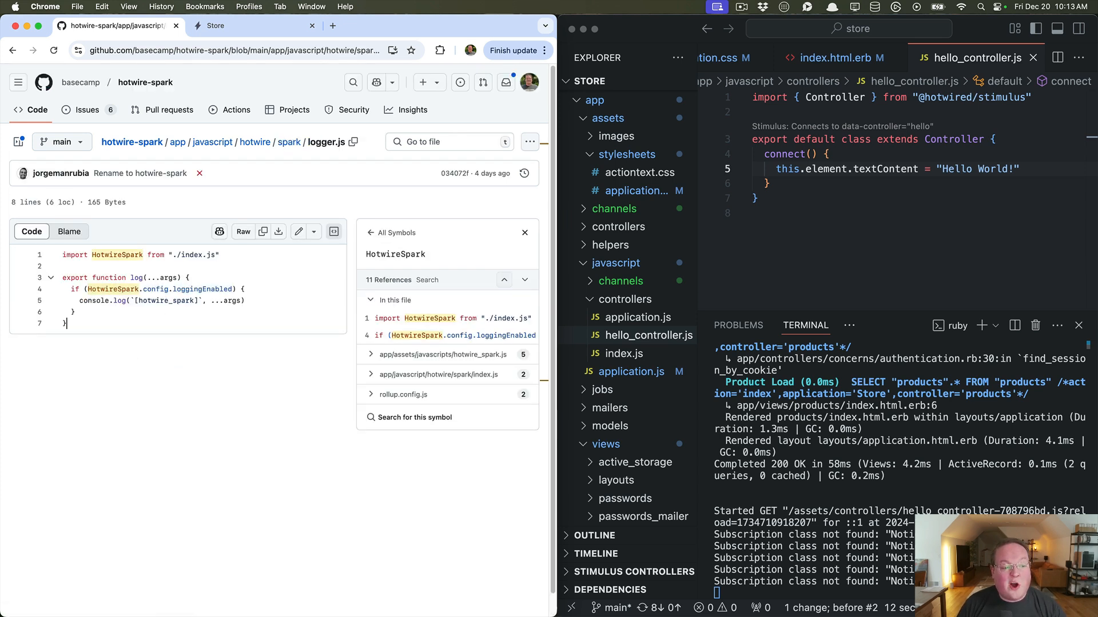
left_click(210, 288)
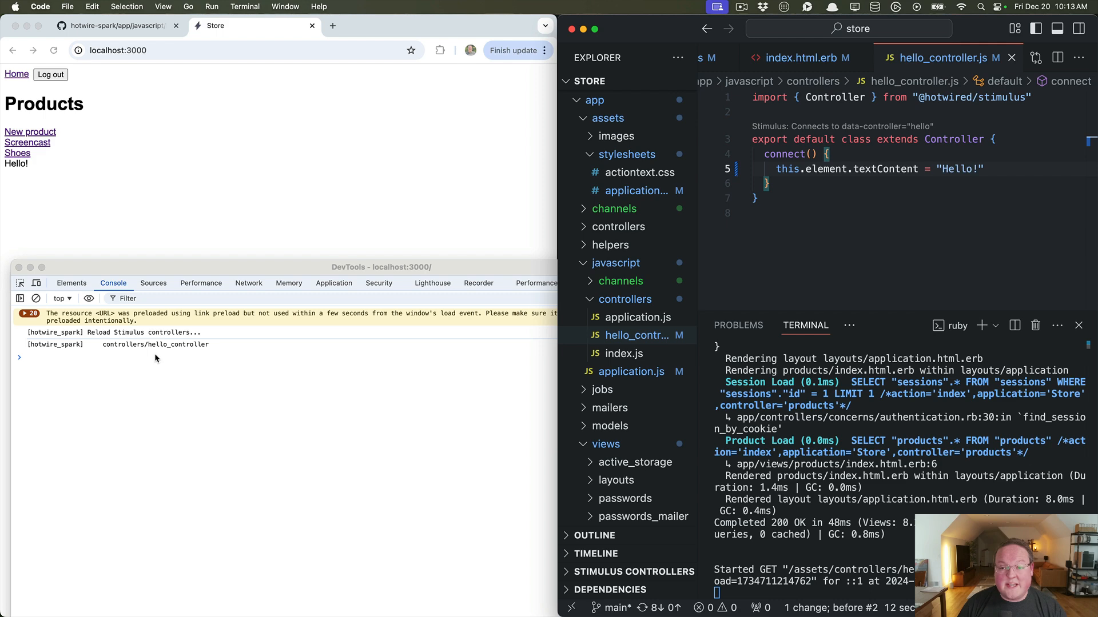
Add <div data-controller="hello"></div> to index.html.erb and change the greeting to "Hello!".
left_click(798, 57)
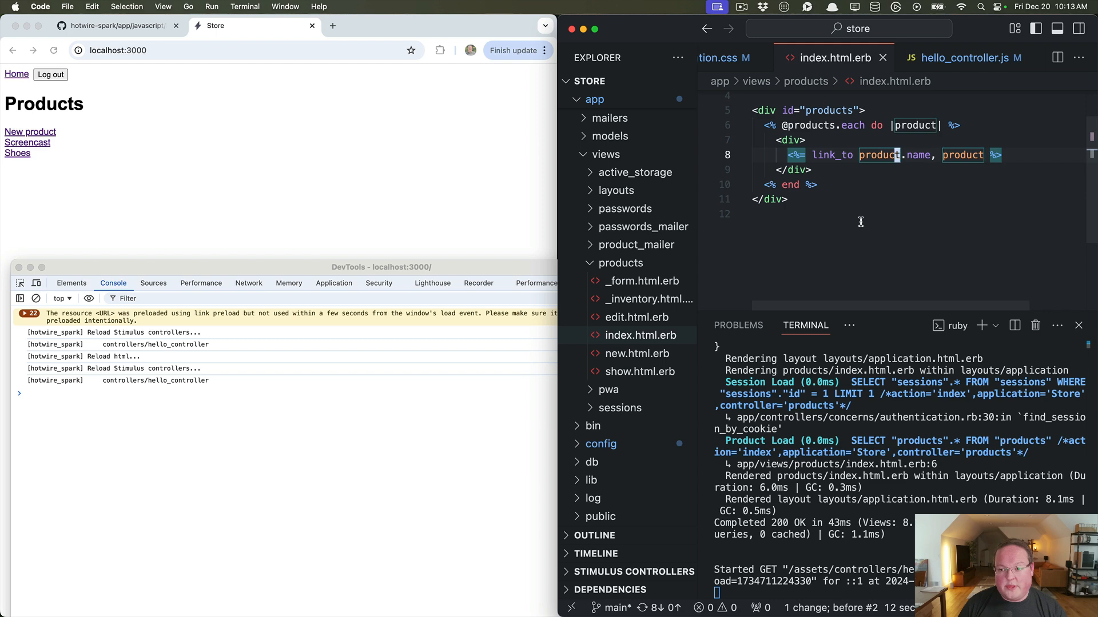
type("<div data-controller=\"hello\"></div>")
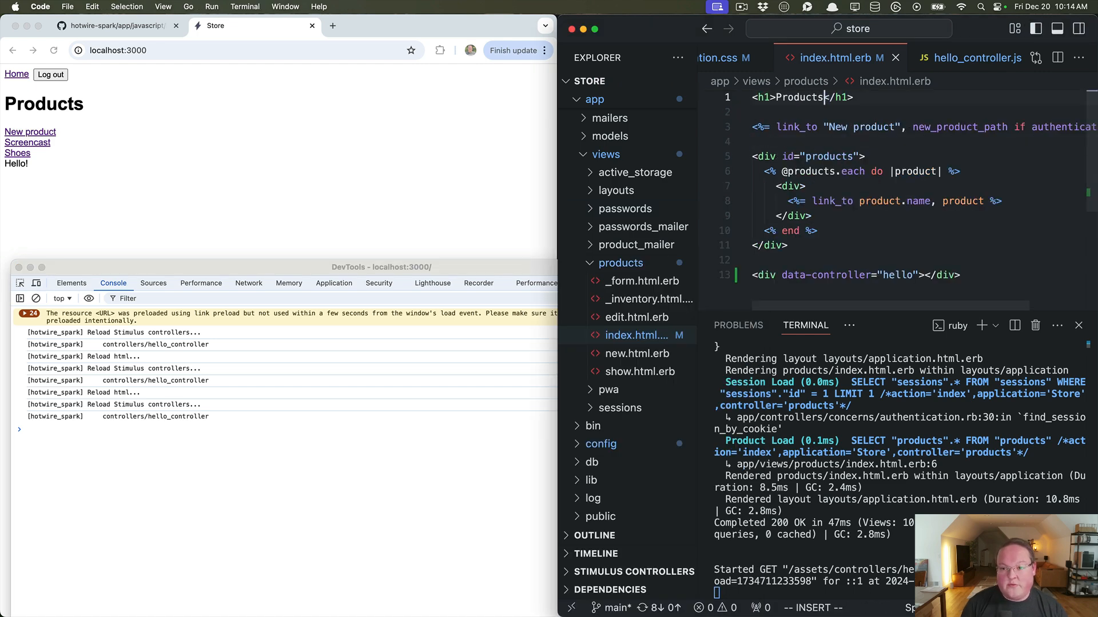
type("!")
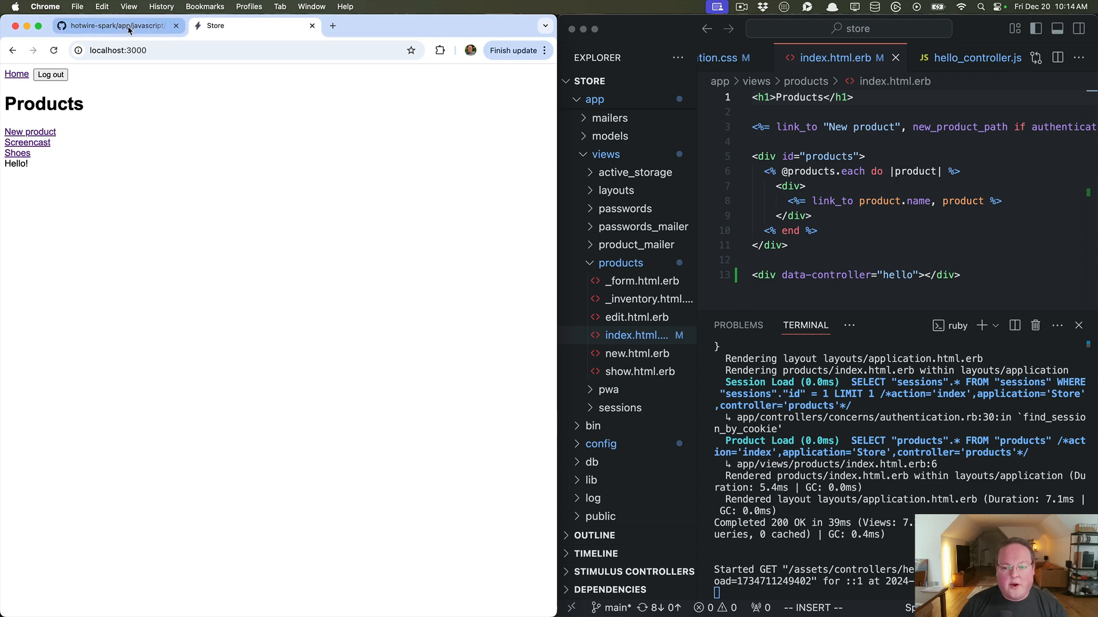
Open html_reloader.js from the hotwire-spark repository's reloaders folder.
left_click(115, 26)
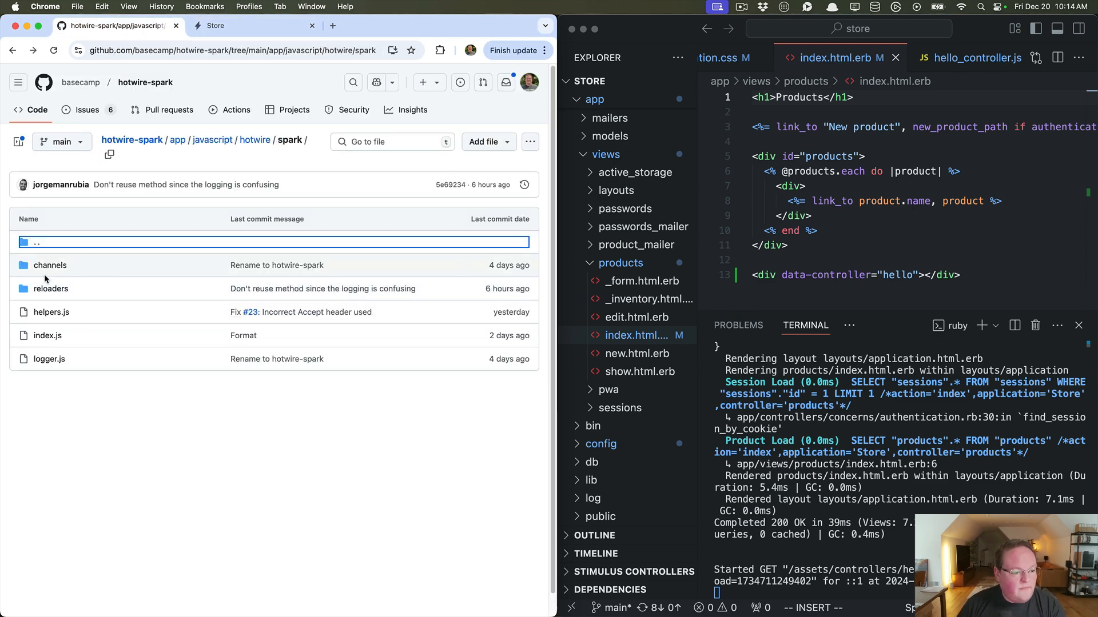
left_click(50, 288)
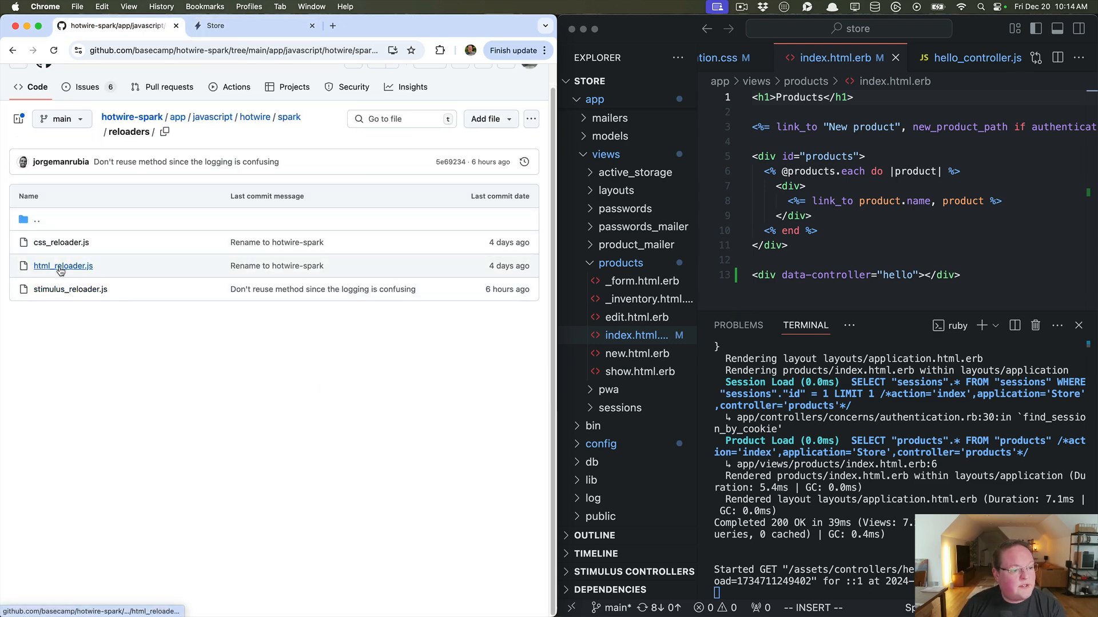
left_click(63, 266)
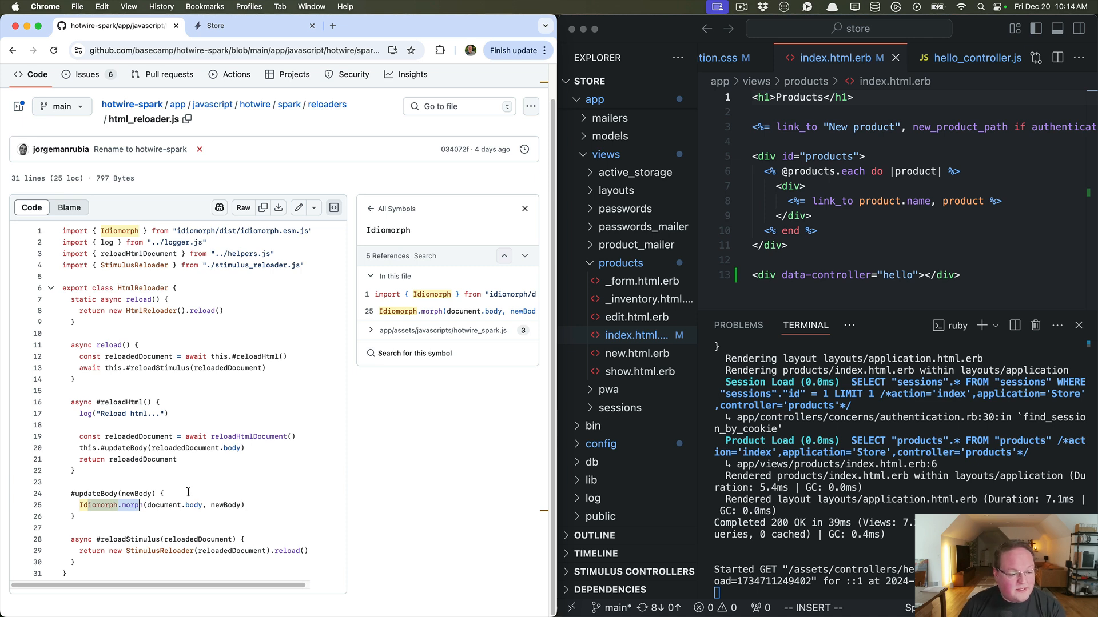
mouse_move(228, 485)
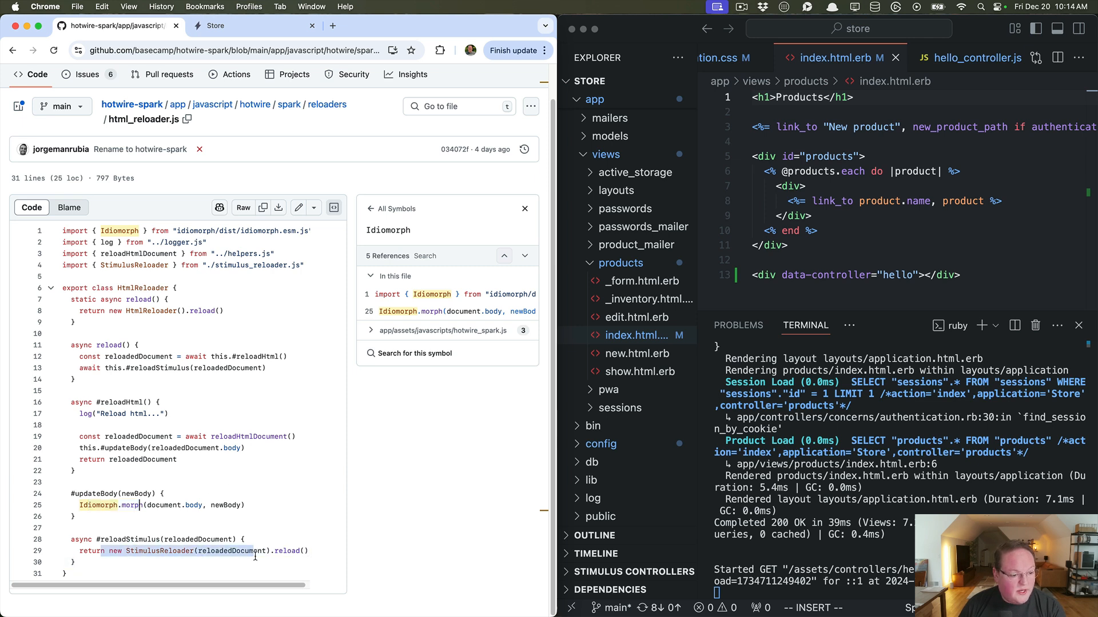
Show where reloadedDocument is used, then return to the reloaders folder listing.
left_click(139, 368)
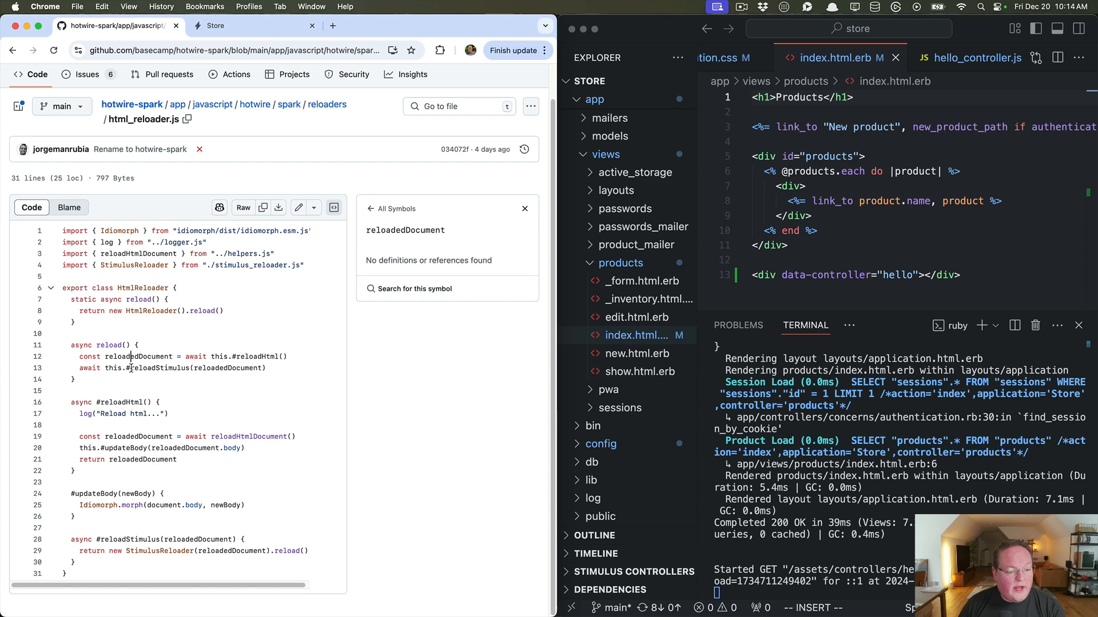
left_click(415, 288)
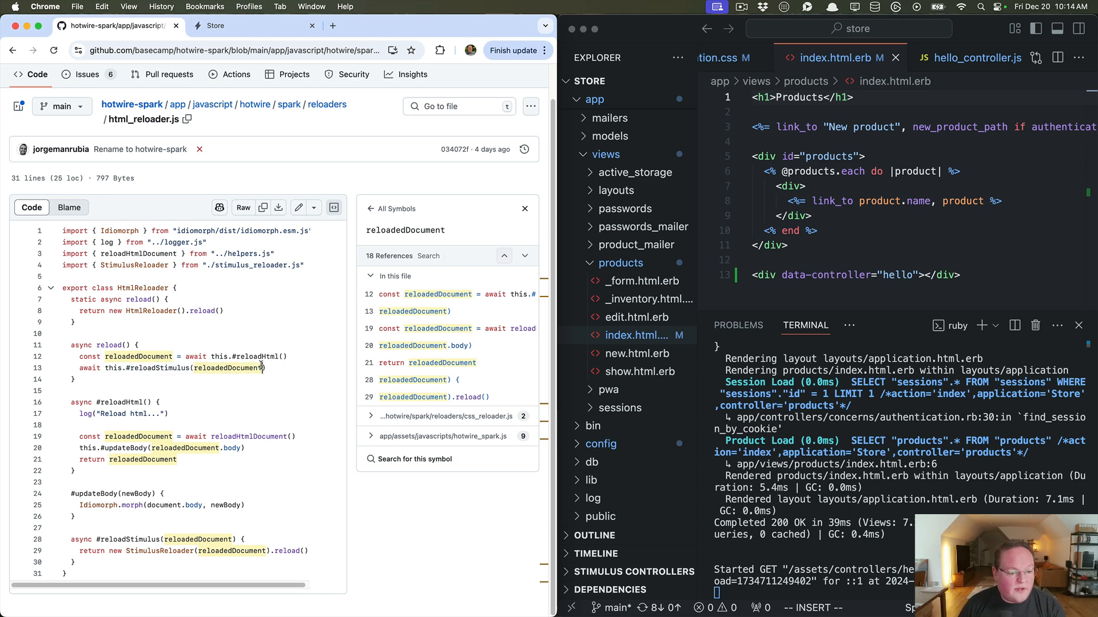
left_click(327, 104)
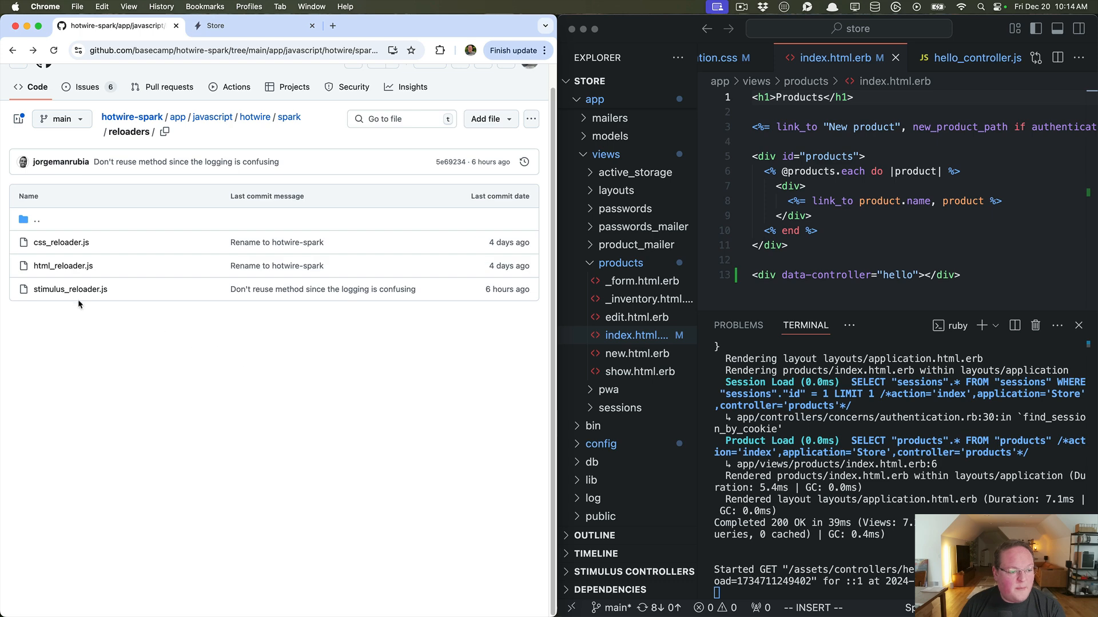
Open stimulus_reloader.js and scroll through its source code.
left_click(69, 289)
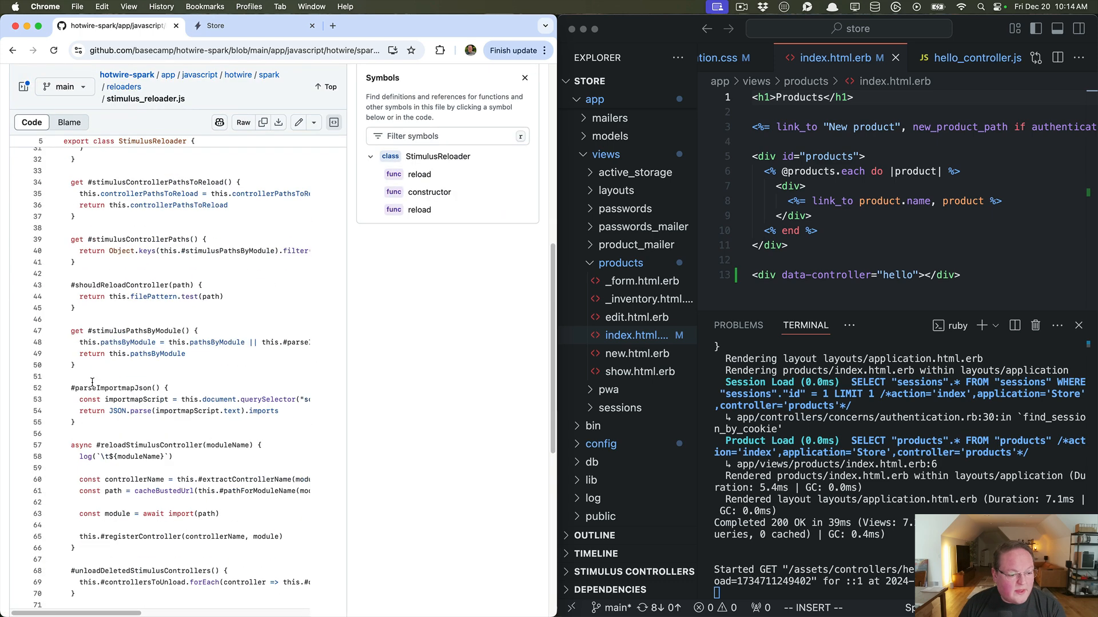
scroll("down", 3)
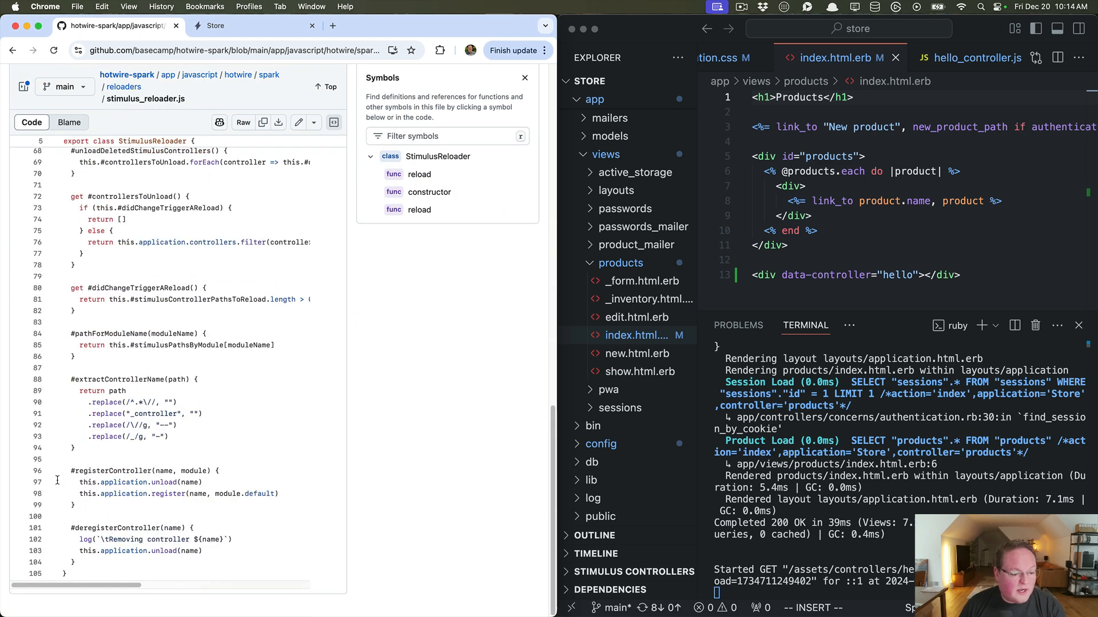
scroll("up", 3)
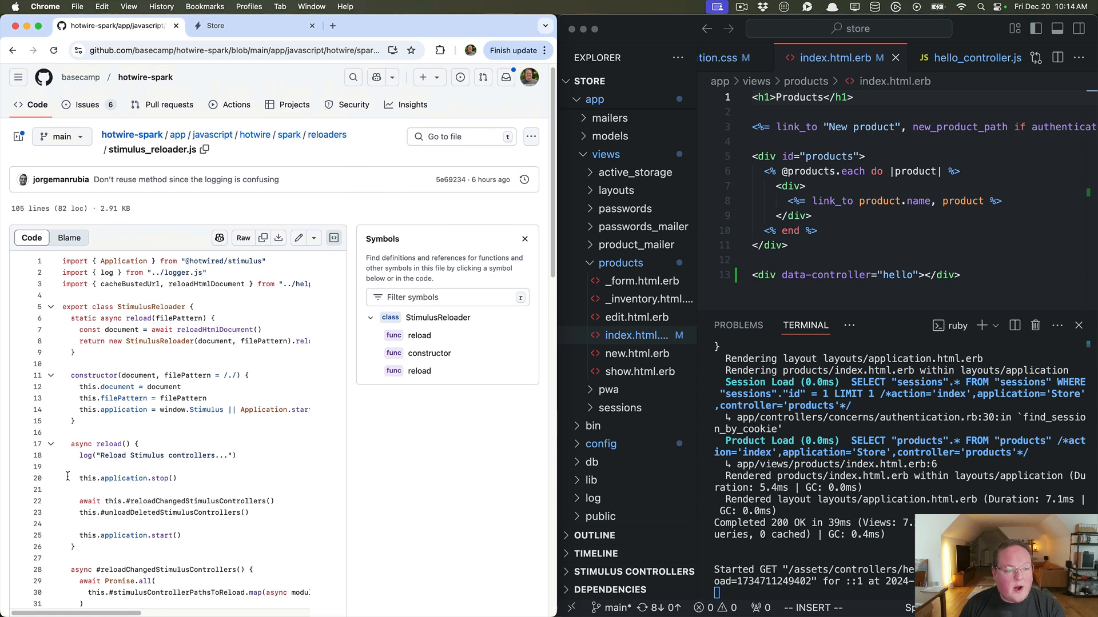
scroll("down", 3)
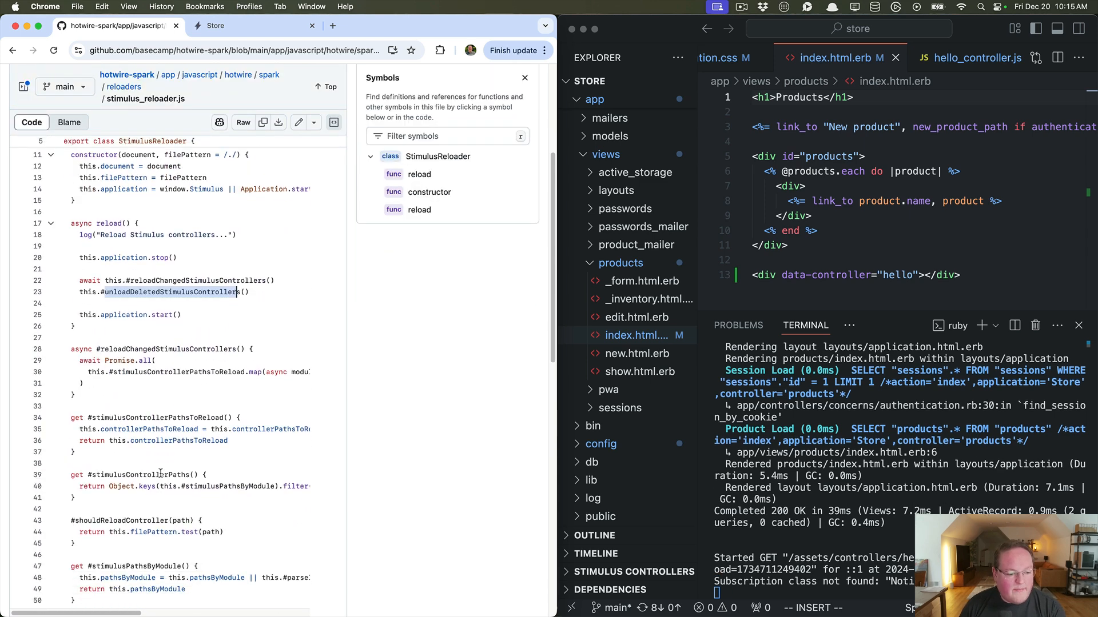
scroll("up", 3)
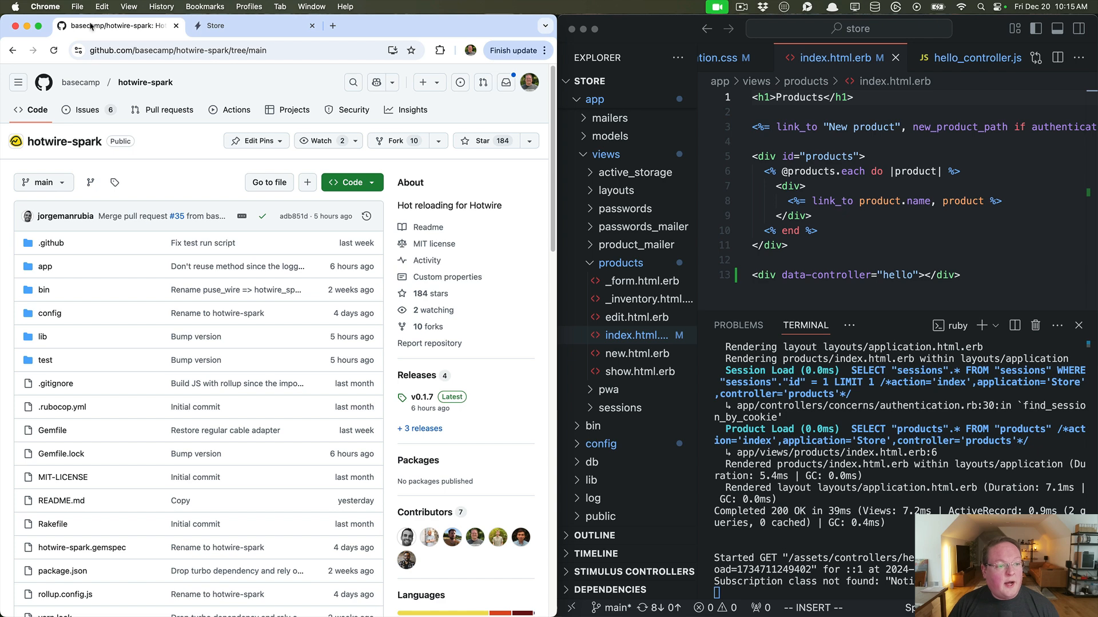
View the hotwire-spark repository's open issues list.
left_click(87, 109)
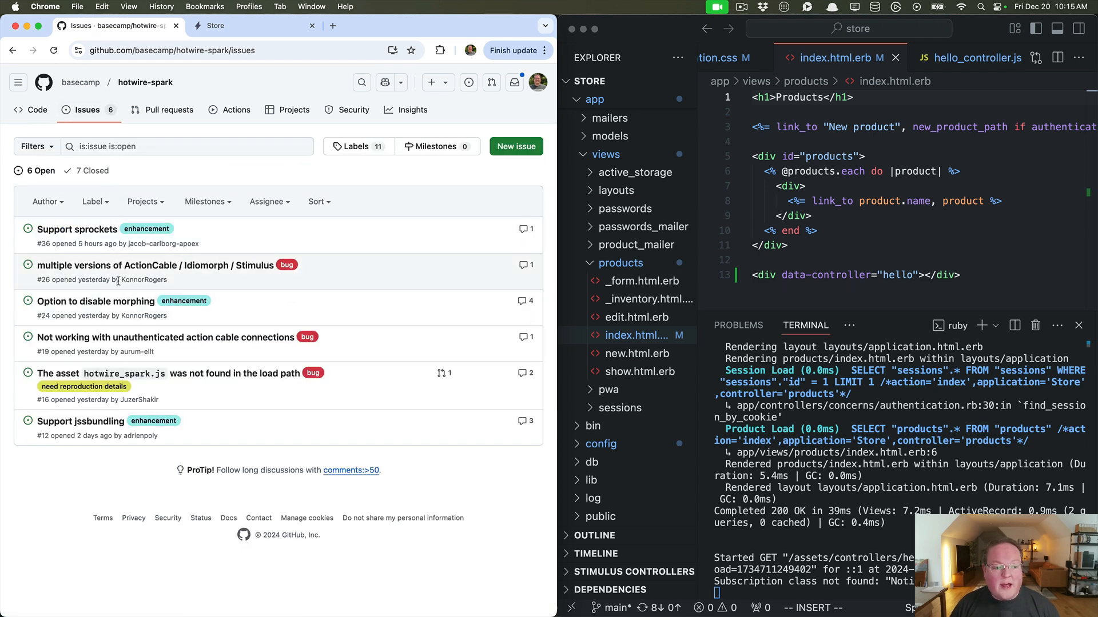
mouse_move(118, 284)
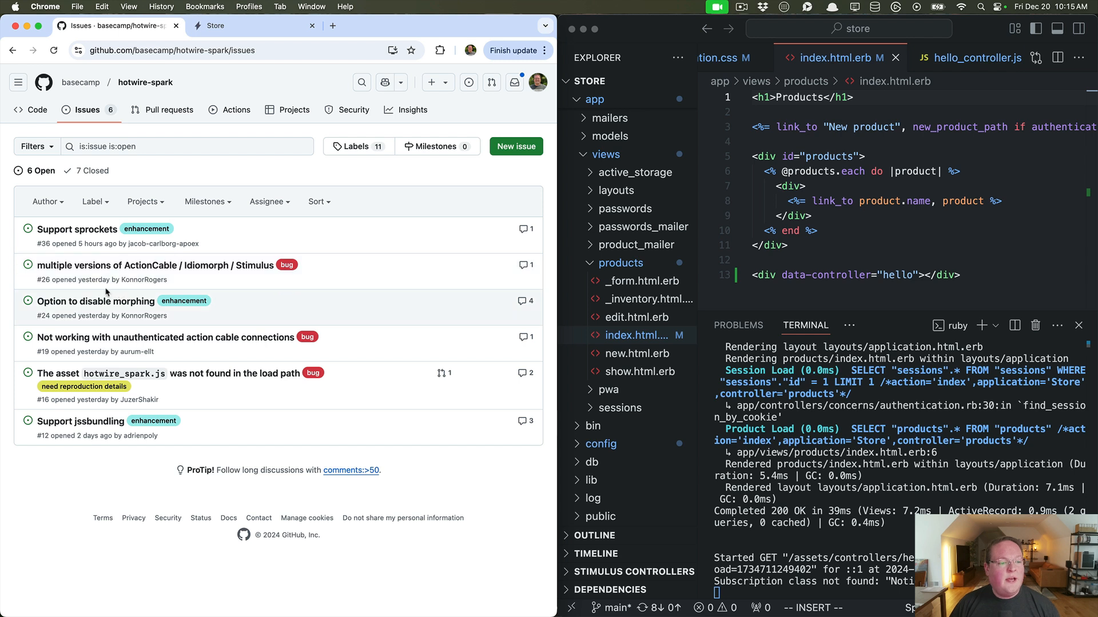
mouse_move(76, 229)
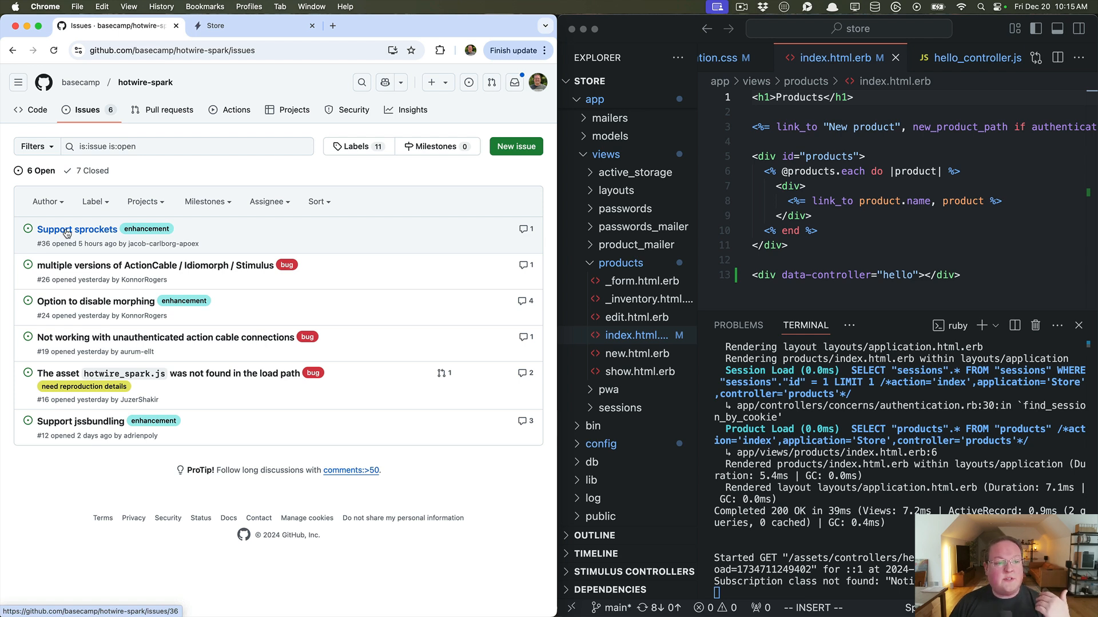
mouse_move(81, 339)
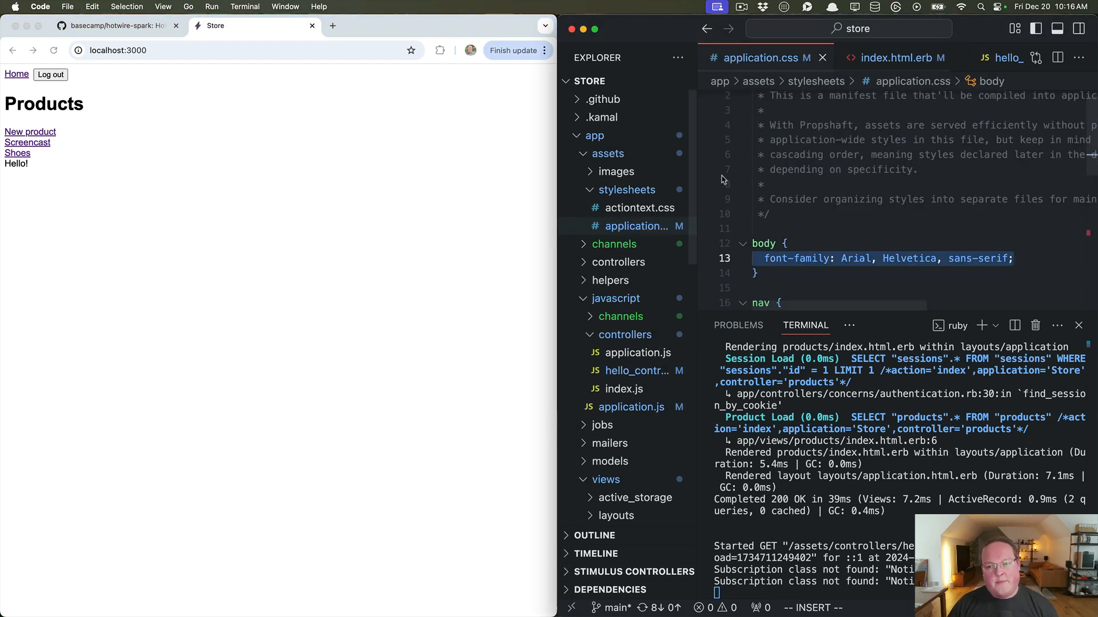
Focus the browser and switch back to the hotwire-spark GitHub tab.
left_click(390, 315)
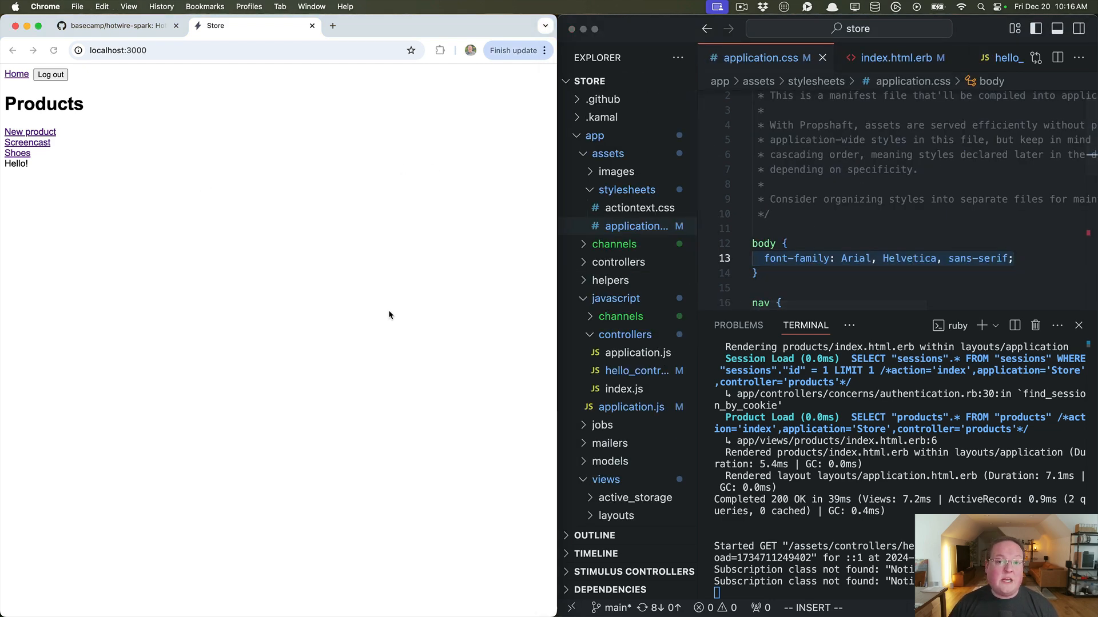
mouse_move(332, 261)
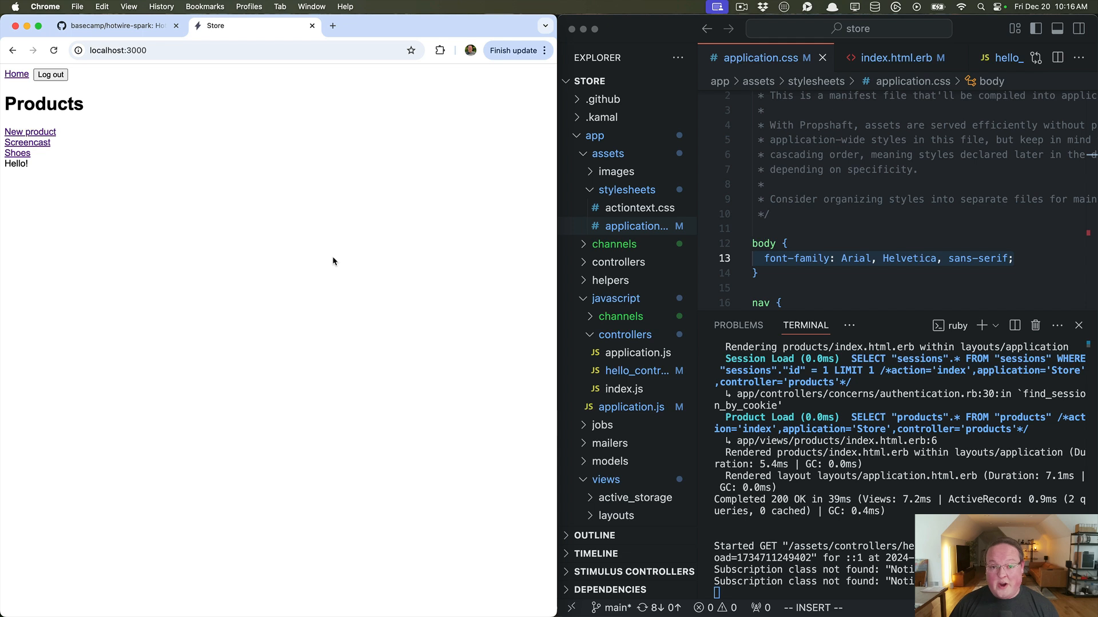
mouse_move(342, 250)
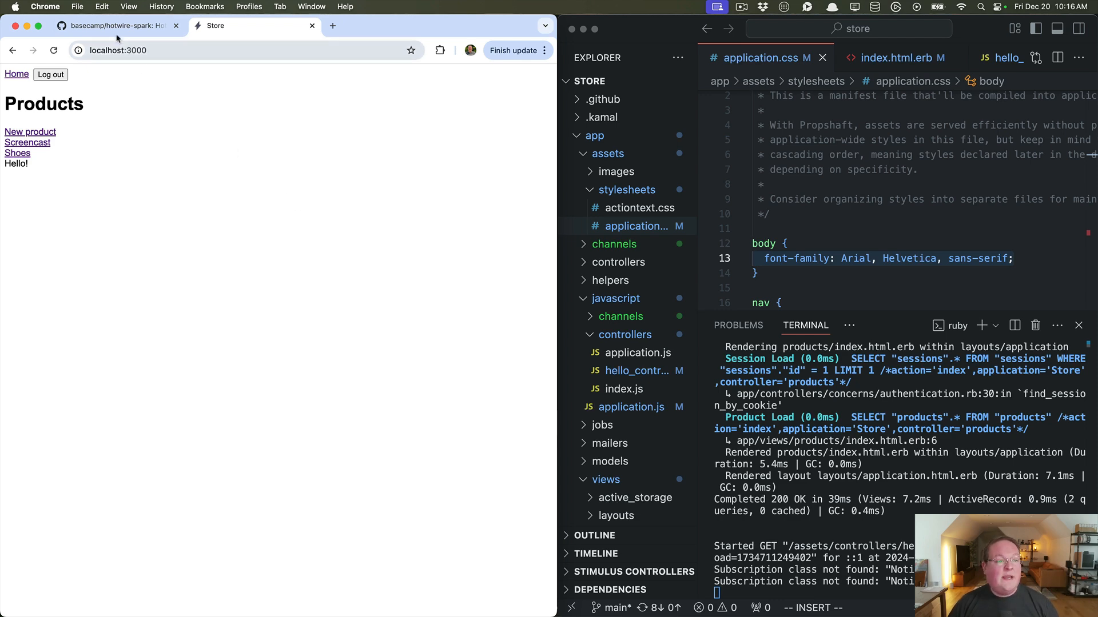
left_click(116, 26)
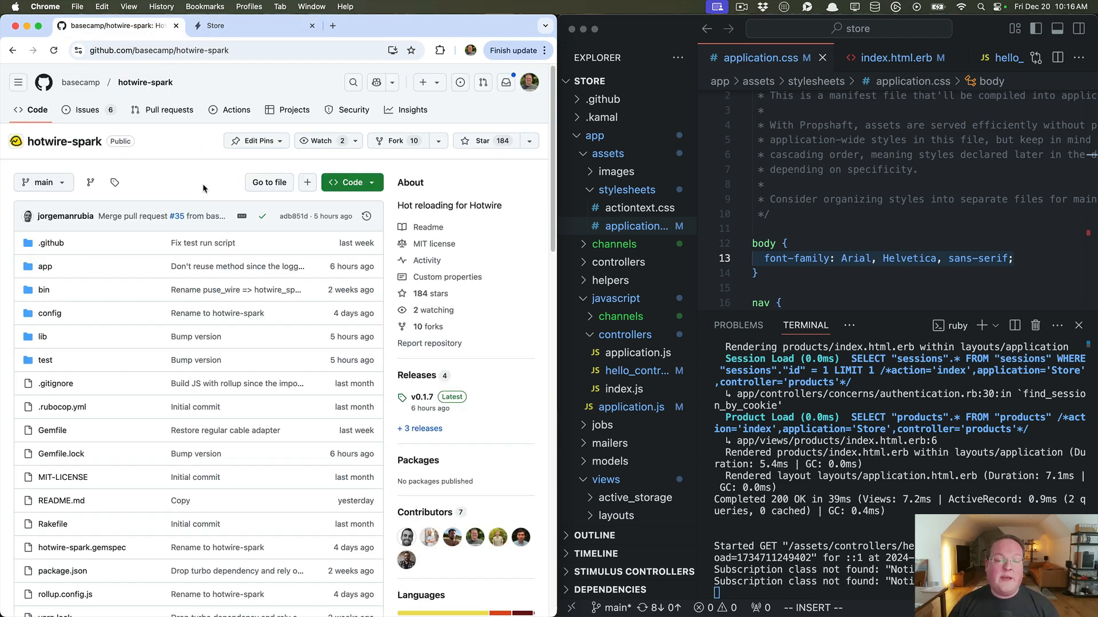